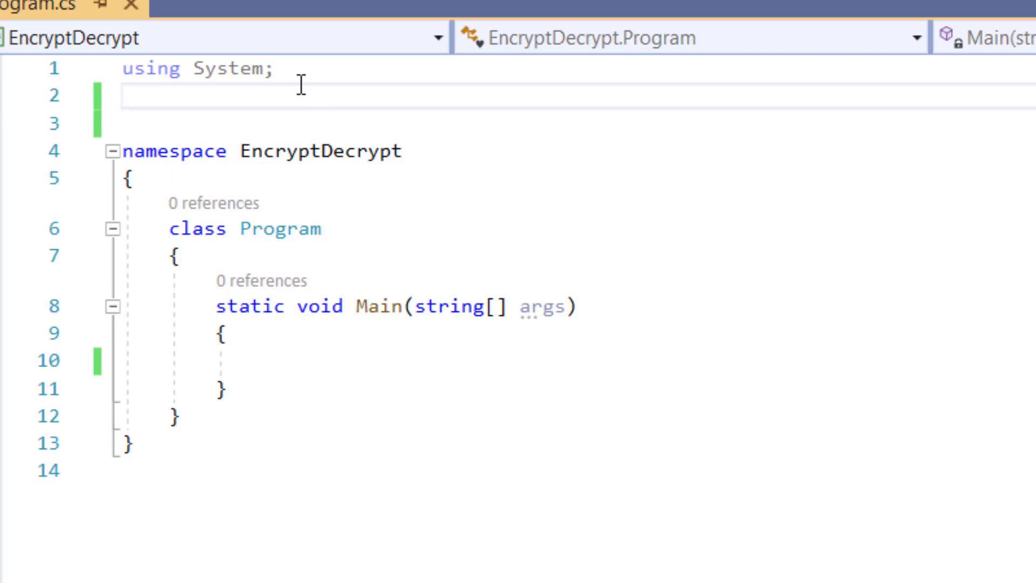
Step: Add 'using System.Security.Cryptography;' below 'using System;' and start a new line in Main
type("using")
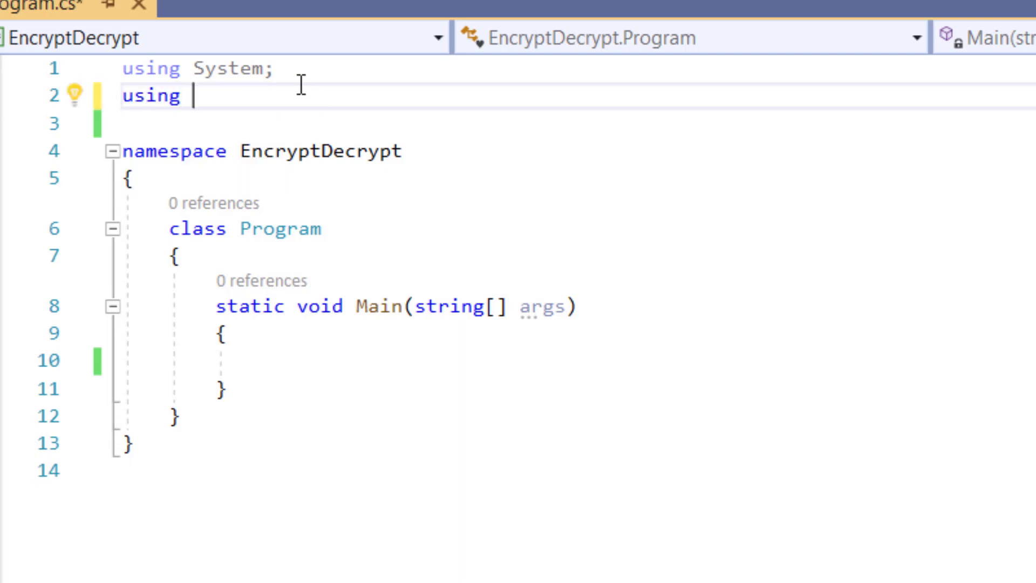
type("System.s")
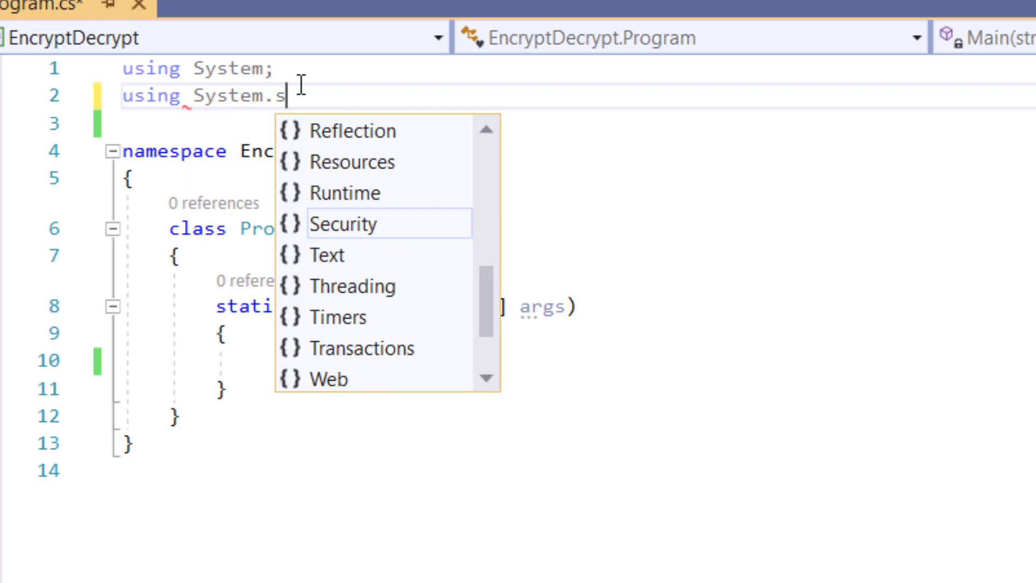
type("ecurity.")
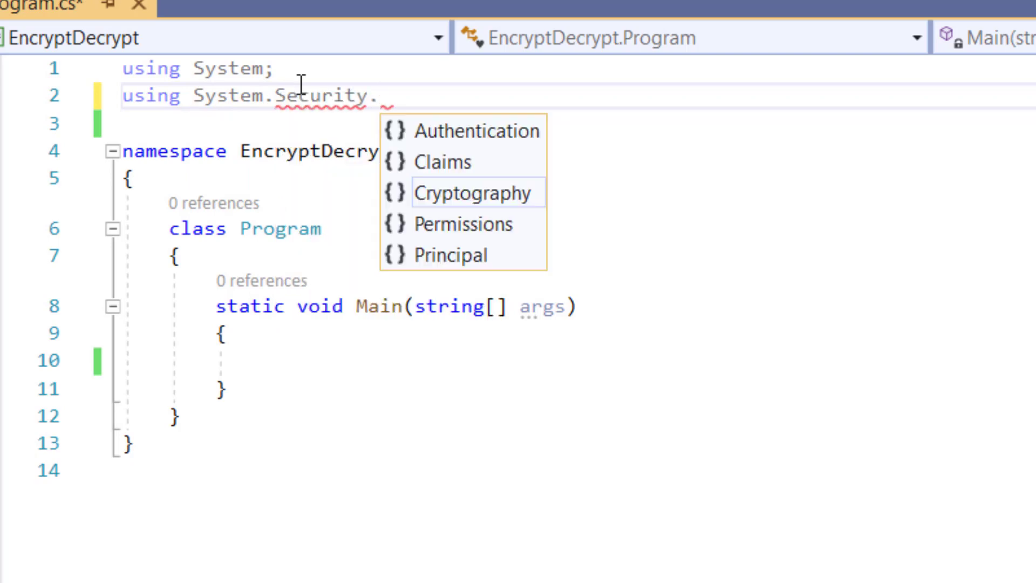
double_click(473, 192)
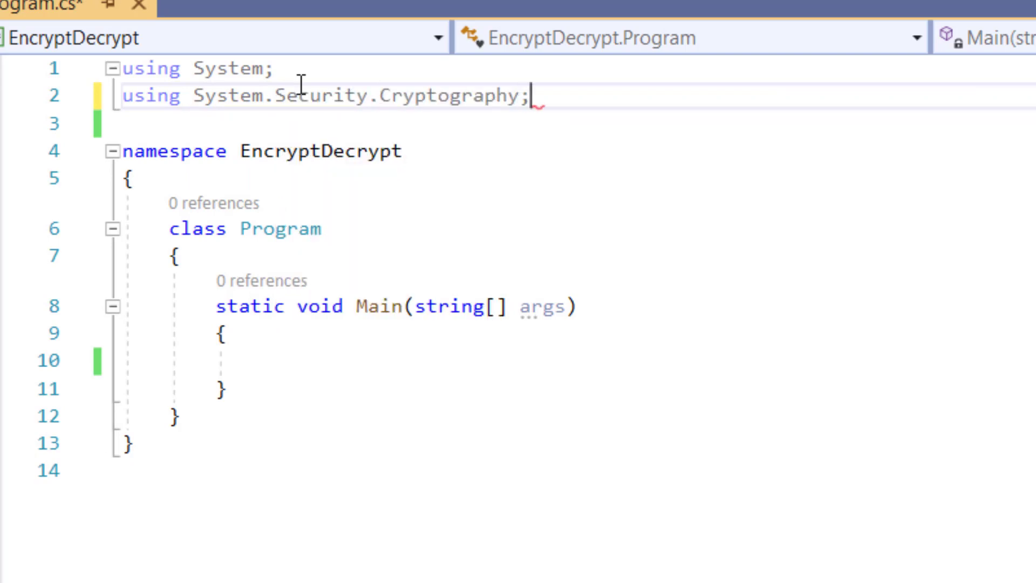
key("enter")
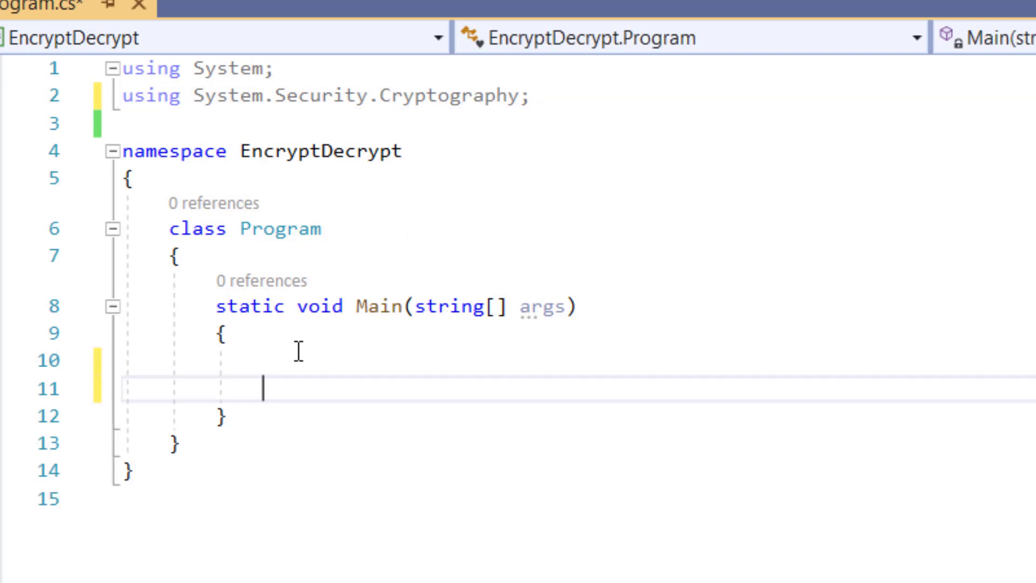
Step: Write '// IV and KEY' and 'var tripleDes = new TripleDESCryptoServiceProvider();' in Main
type("// IV and KEY")
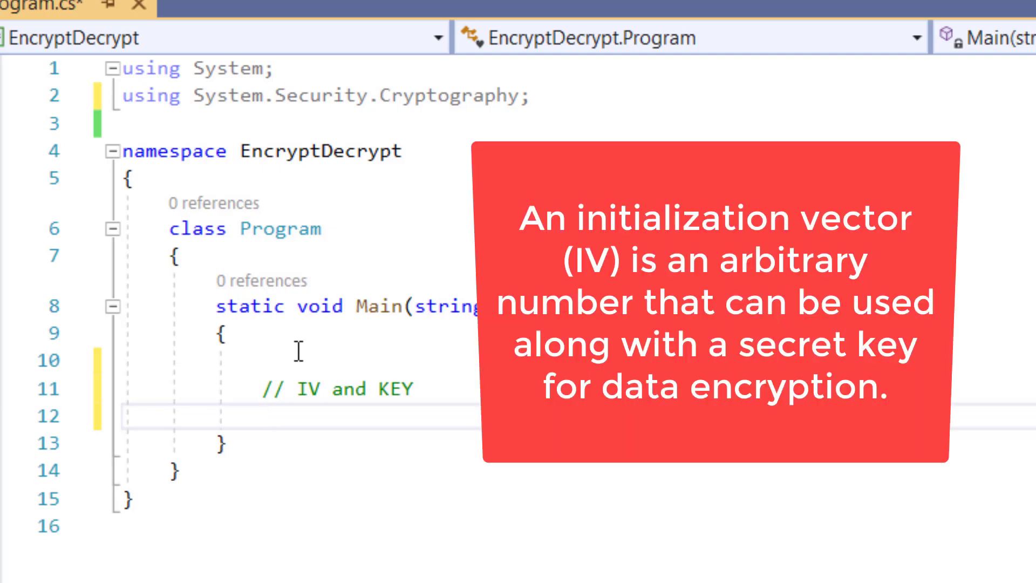
type("va")
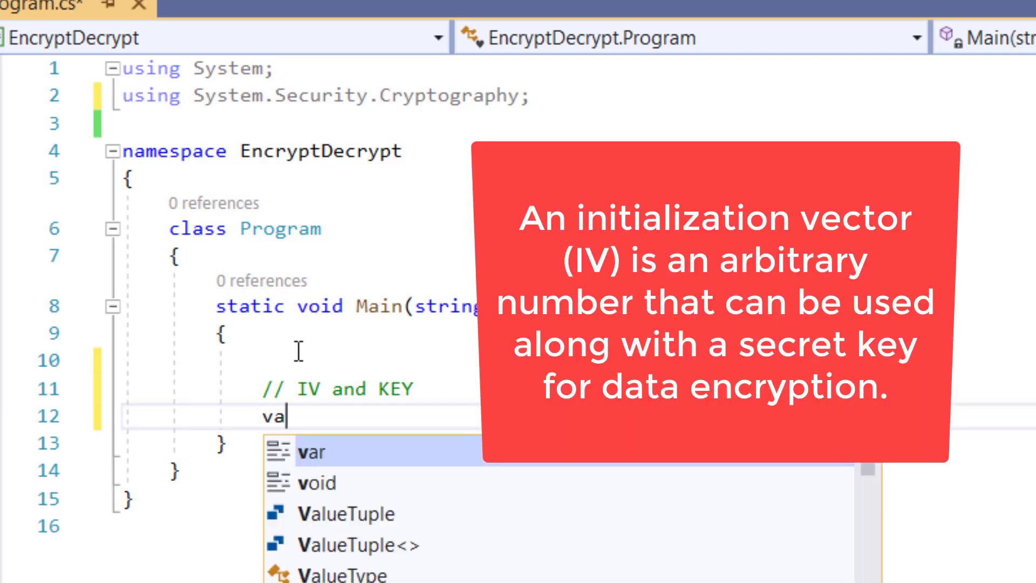
type("r tripleDes=new")
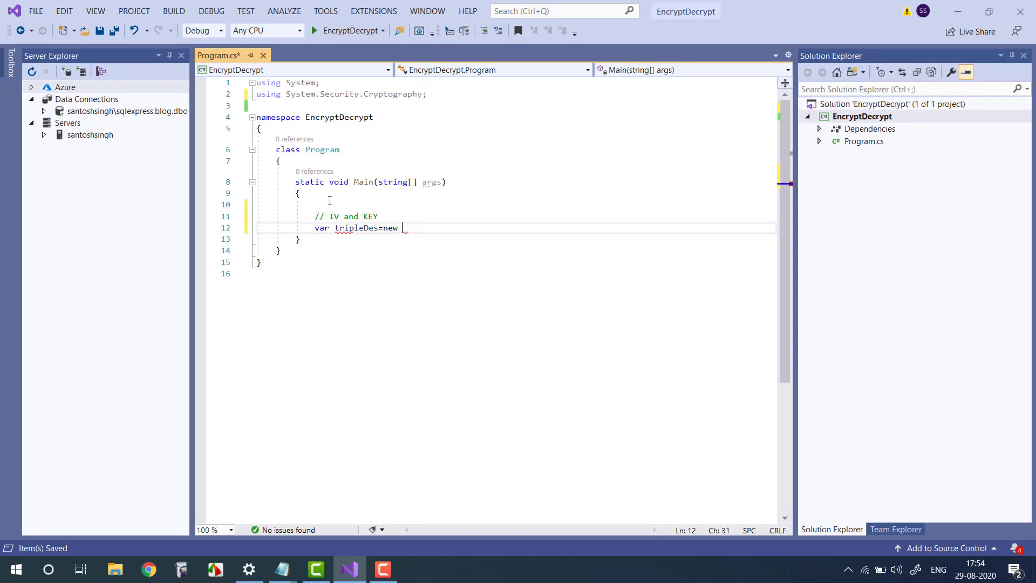
type("TripleDESCryptoServic")
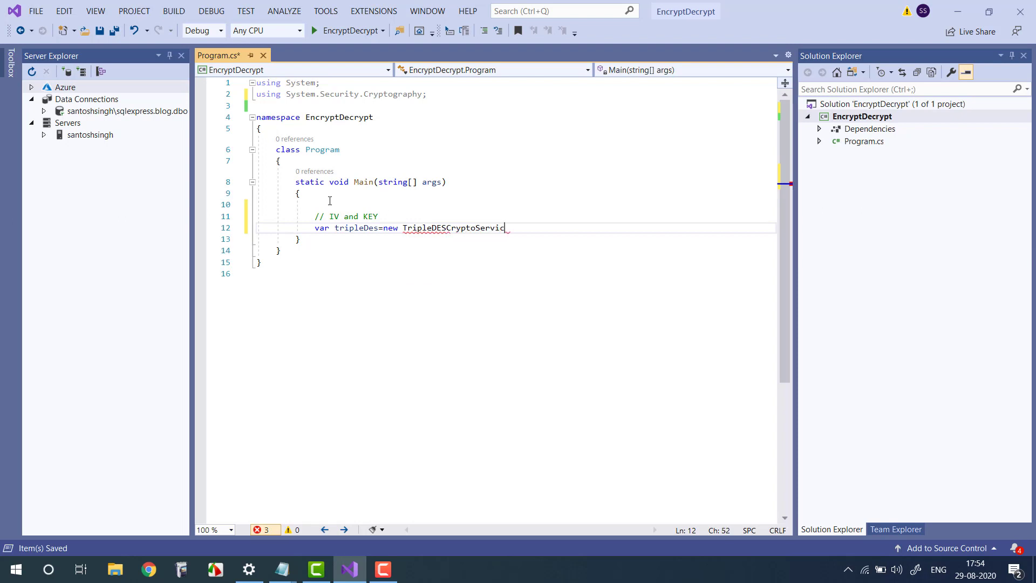
type("eProvider")
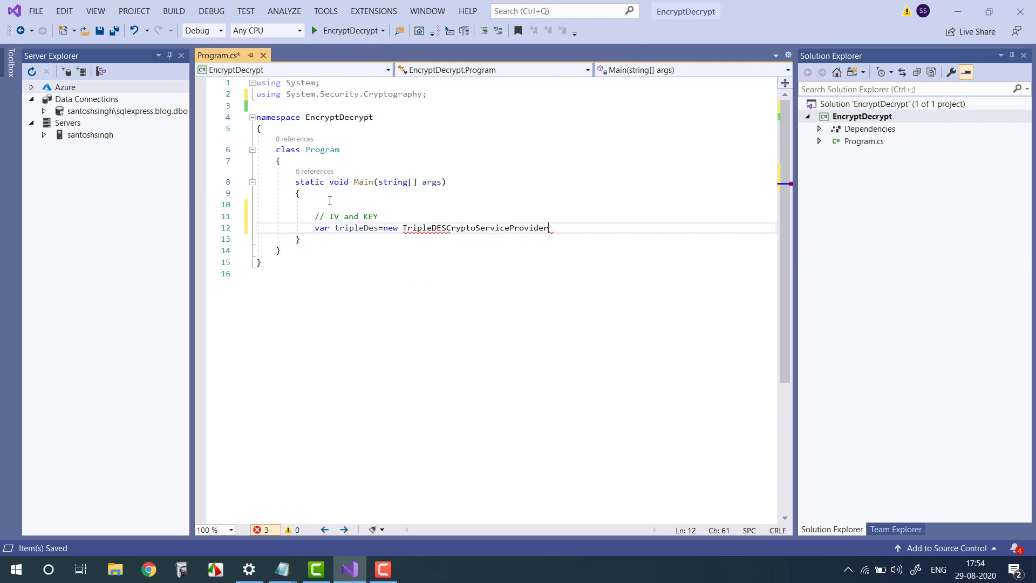
type("();")
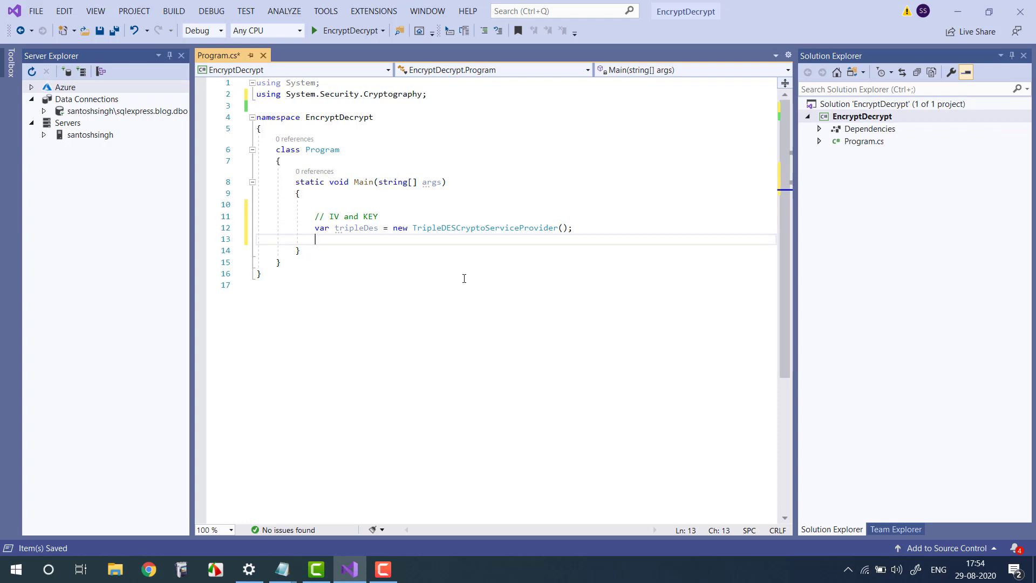
mouse_move(408, 259)
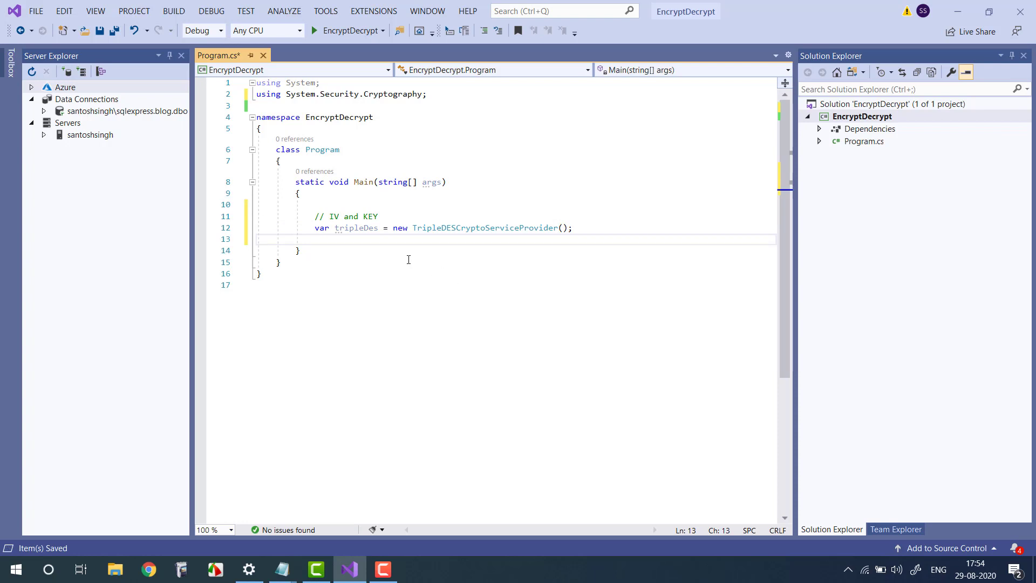
Step: Declare 'private static byte[] KEY;' and 'private static byte[] IV;' as Program class fields
double_click(364, 182)
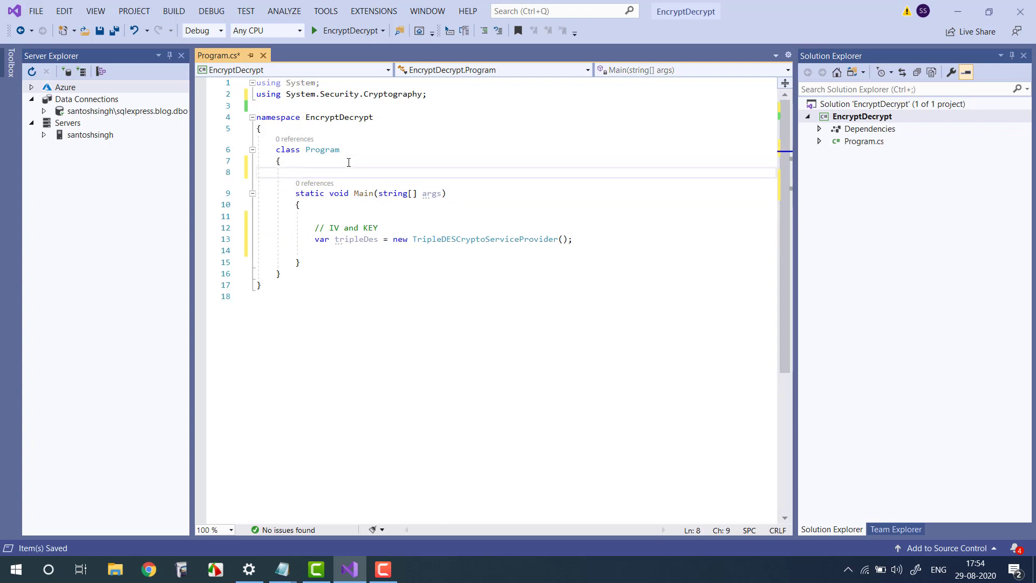
type("private s")
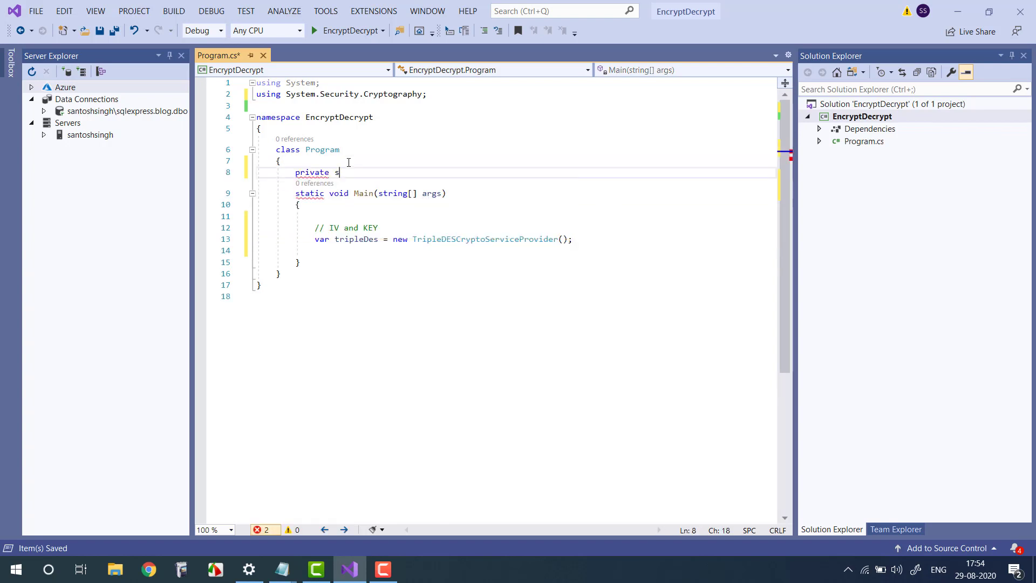
type("tatic")
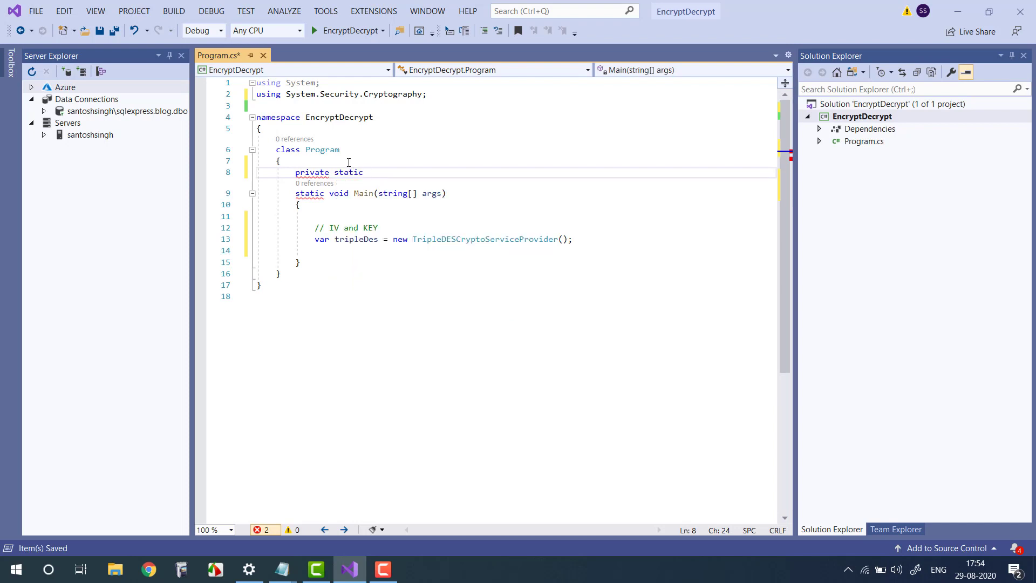
type("byte[]")
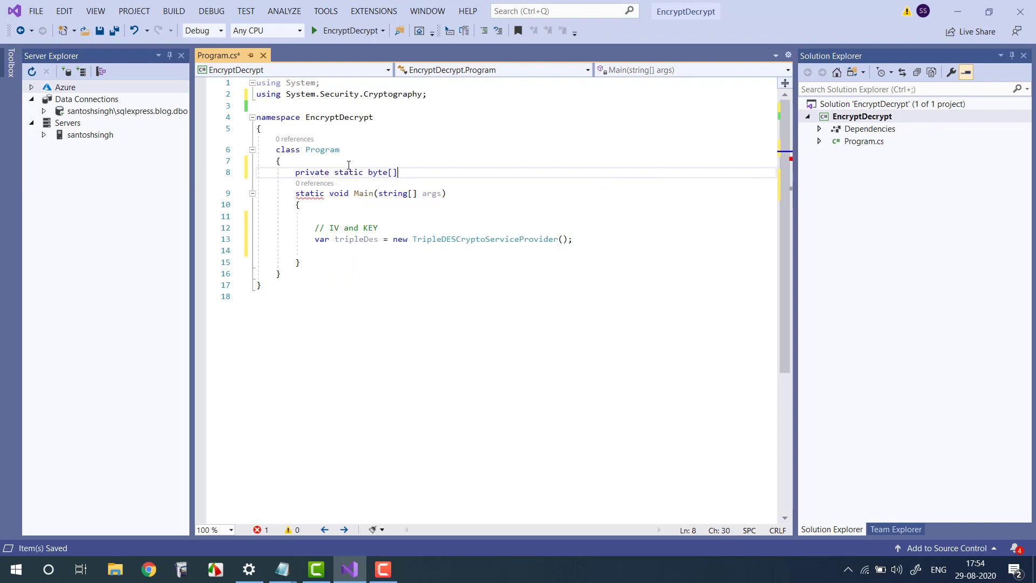
type("KEY;")
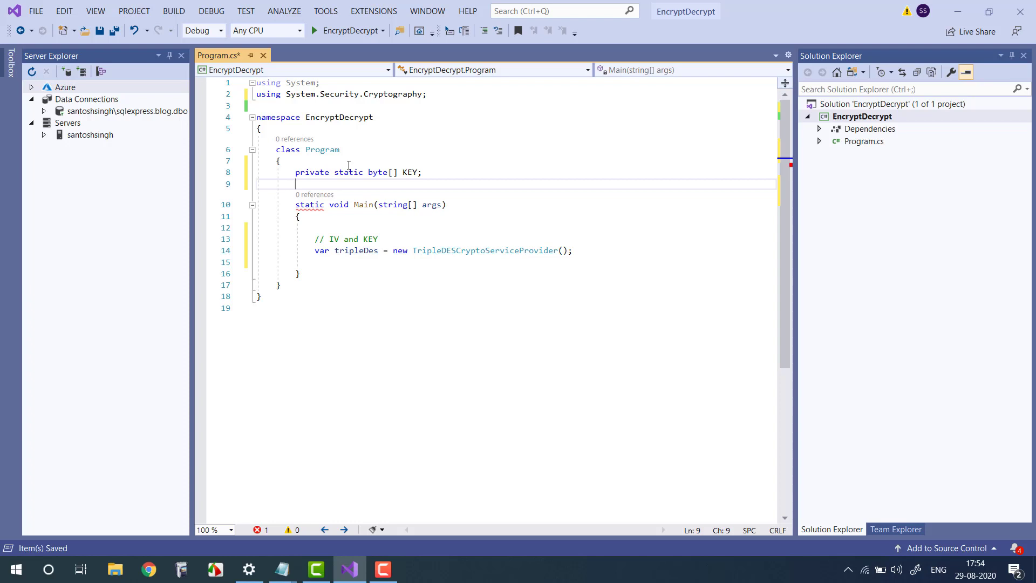
type("private static b")
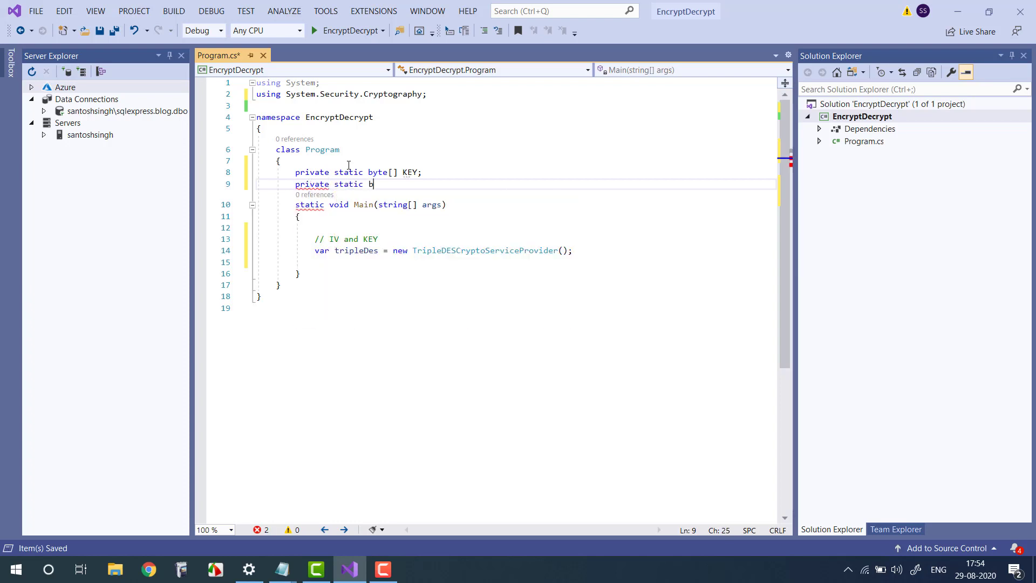
type("yte[] IV;")
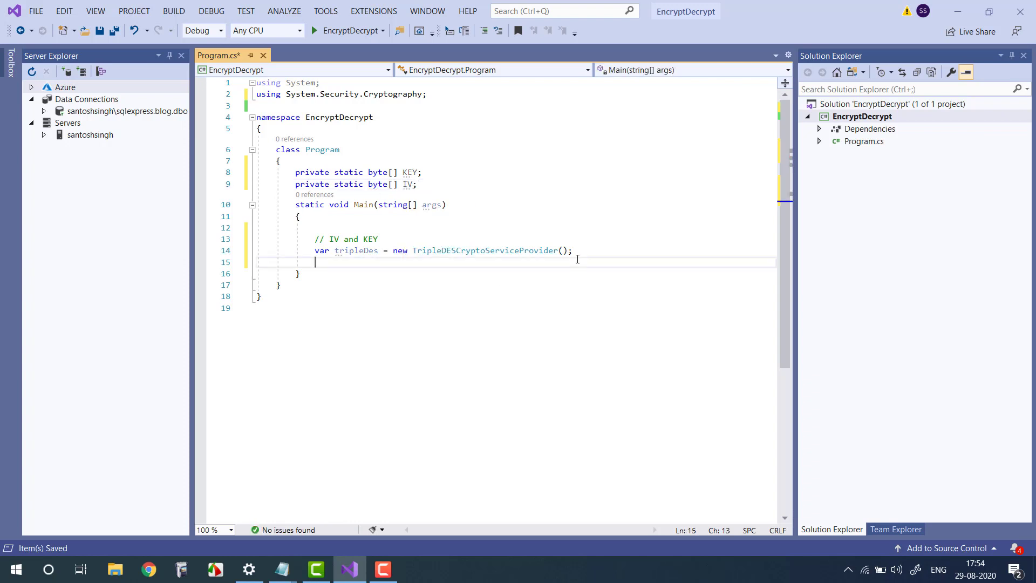
Step: Assign 'KEY = tripleDes.Key;' and 'IV = tripleDes.IV;' in Main
key("enter")
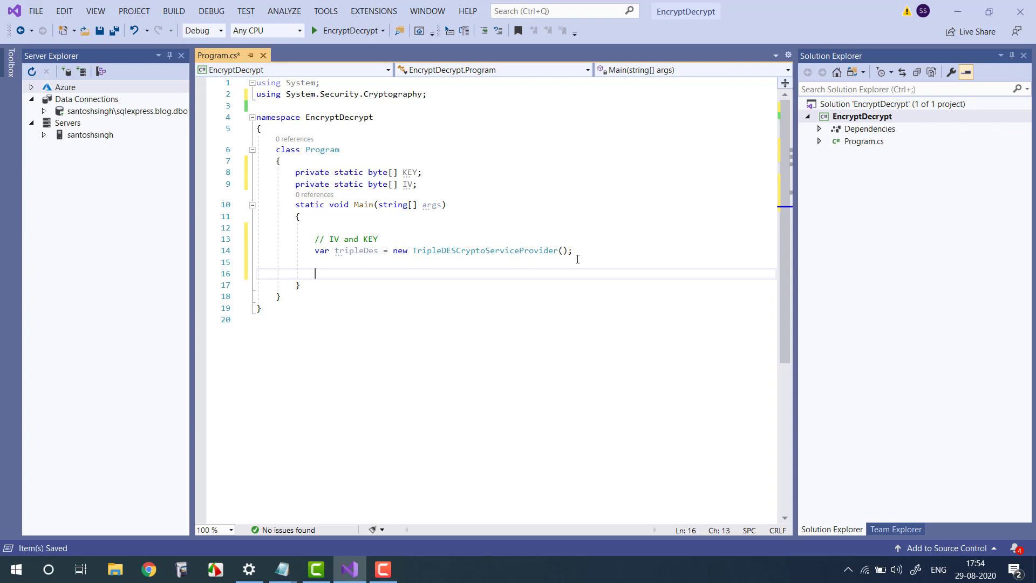
type("KEY=")
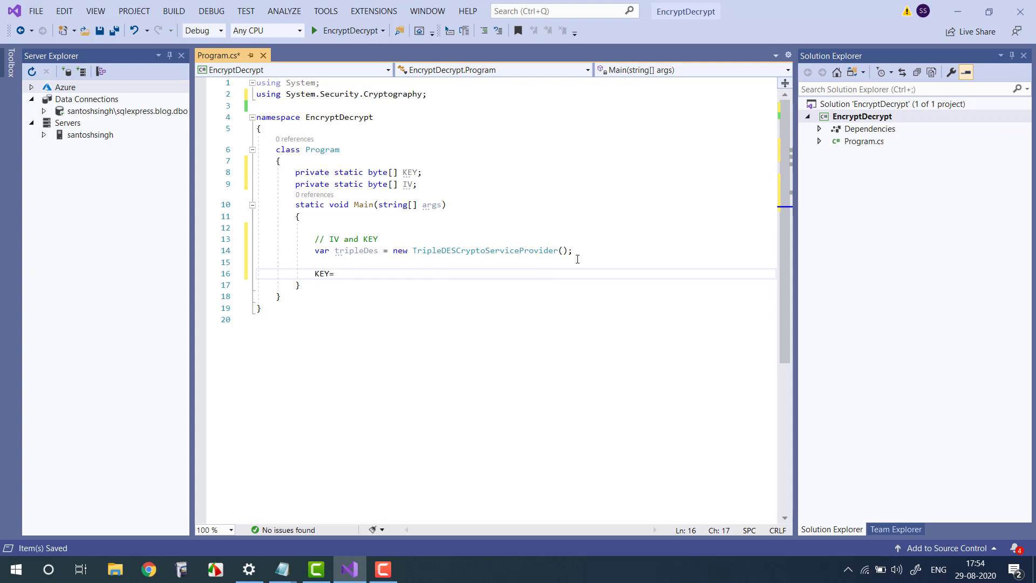
type("tripleDes.k")
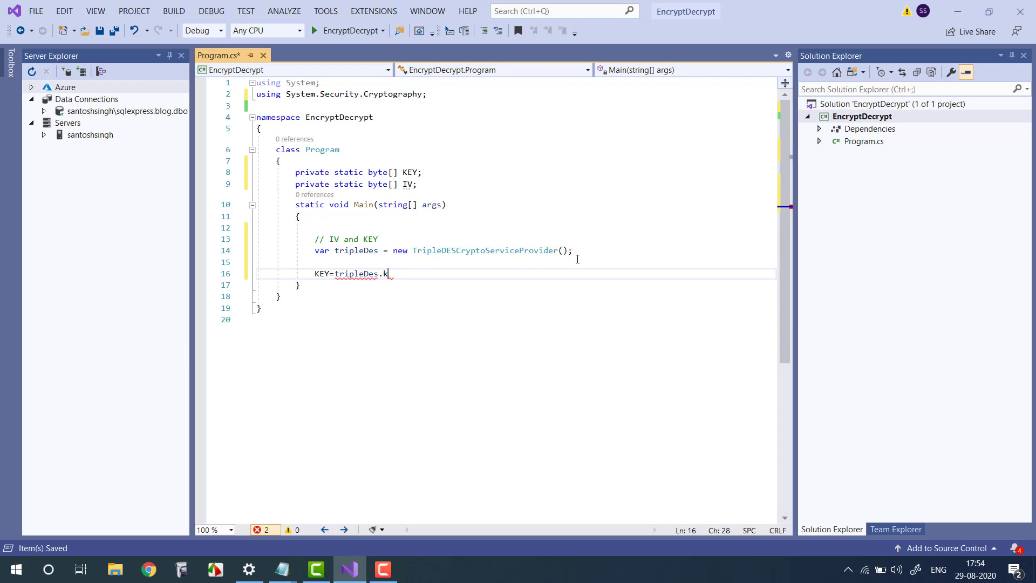
type("e")
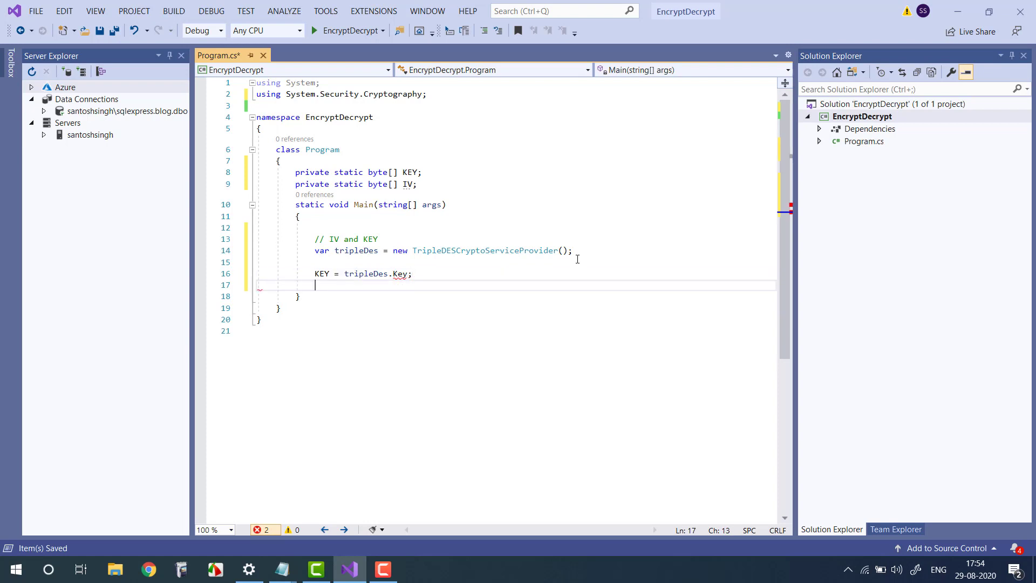
type("IV=tripleDes.IV")
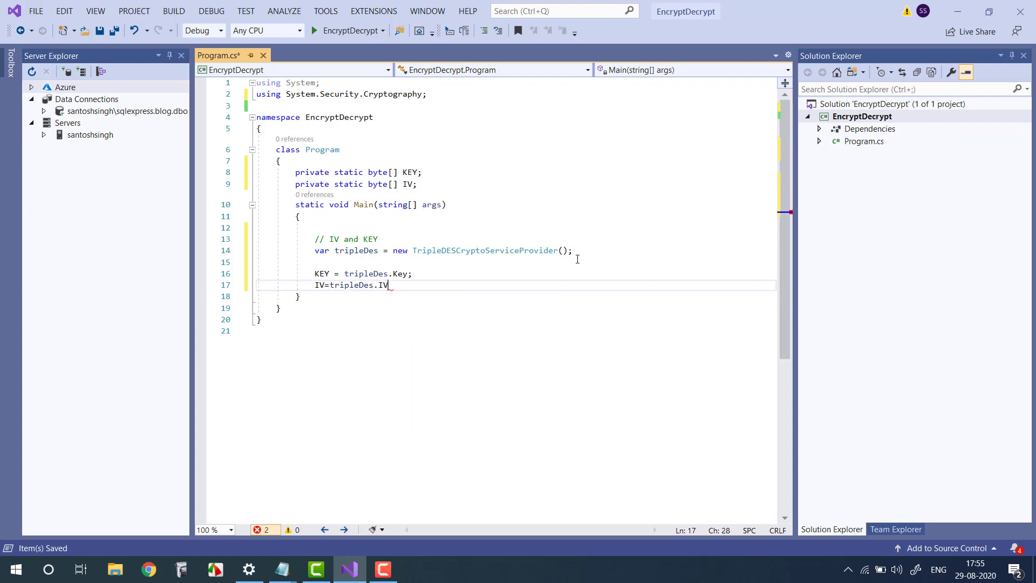
key("enter")
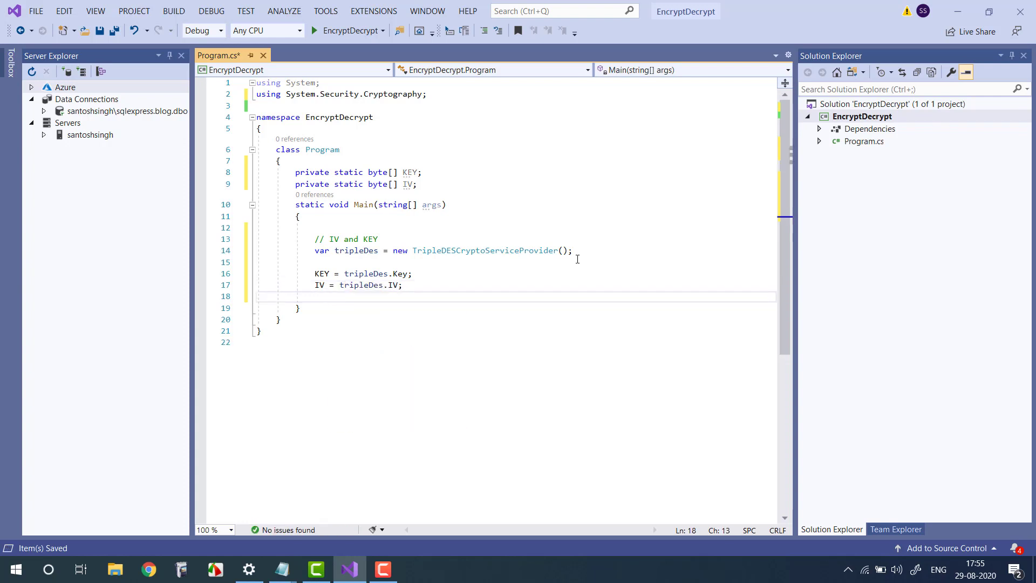
Step: Print KEY with 'Console.WriteLine(string.Join(",", KEY));'
type("cw")
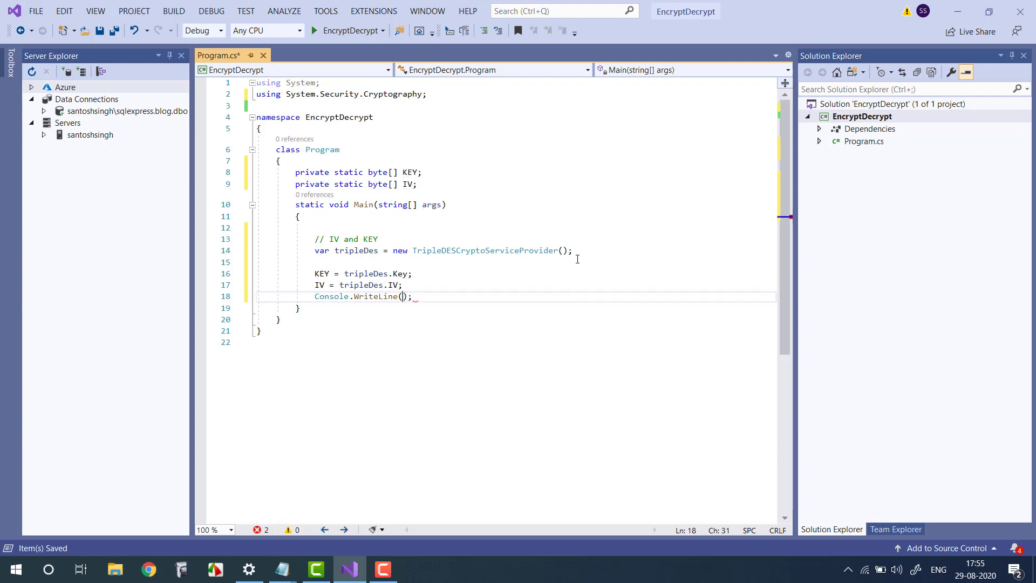
type("string.")
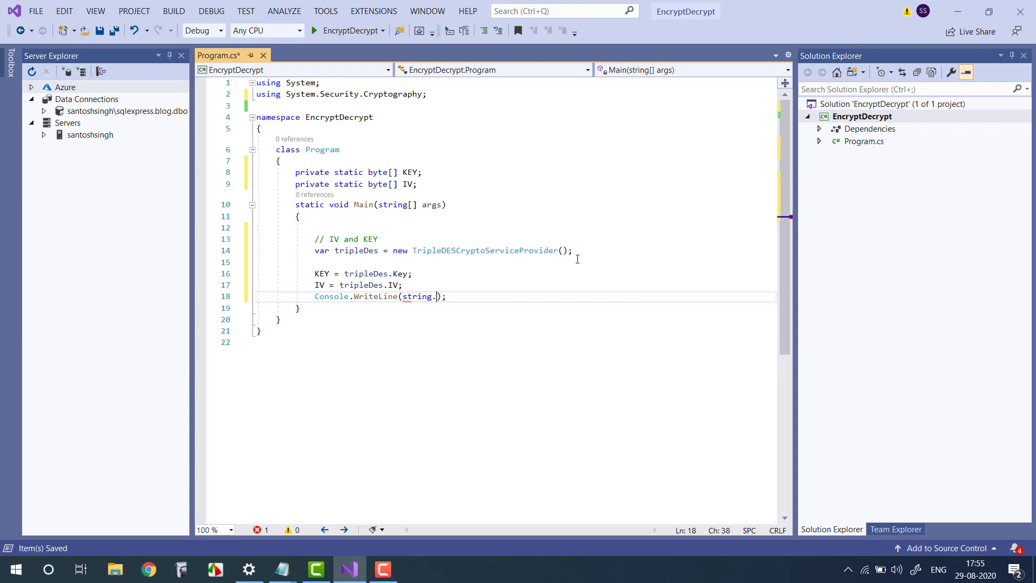
type("Join(")
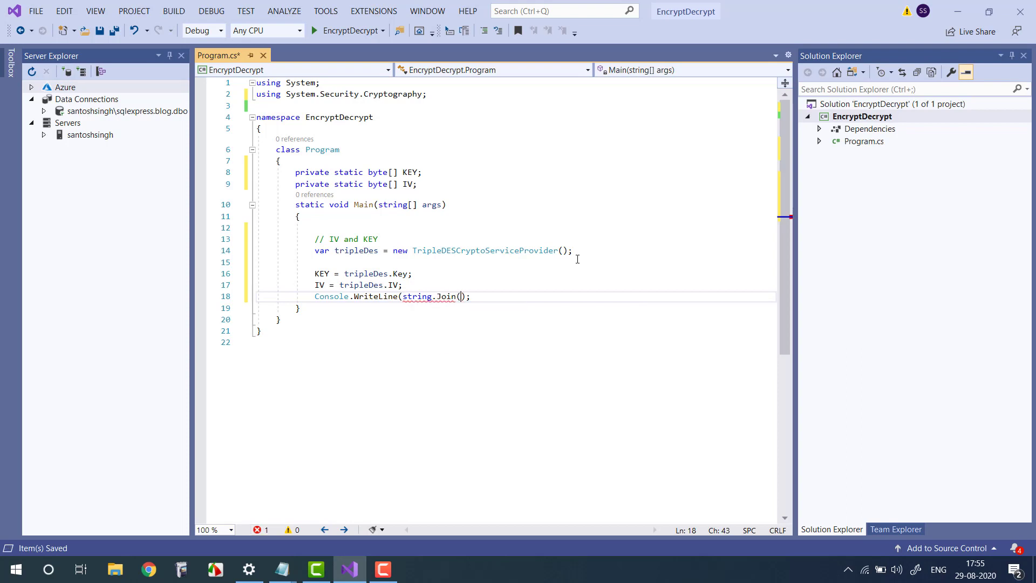
type("\",\",")
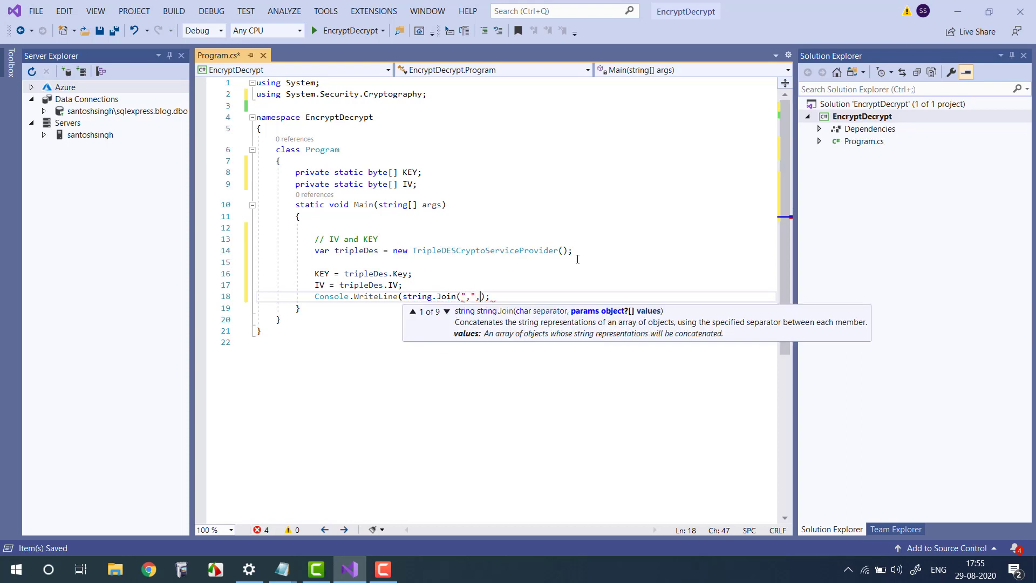
type("KEY)")
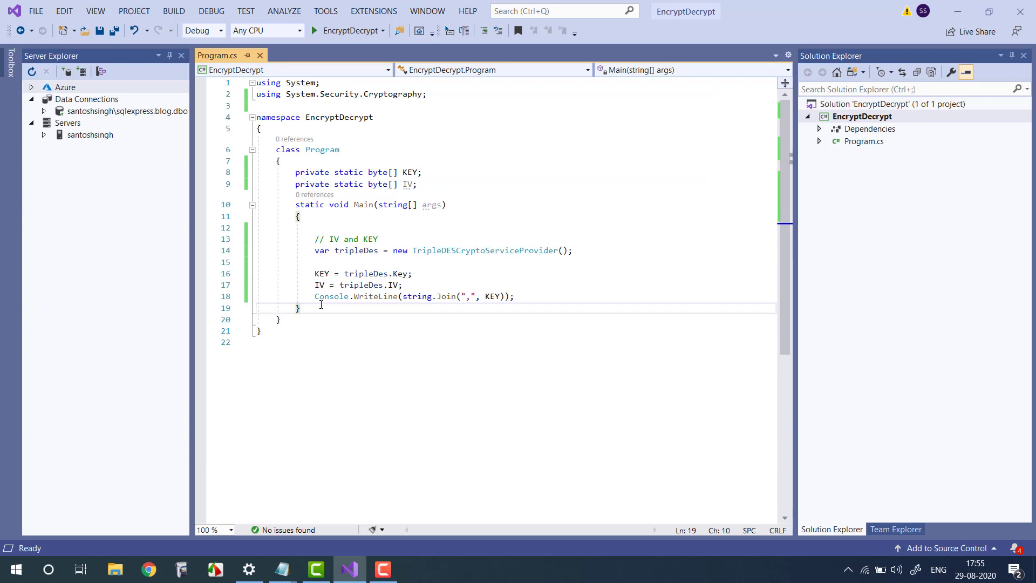
Step: Stub 'public static string Encrypt(string text)' with a '// Convert input string to byte array' comment
key("enter")
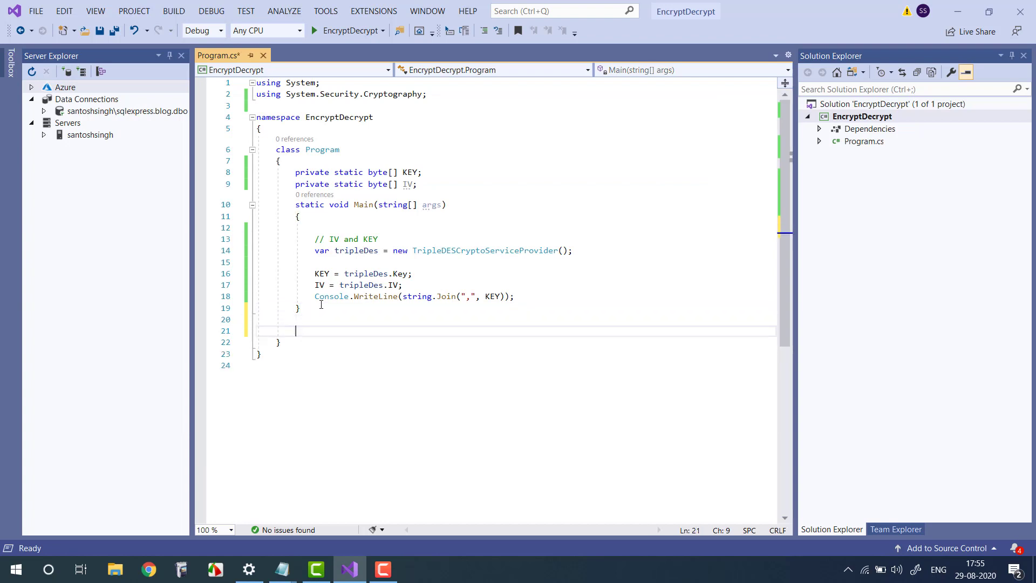
type("public stat")
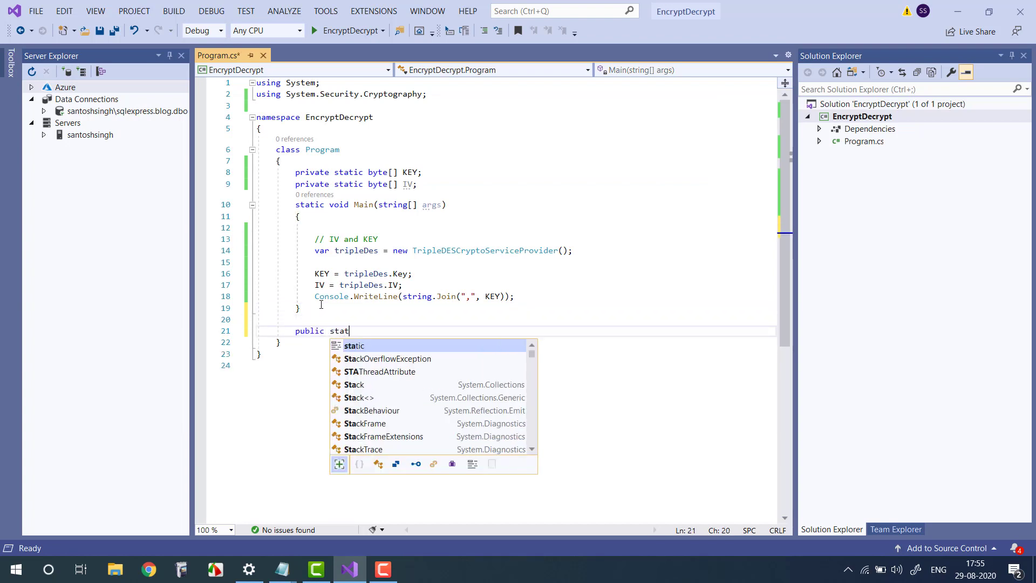
type("ic string")
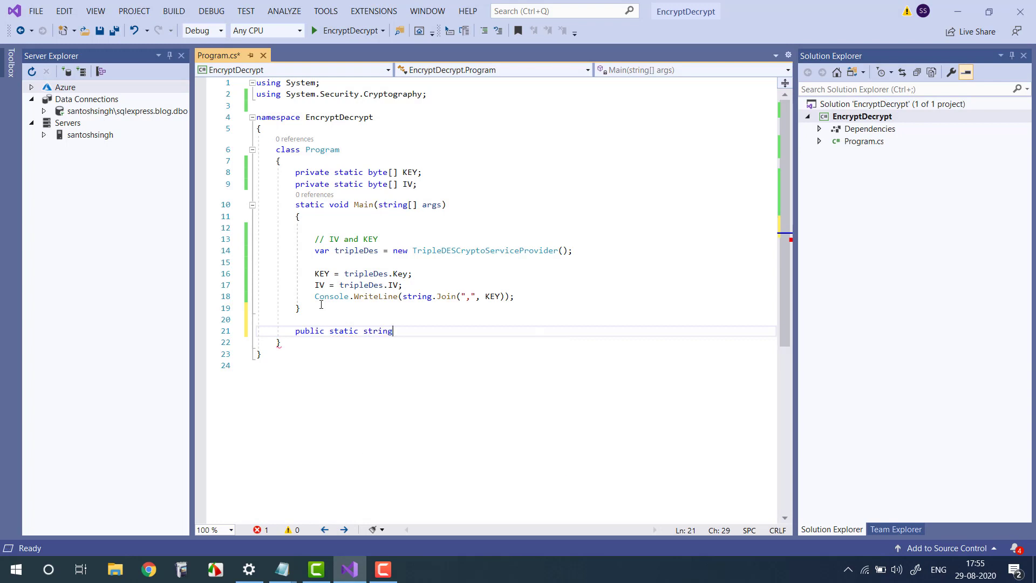
type("Encrypt")
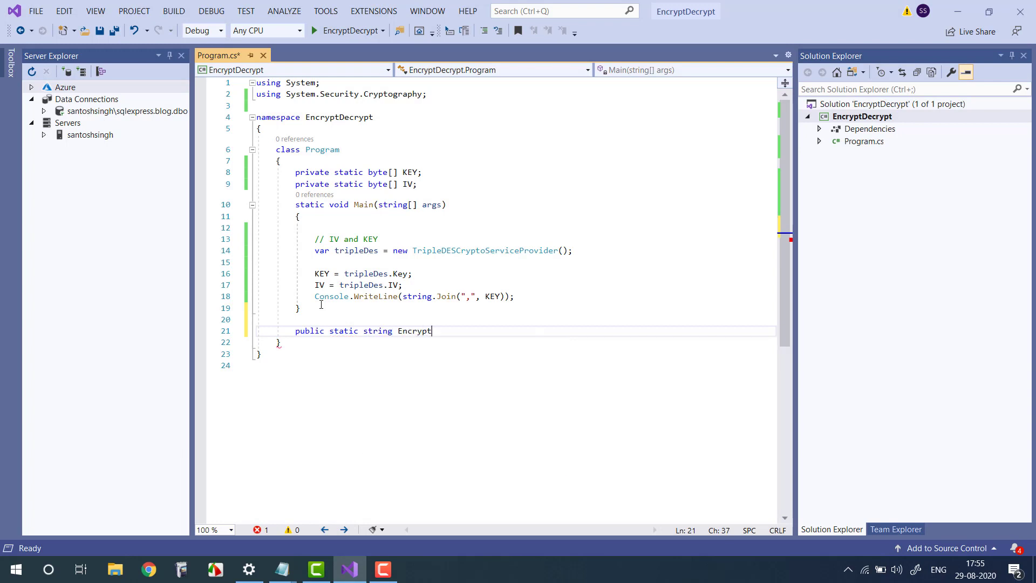
type("(string text")
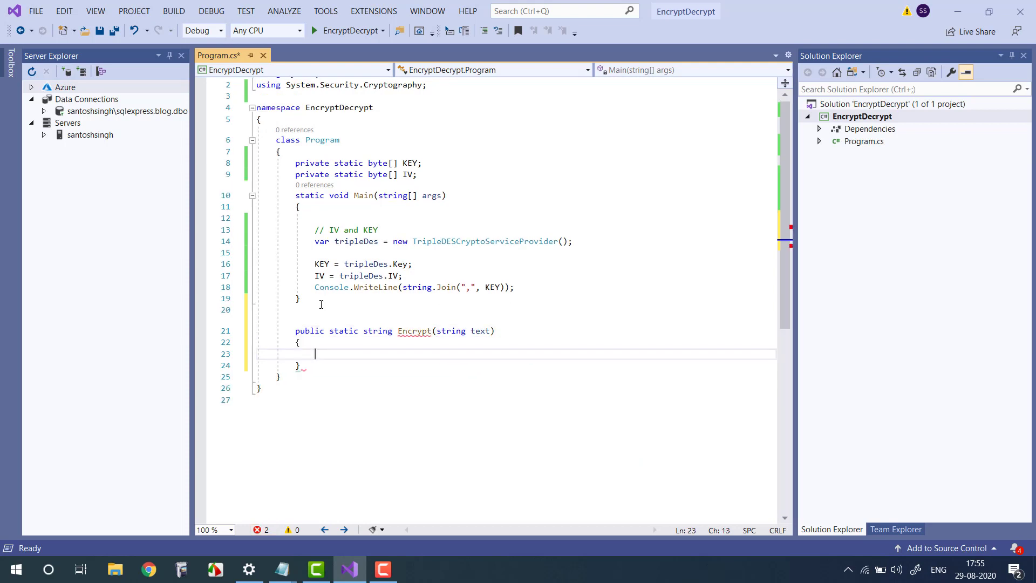
type("// Convert in")
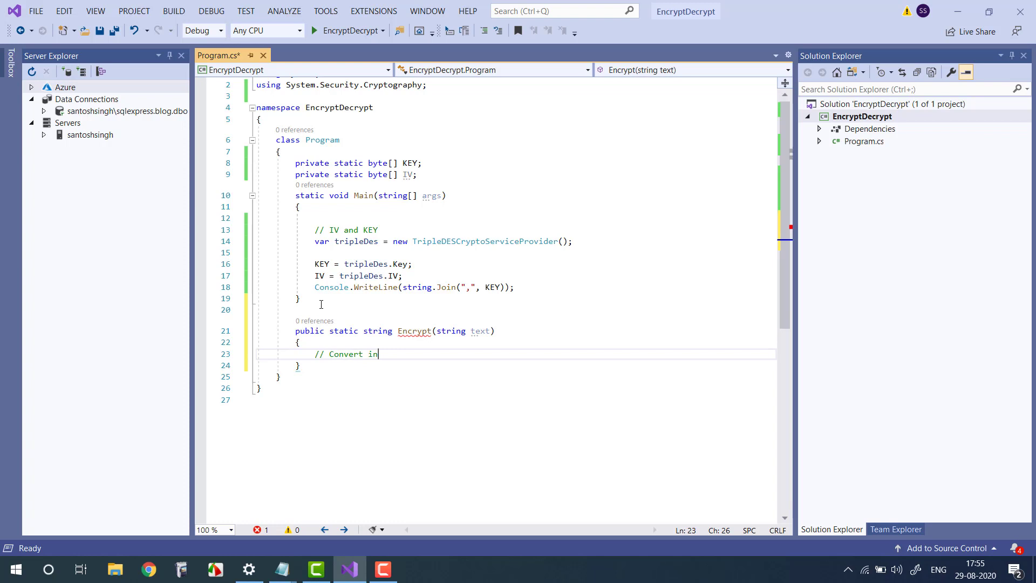
type("put string to byte a")
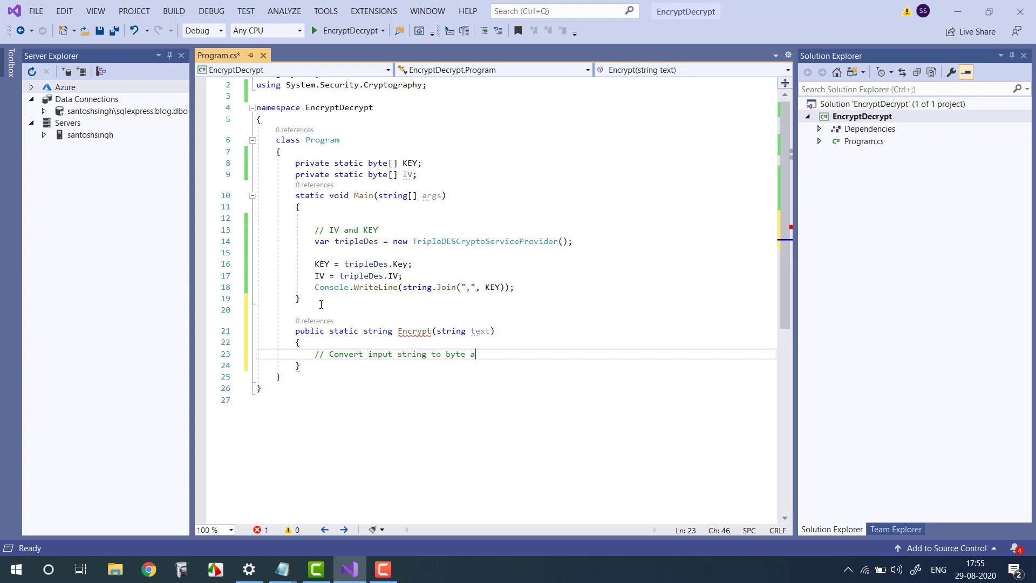
type("rray")
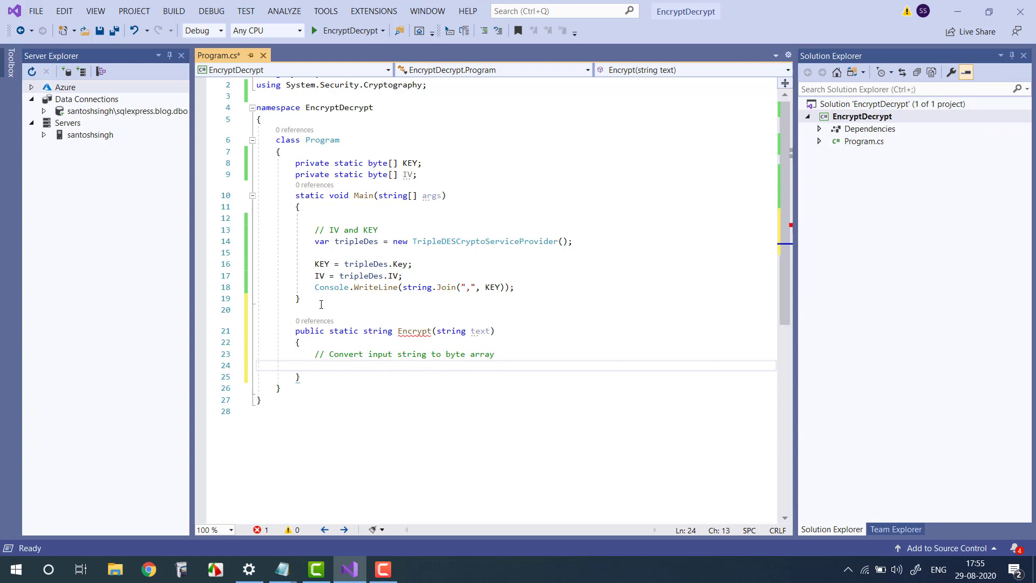
Step: Add 'var buffer = Encoding.UTF8.GetBytes(text);' in Encrypt
type("var buffer=Encoding")
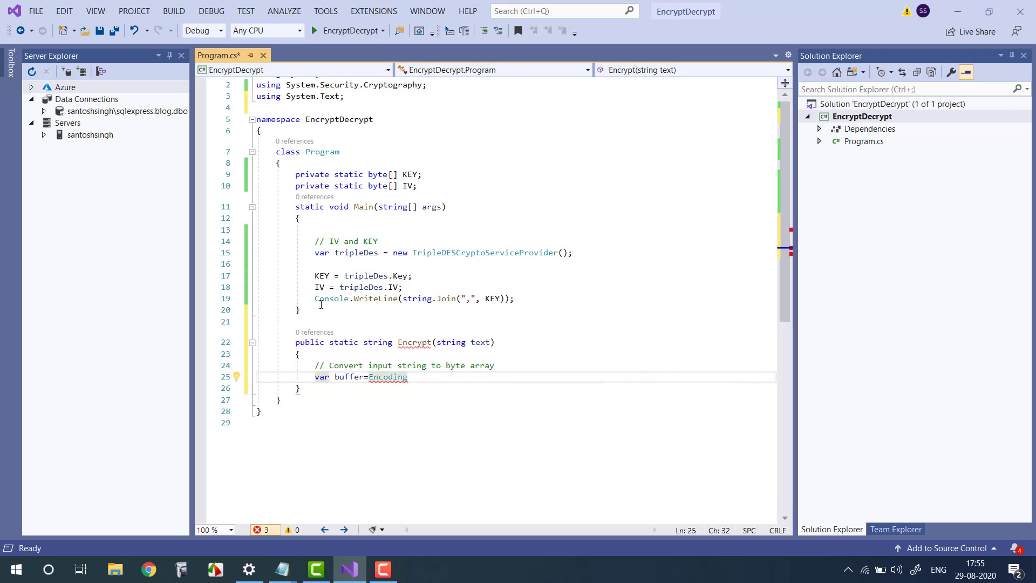
type(".UTF8.getBytes(text")
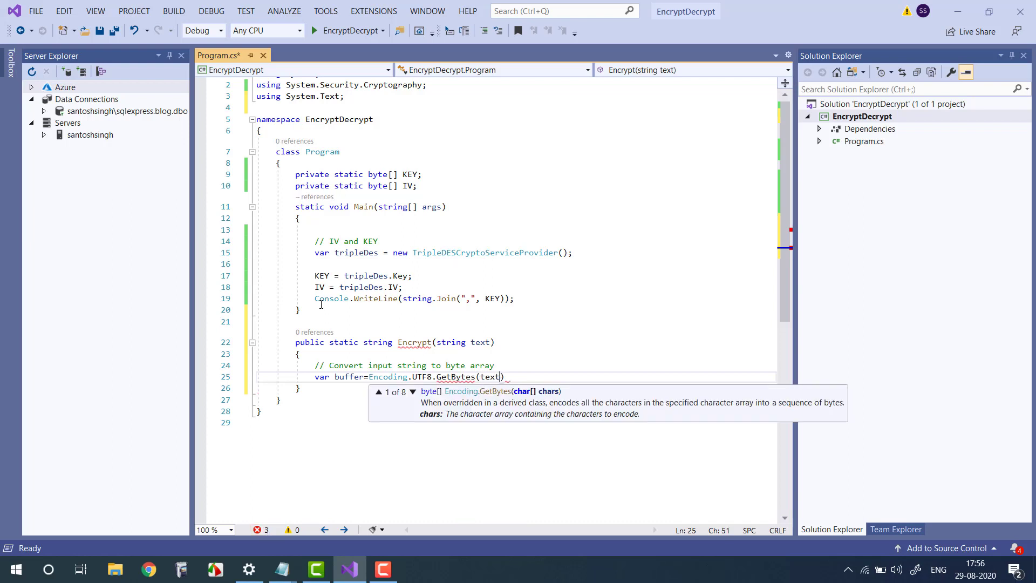
type(")")
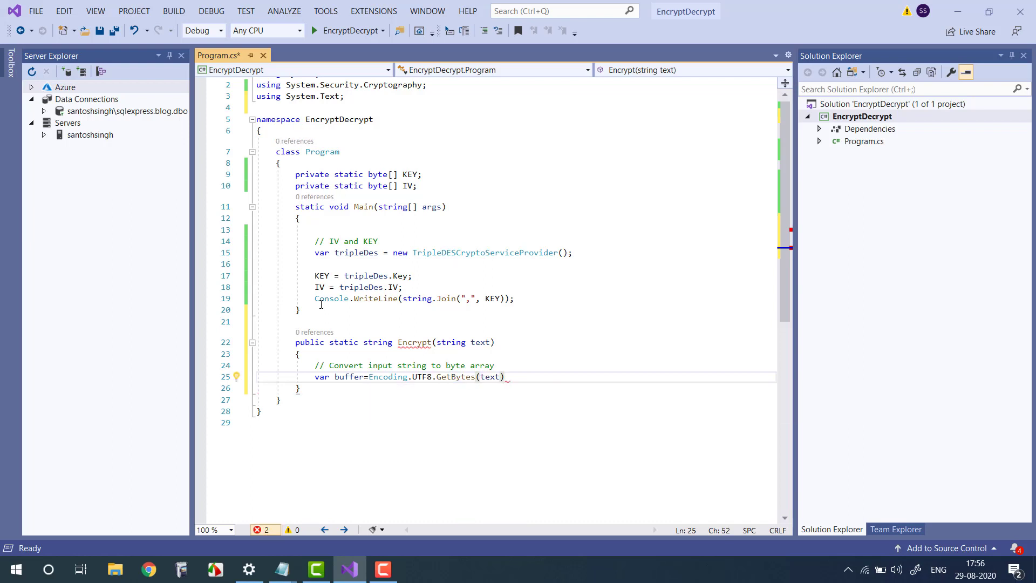
key("enter")
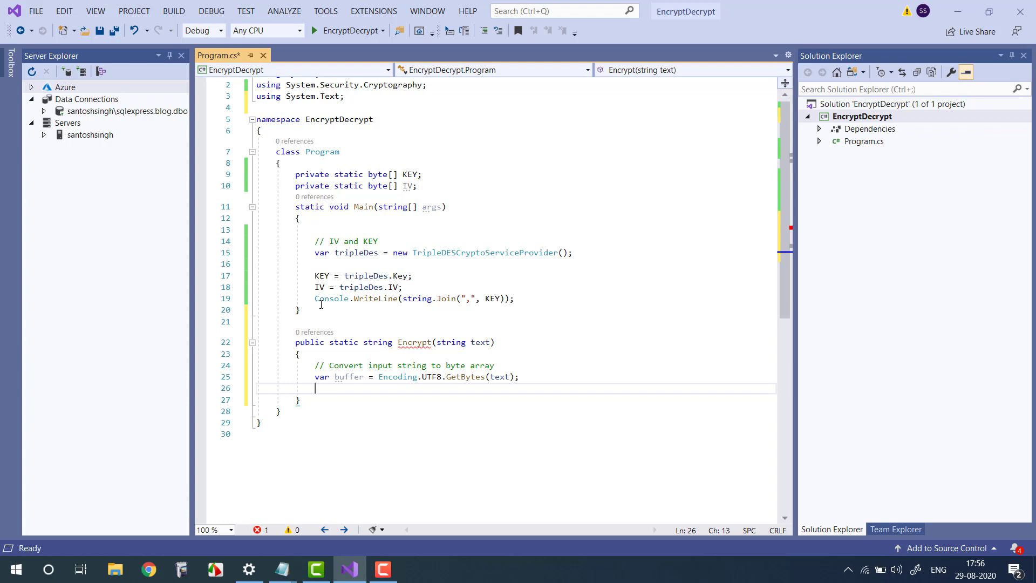
Step: Create 'var tripleDes = new TripleDESCryptoServiceProvider() { IV=IV, Key=KEY };' with a comment
type("// Create insta")
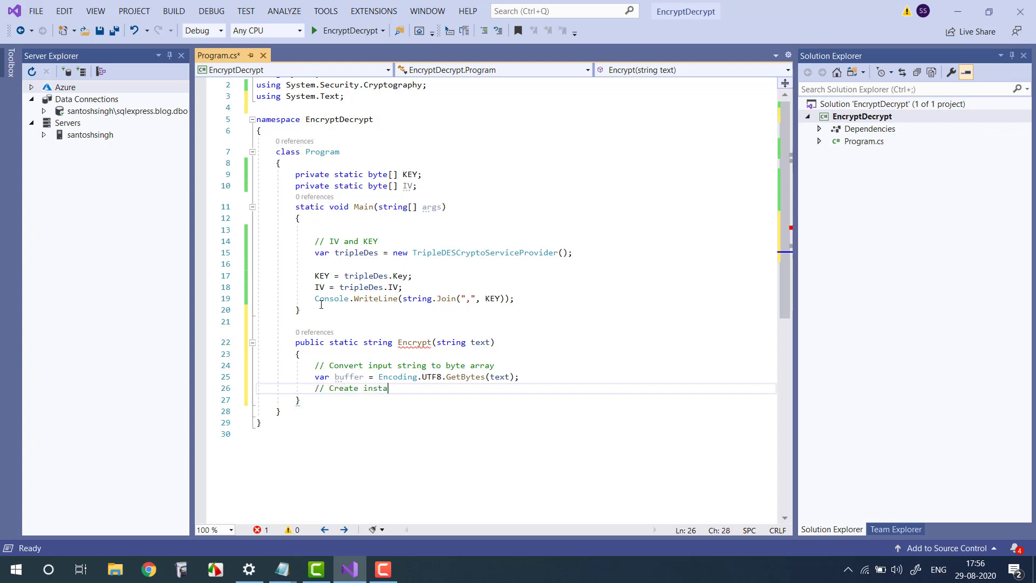
type("nce of crypto provider")
type("var trip")
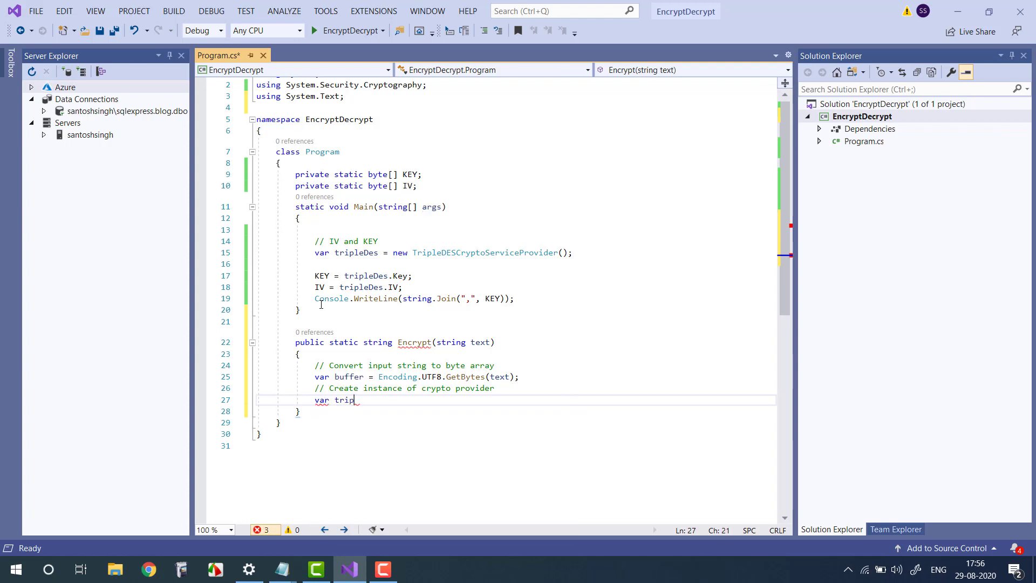
type("leDes")
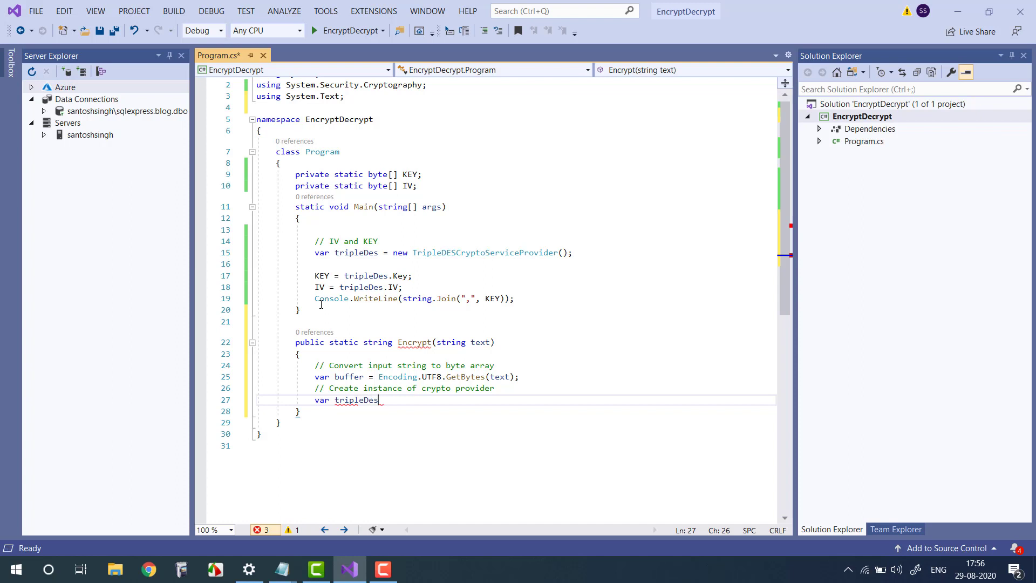
type("=new Tri")
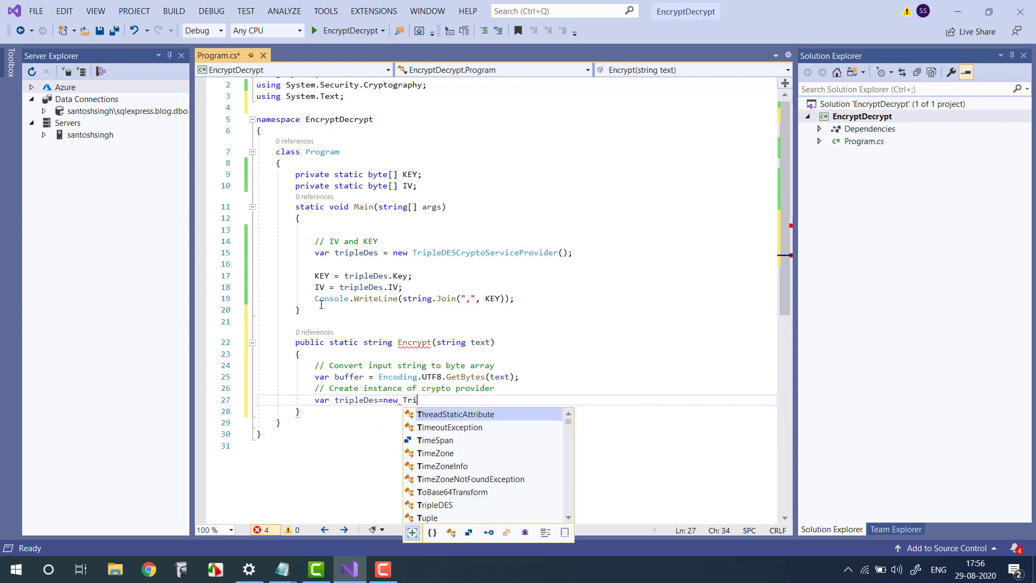
type("p")
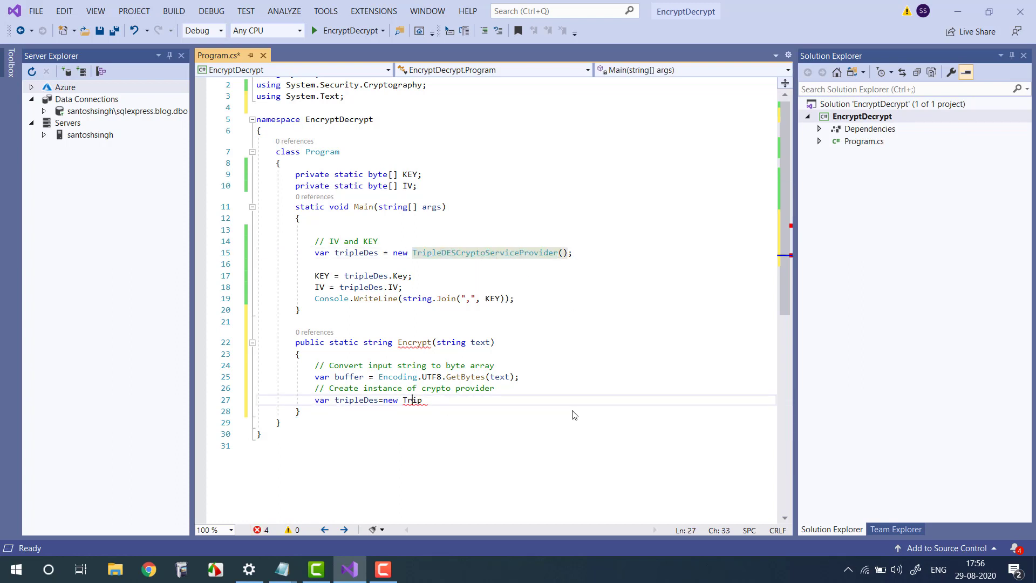
type("TripleDESCryptoServiceProvider(")
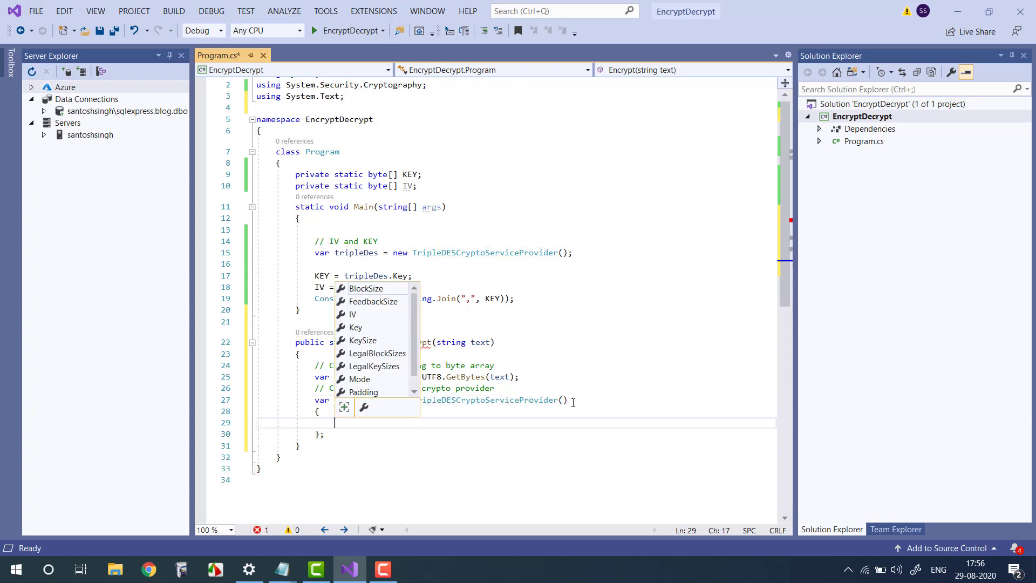
type("IV=")
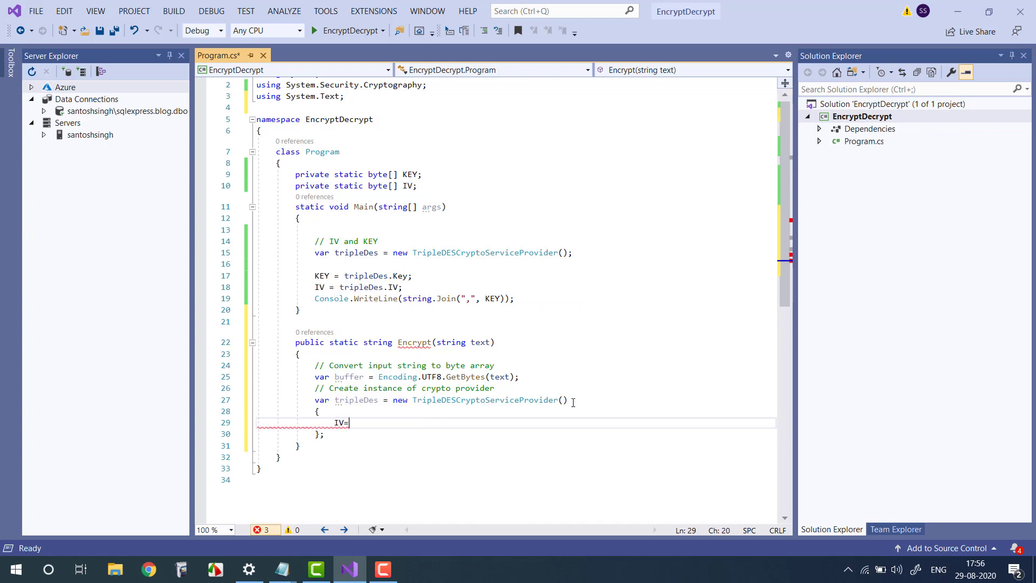
type("IV,")
type("Key=")
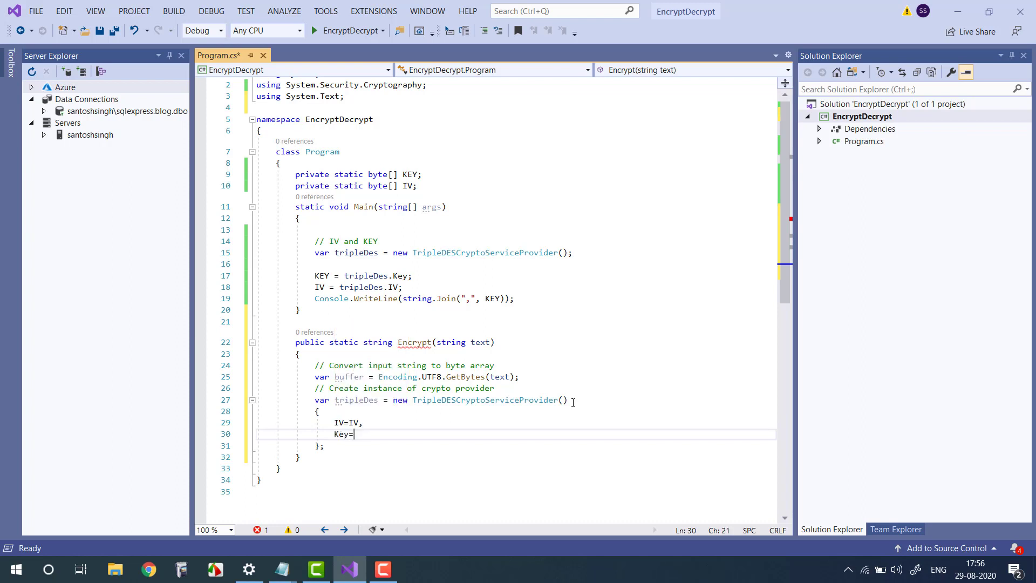
type("KEY")
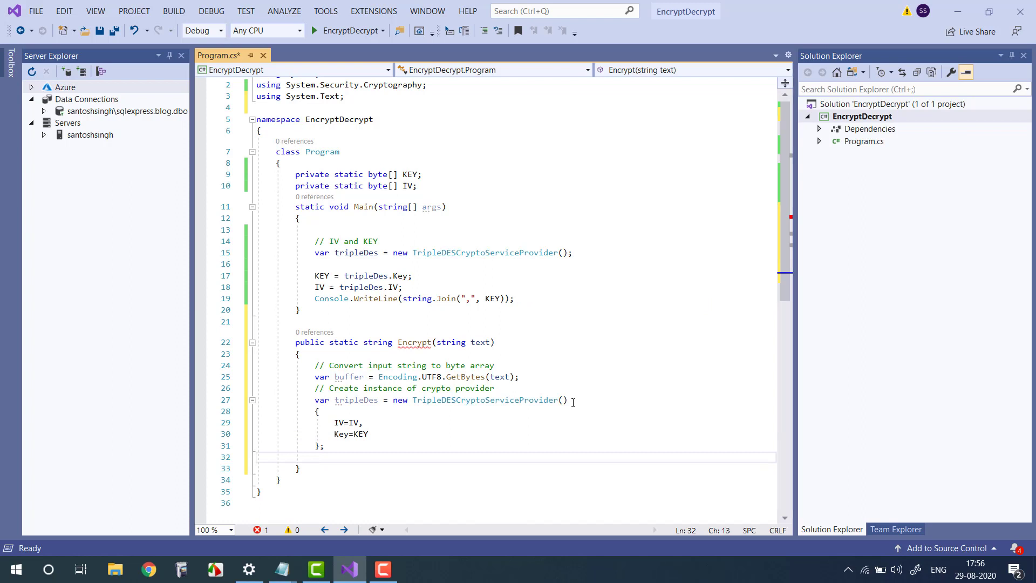
type("I")
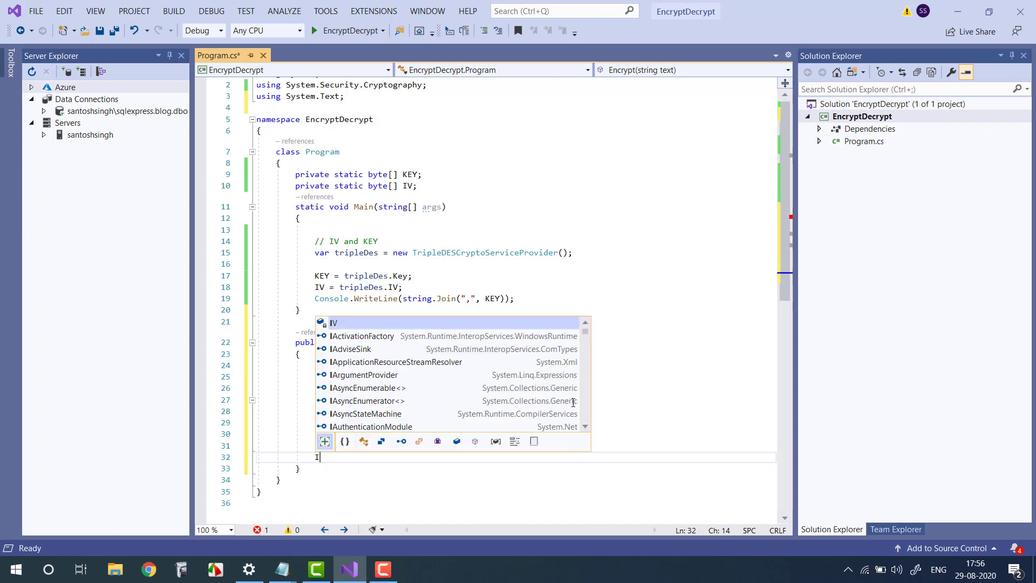
Step: Add 'ICryptoTransform transform = tripleDes.CreateEncryptor();' in Encrypt
type("CryptoTransform")
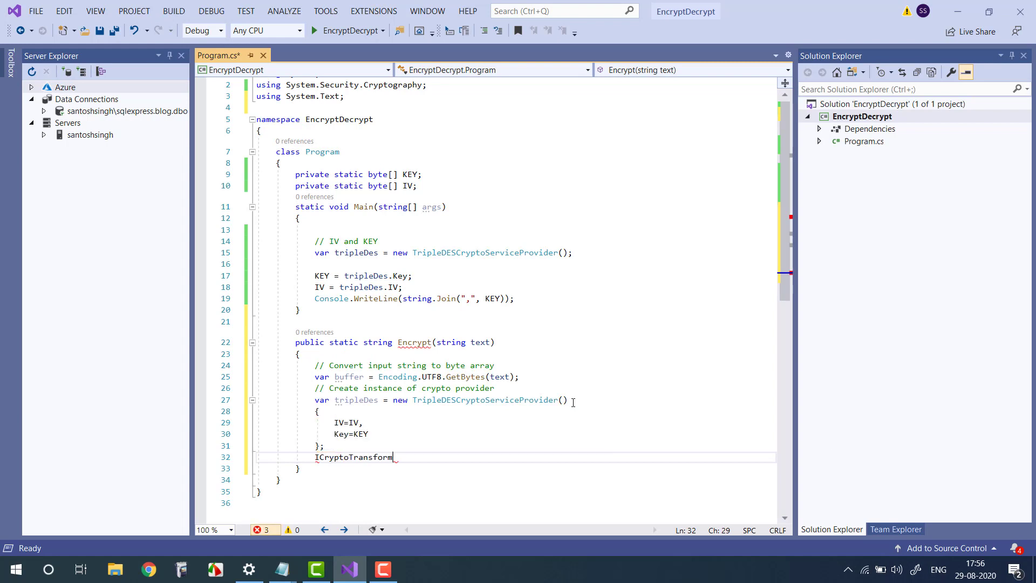
type("transform=t")
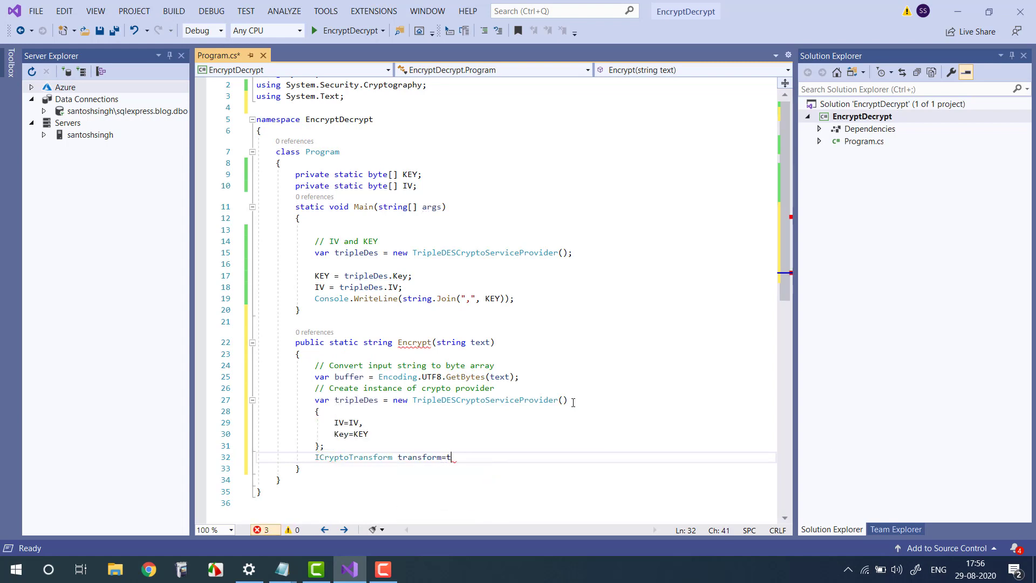
type("ripleDes.cr")
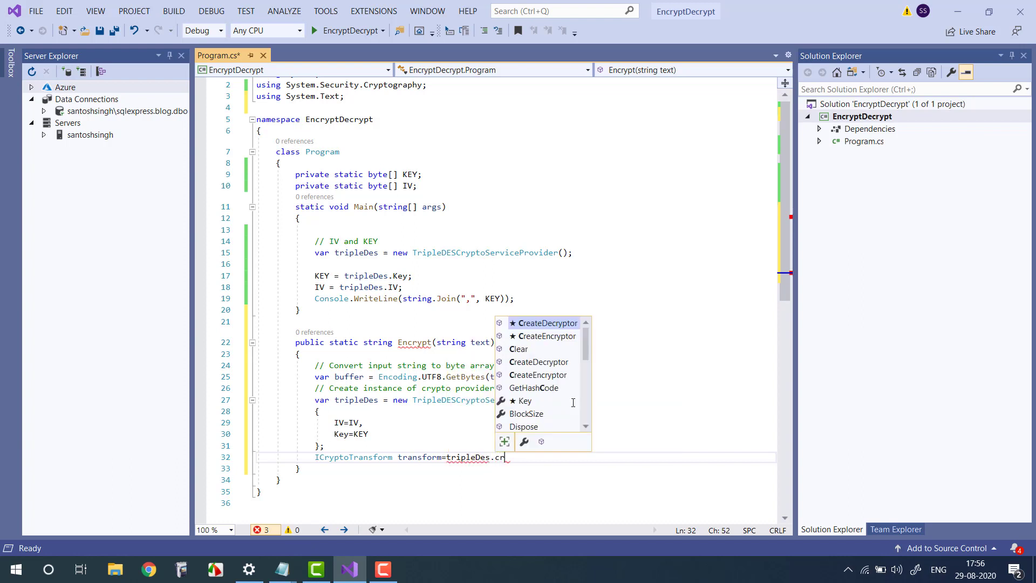
type("CreateEncryptor9")
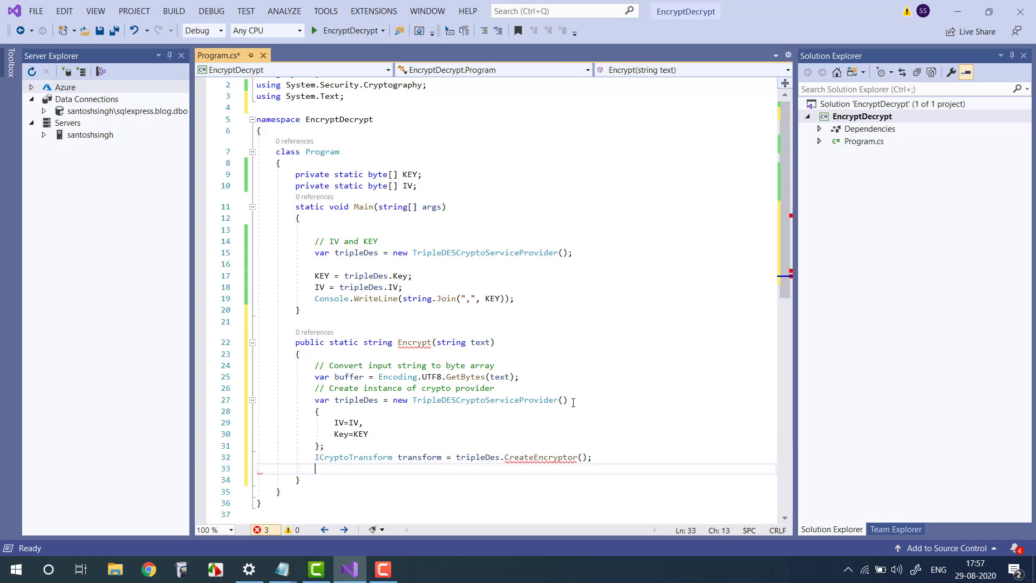
Step: Store 'transform.TransformFinalBlock(buffer, 0, buffer.Length)' in var cipherText and begin the return line
type("transform.")
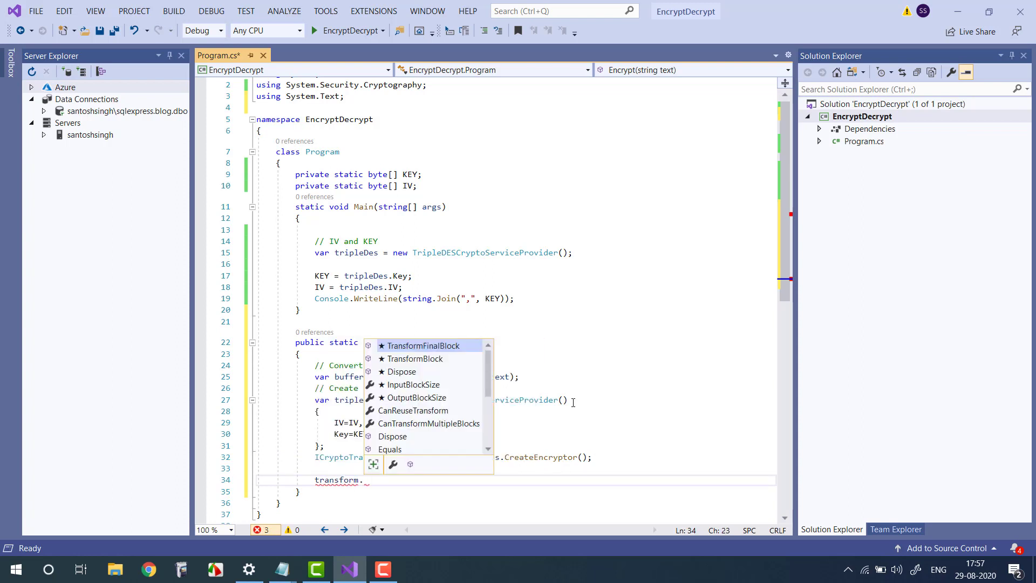
mouse_move(420, 346)
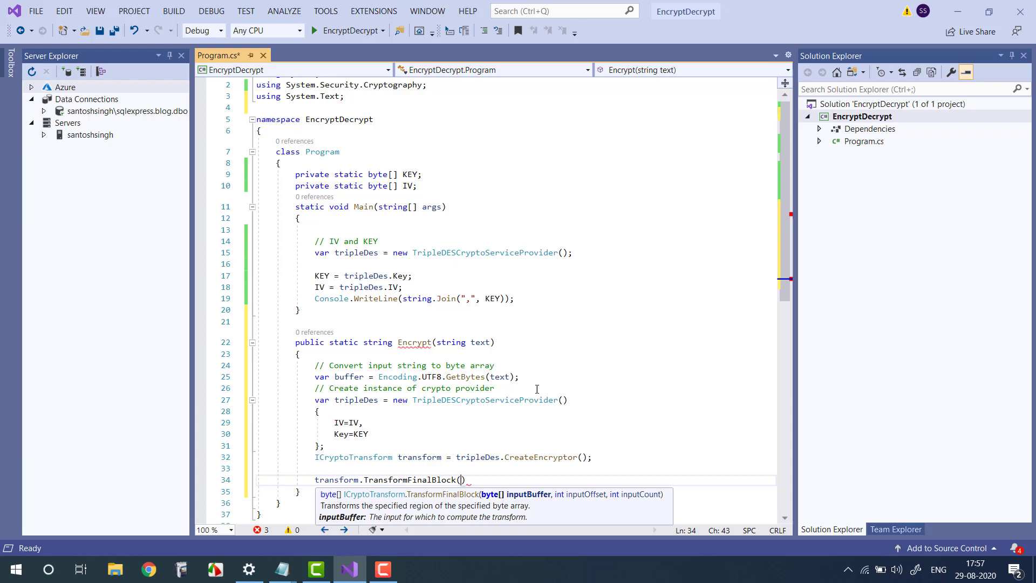
type("buffer,")
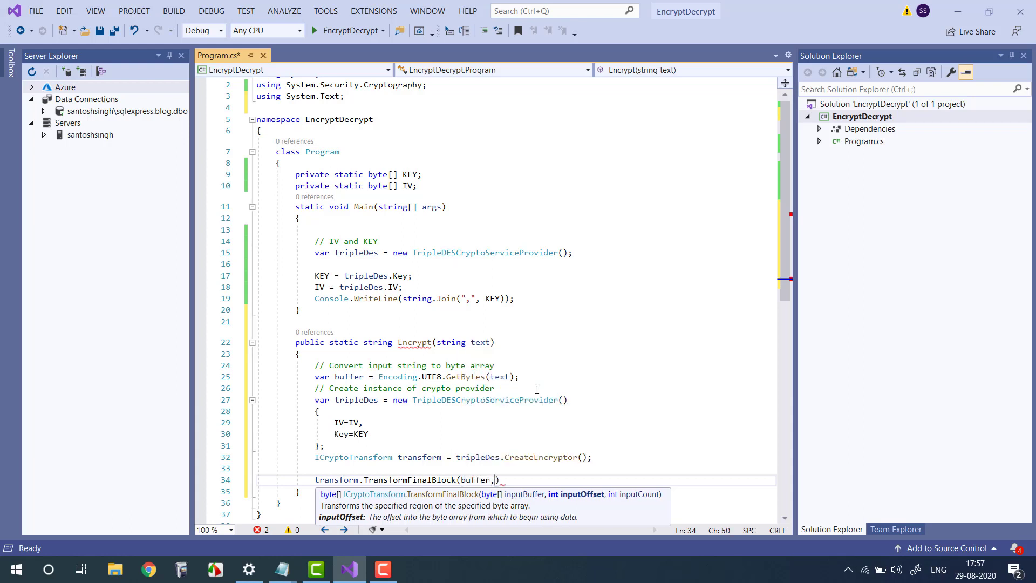
type("0,buffer.Length")
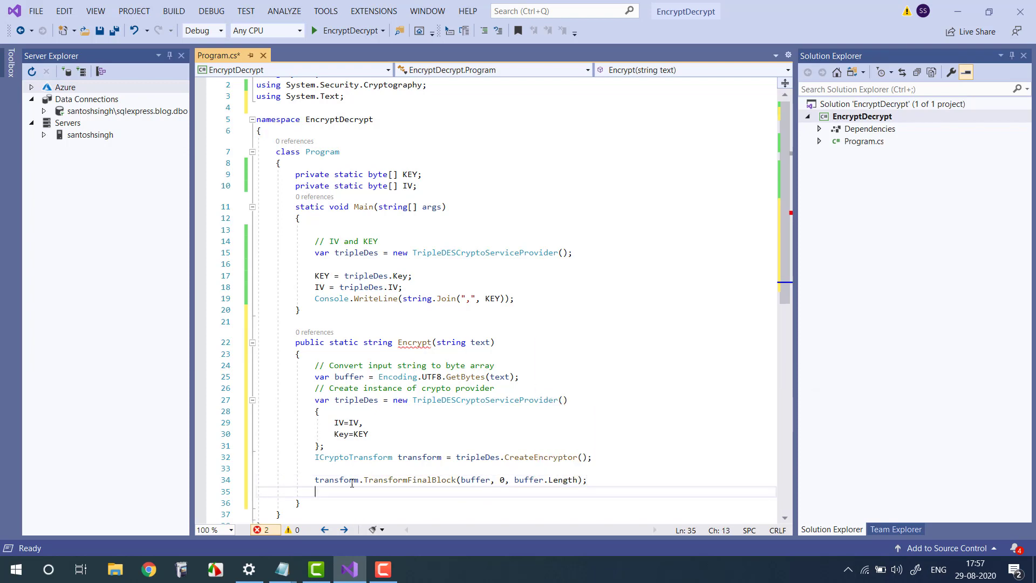
type("var")
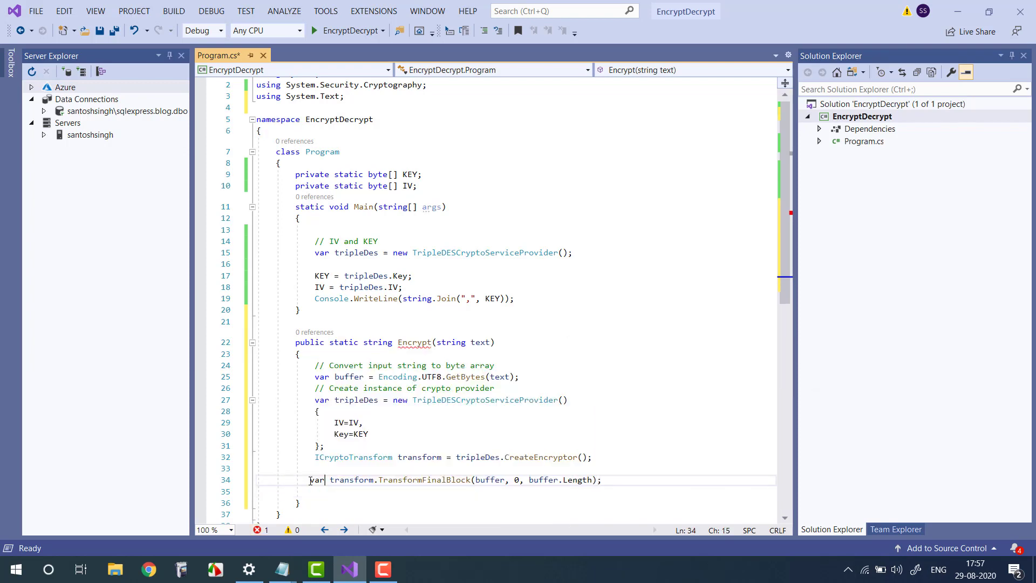
type("cipjerT")
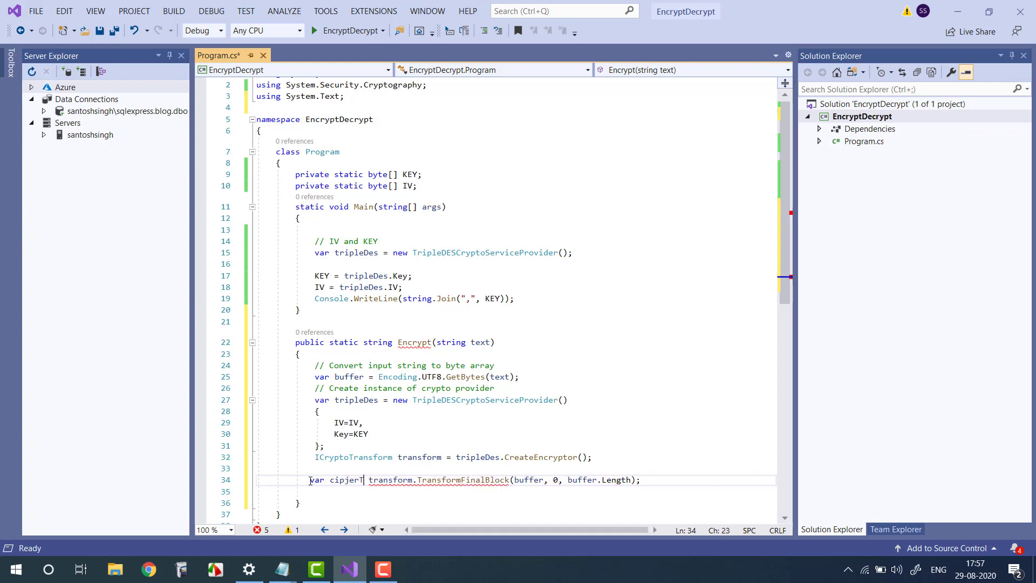
key("BackSpace")
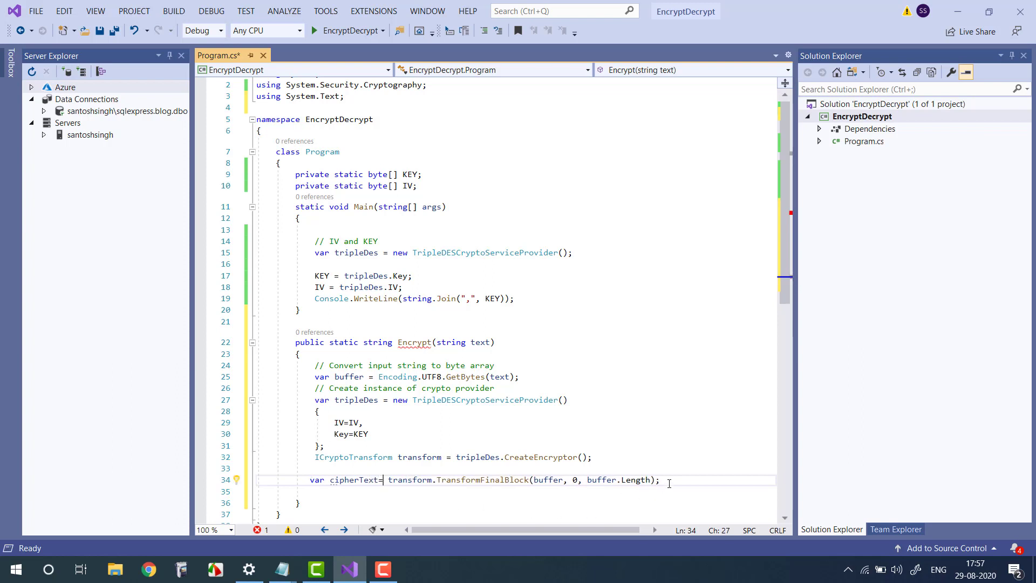
key("enter")
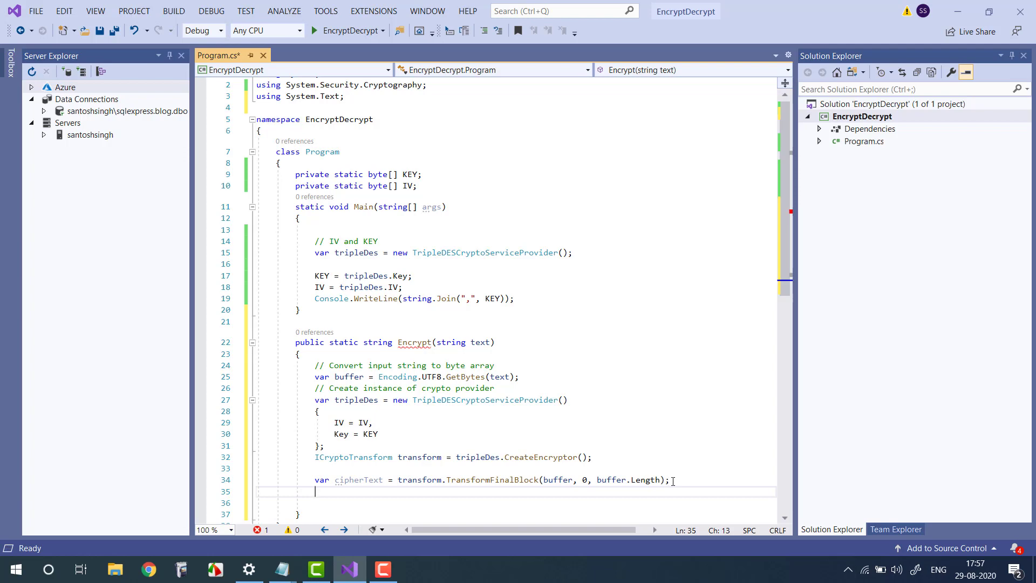
type("return")
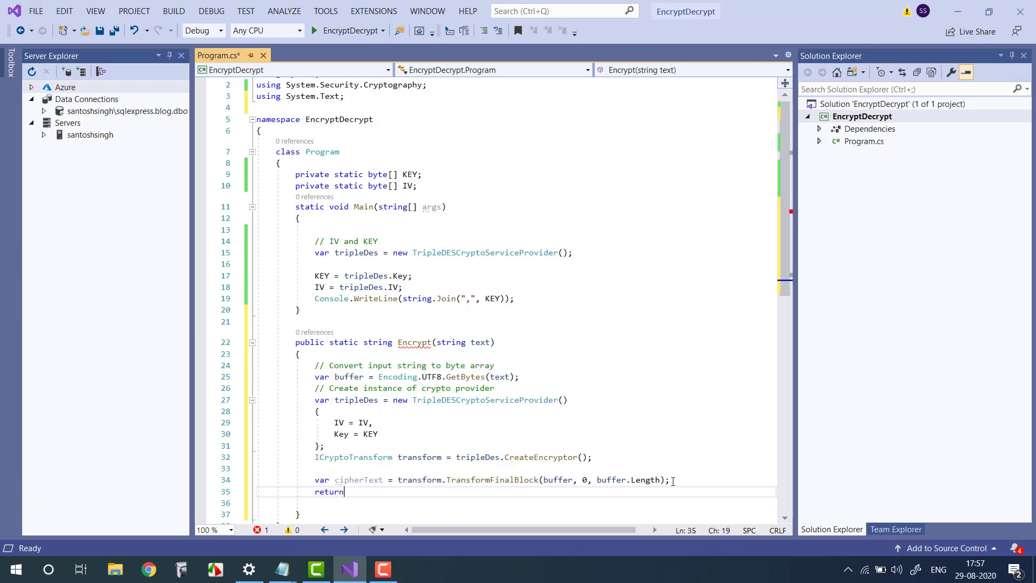
Step: Return 'Convert.ToBase64String(cipherText)' from Encrypt, save, and begin 'var text' in Main
type("Convert.")
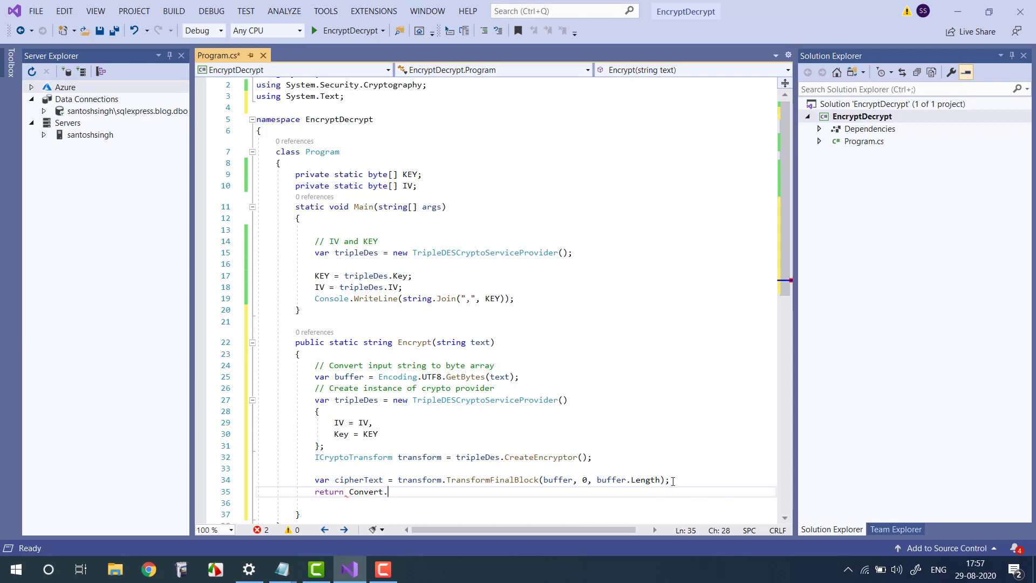
type("ToBase64String")
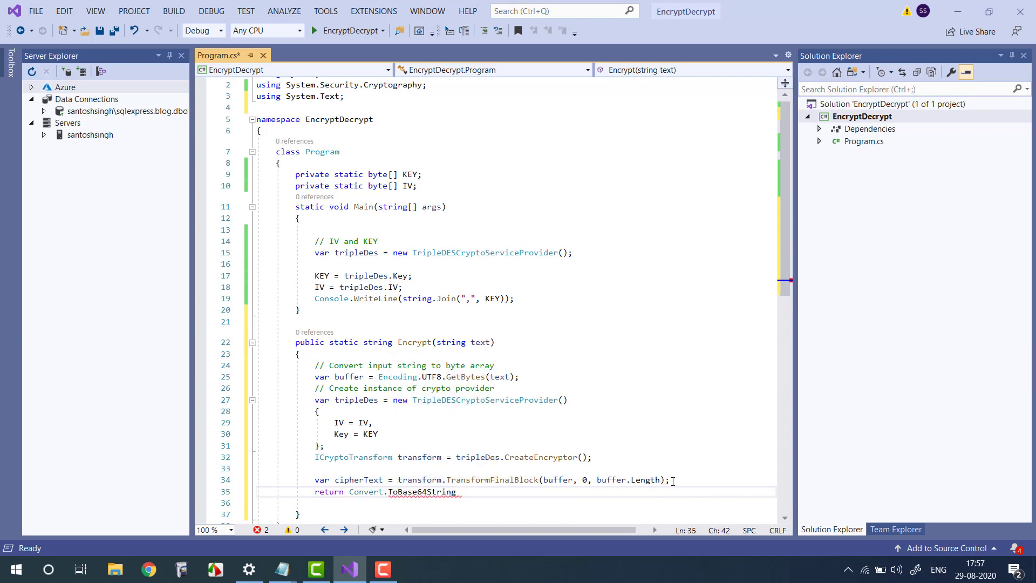
type("cipherText);")
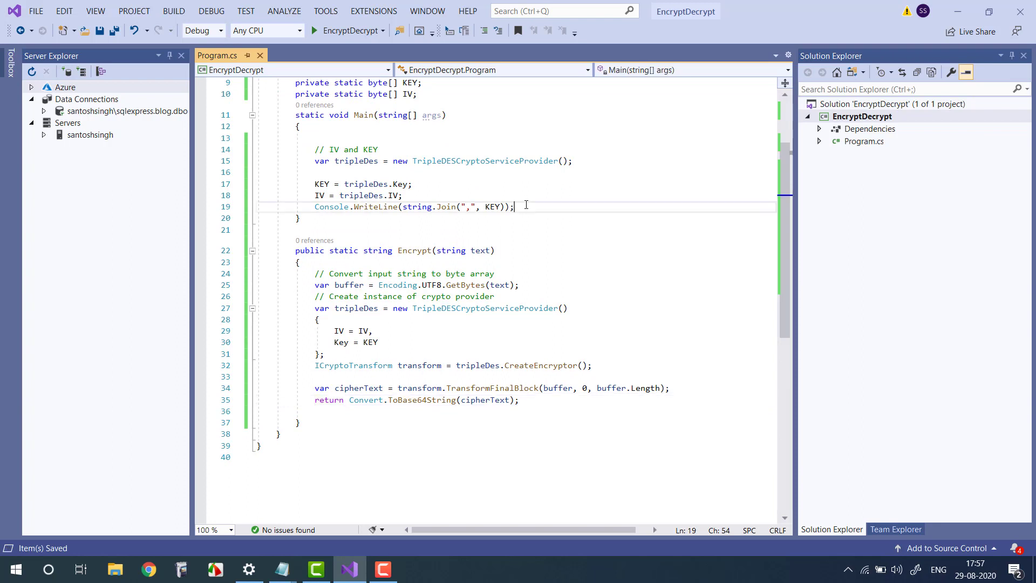
type("var te")
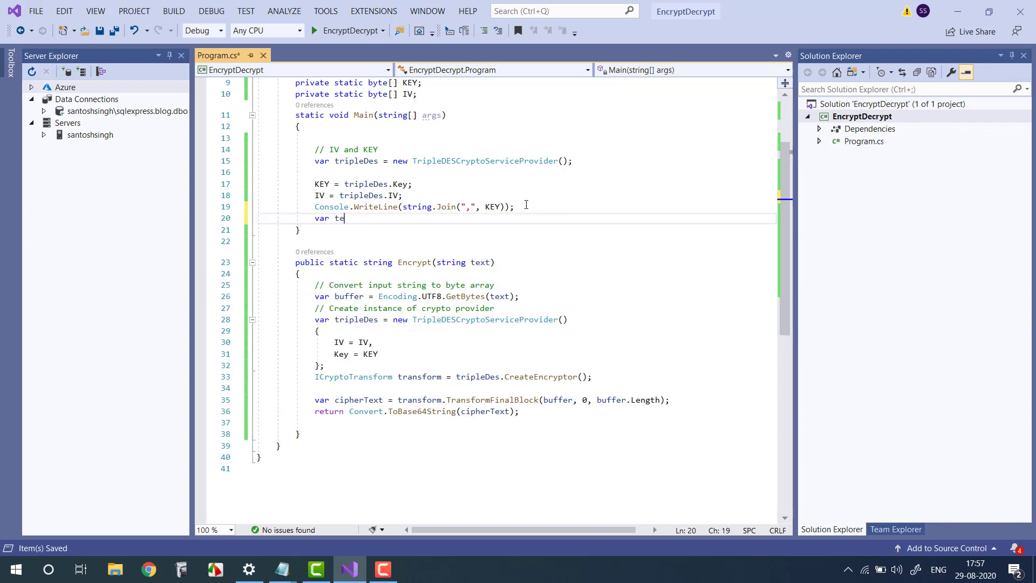
Step: Set text to "Hello world", encrypt it into cipherText, and print cipherText in Main
type("xt='")
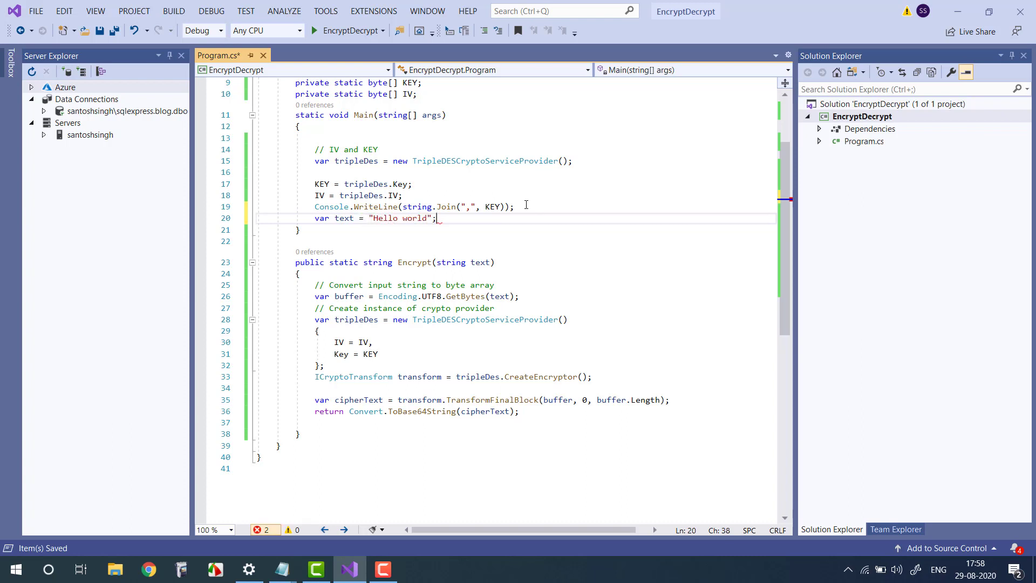
type("var")
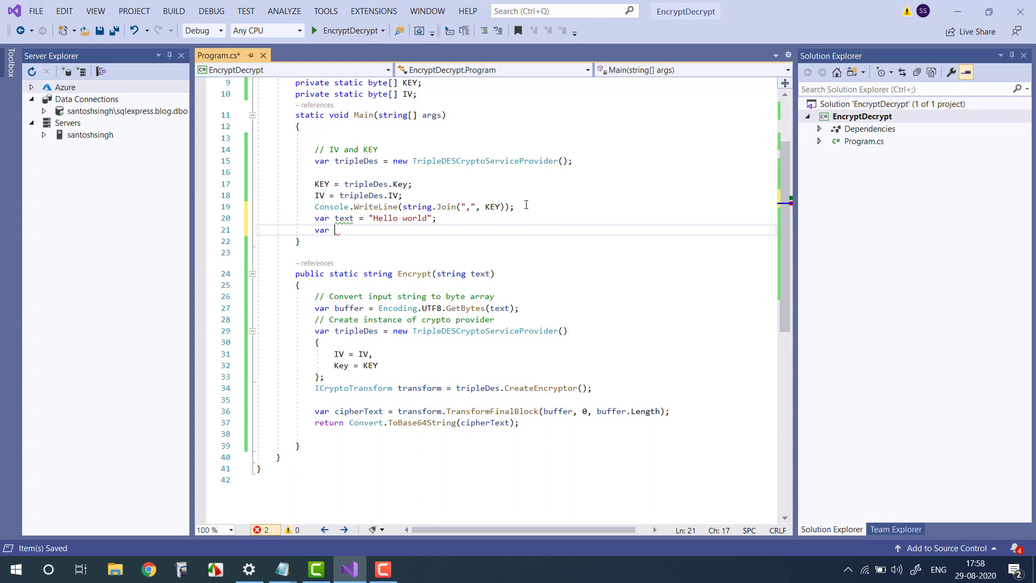
type("cipherText=")
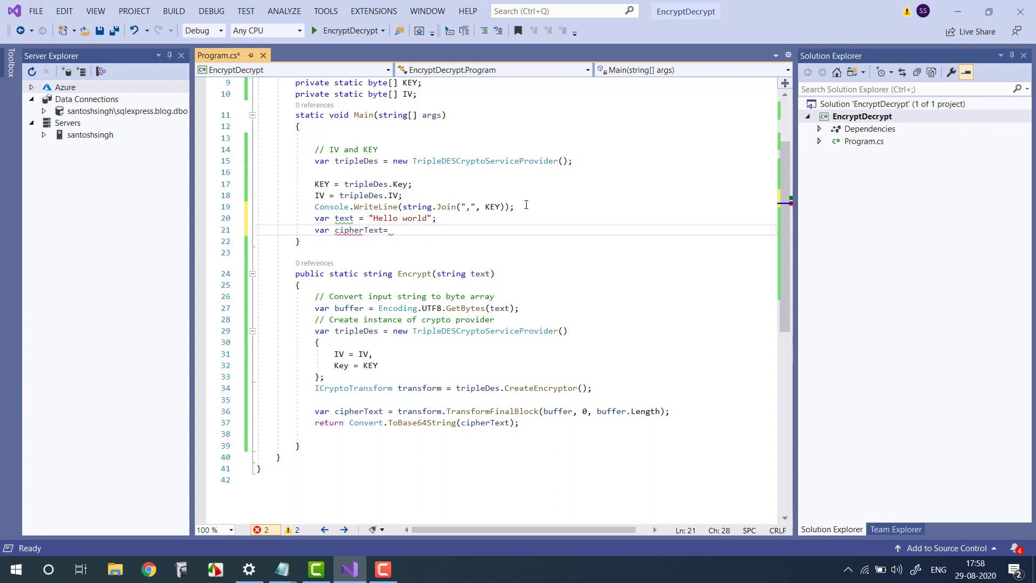
type("En")
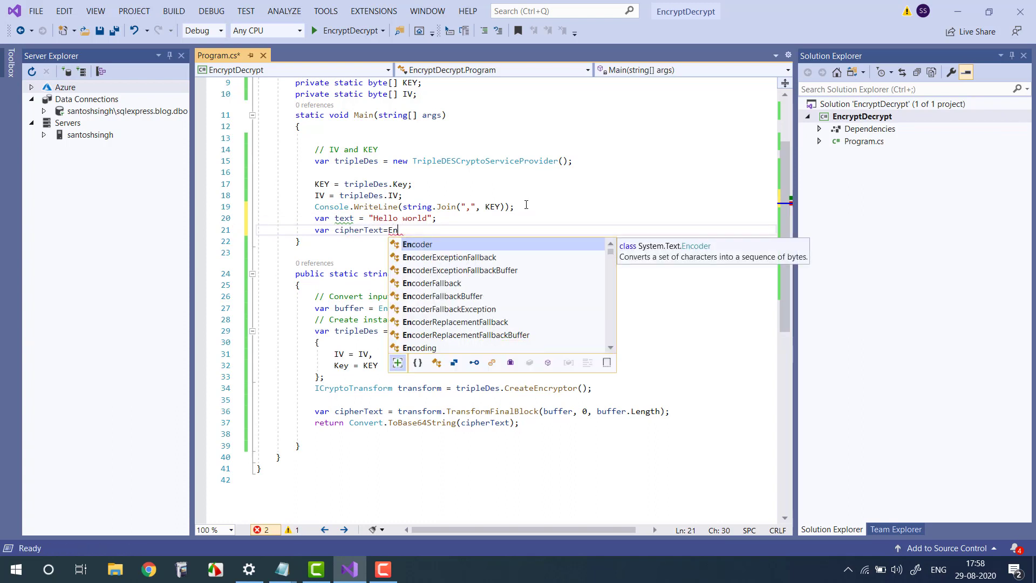
type("crypt()")
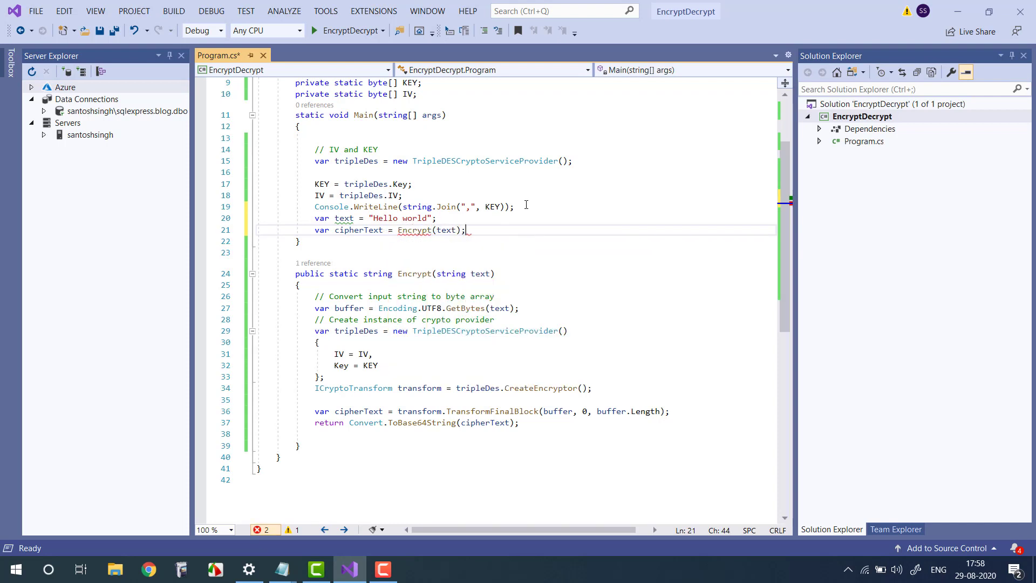
type("Console.WriteLine();")
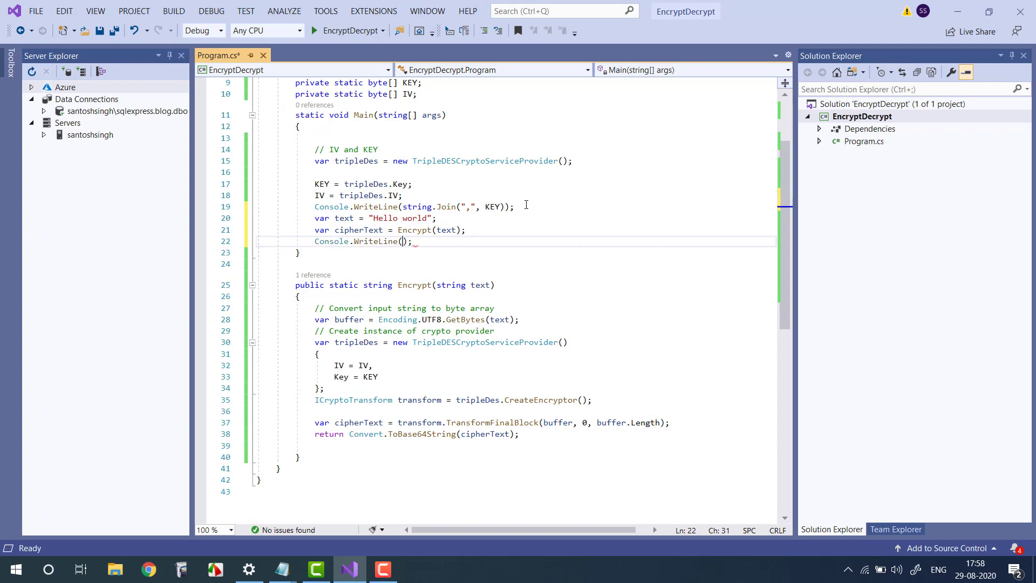
type("cipherText")
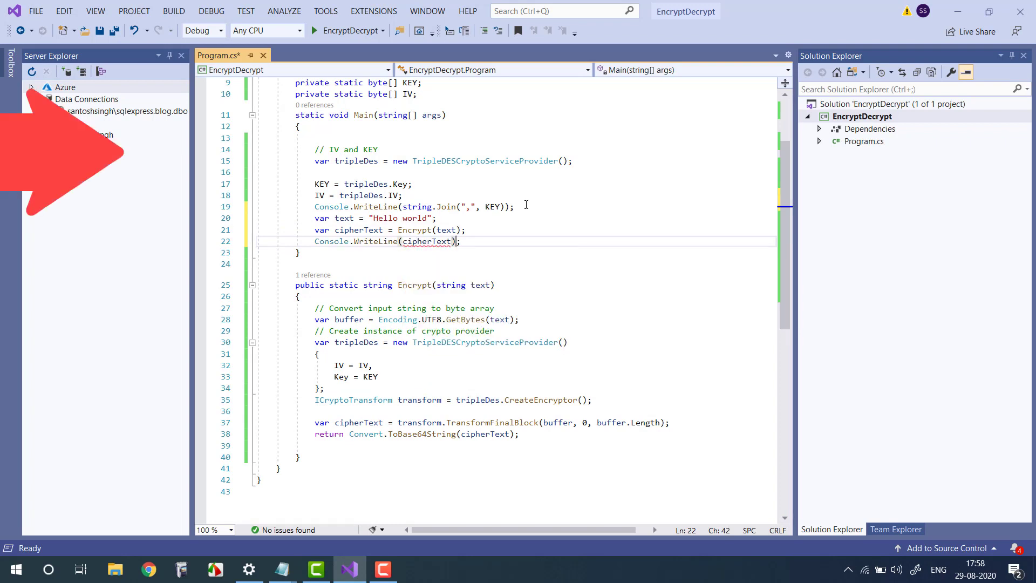
Step: Run the program and view the printed key bytes and Base64 cipher text
key("ctrl+s")
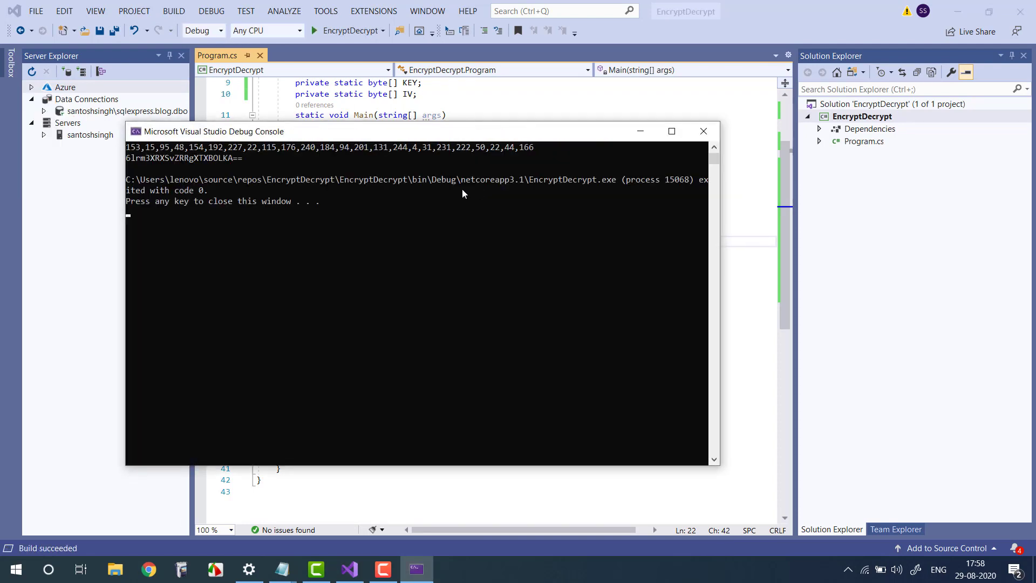
mouse_move(137, 164)
type("public static string Dec")
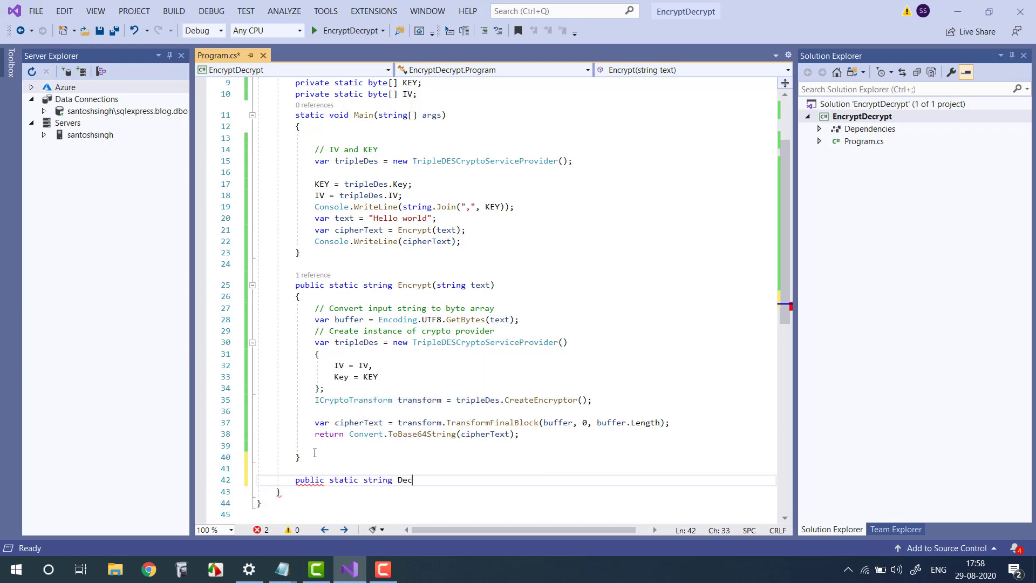
Step: Declare public static string Decrypt(string encryptedText) and start its var buffer line
type("rypt()")
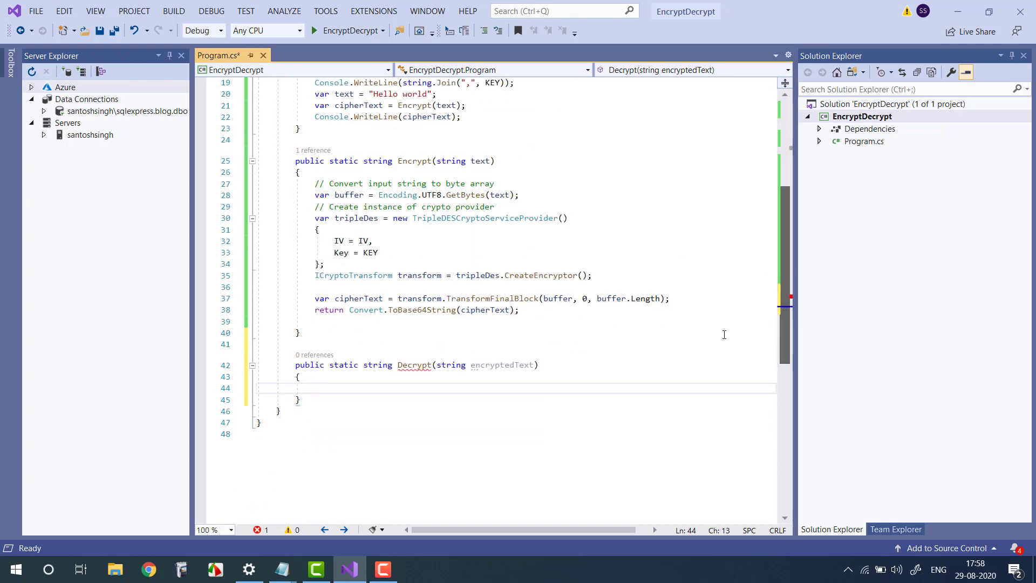
type("v")
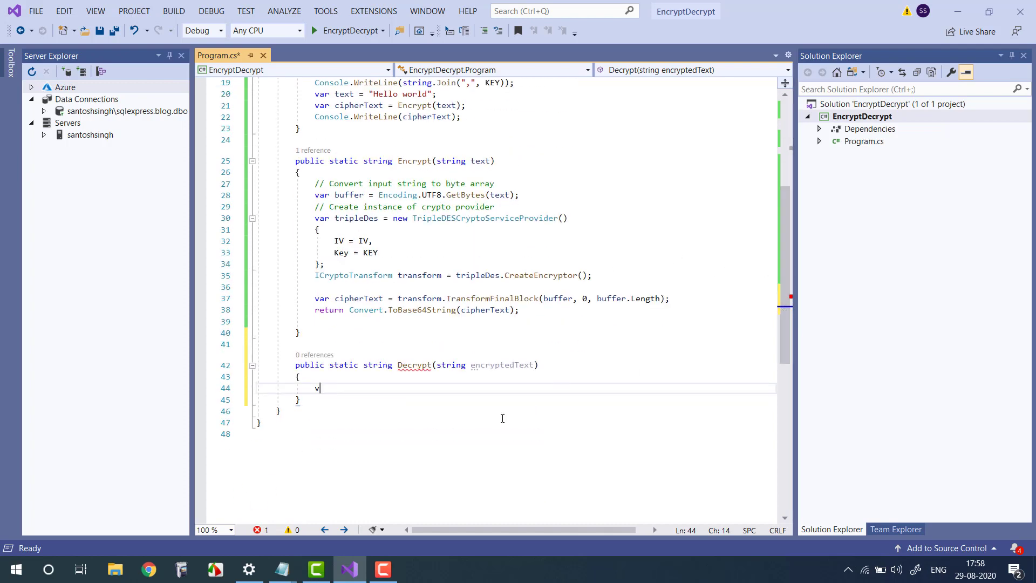
type("ar buff")
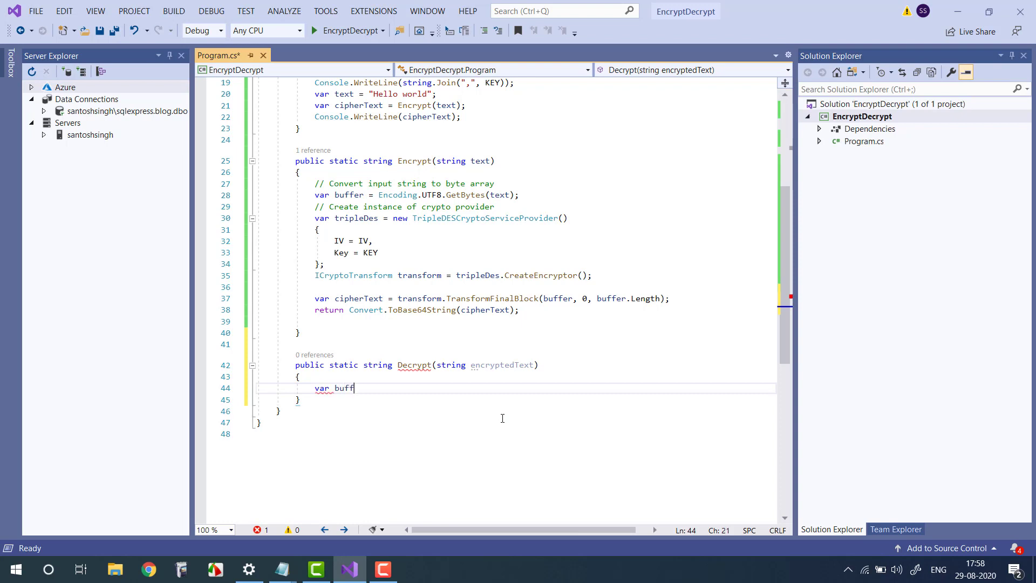
type("=Enc")
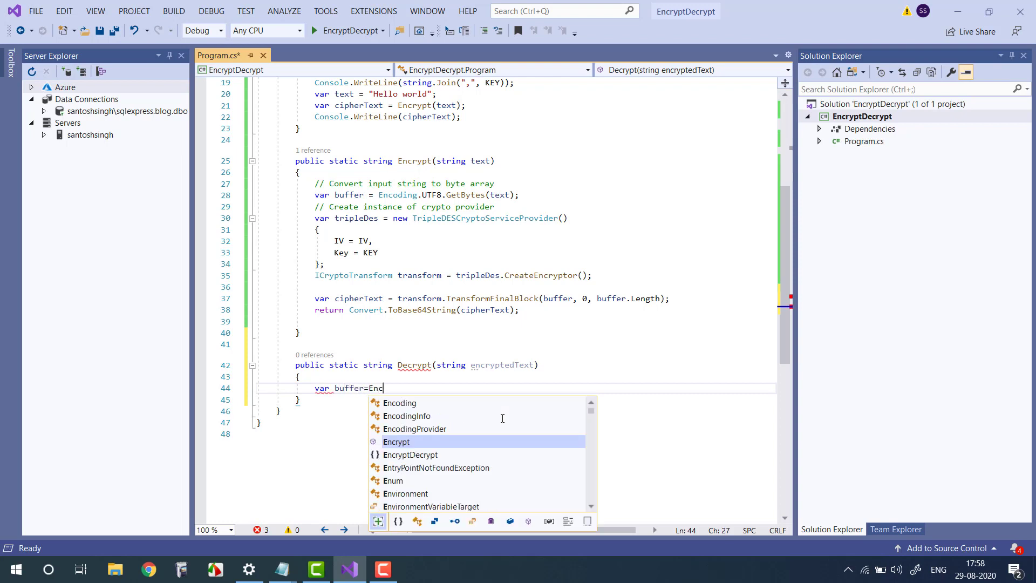
type("oding")
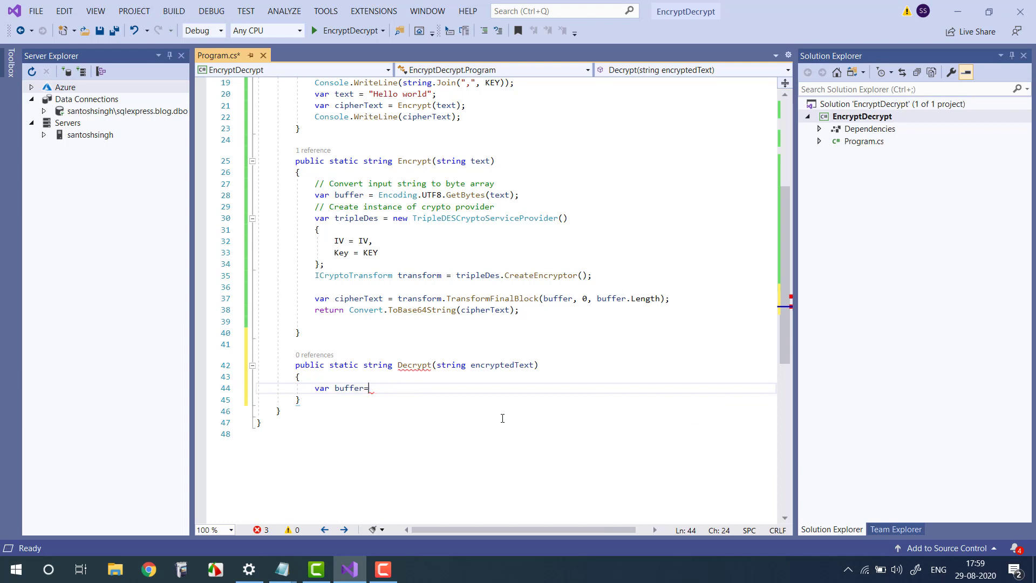
Step: Complete the line as var buffer = Convert.FromBase64String(encryptedText);
type("Conver")
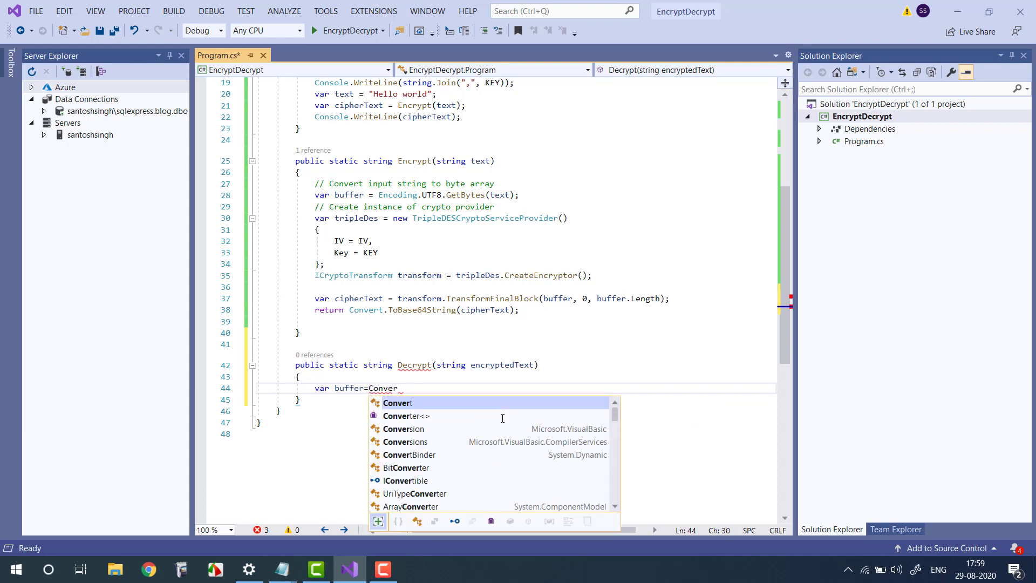
type(".FromBase64String")
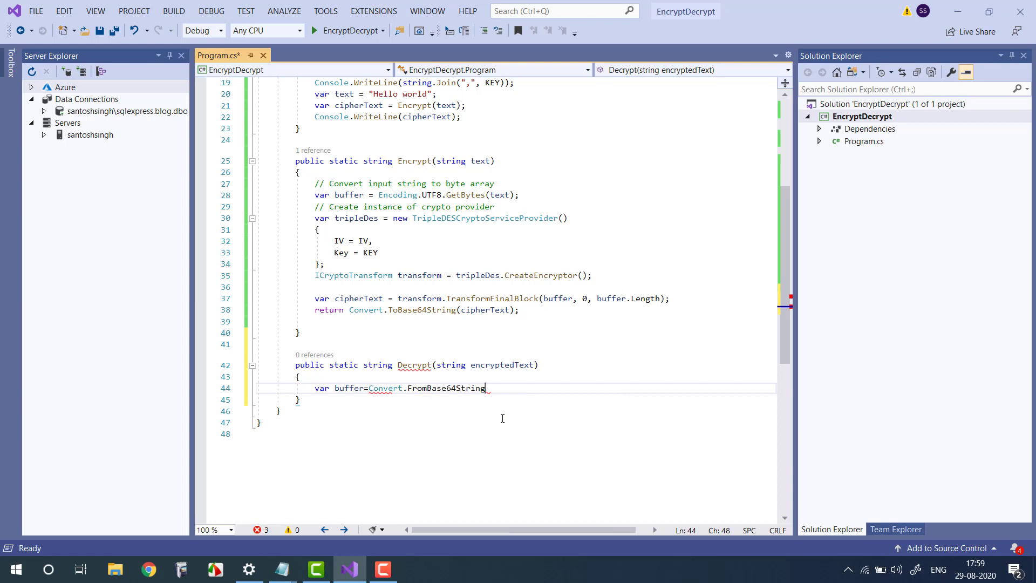
type("(encr")
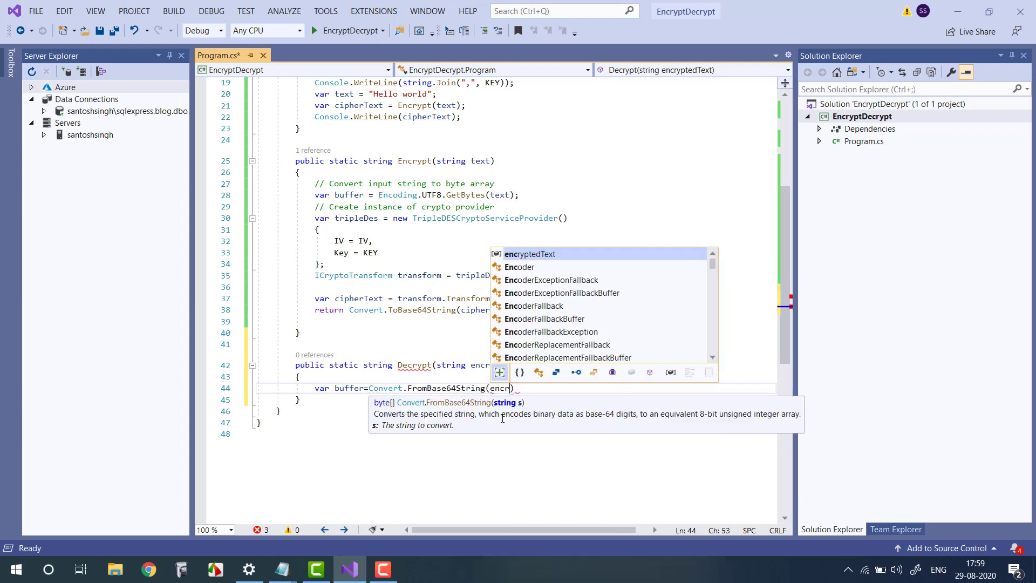
key("Tab")
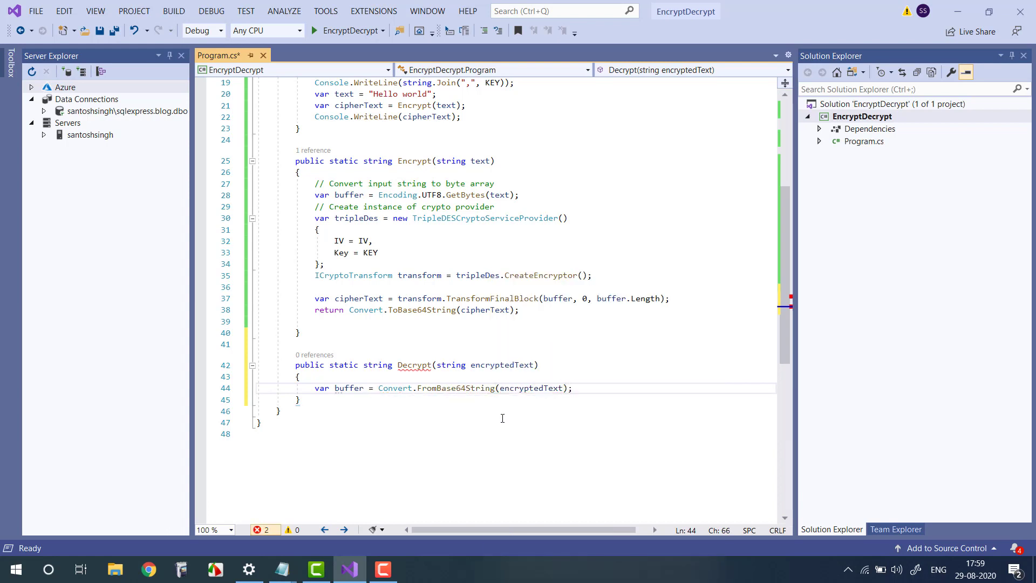
mouse_move(349, 388)
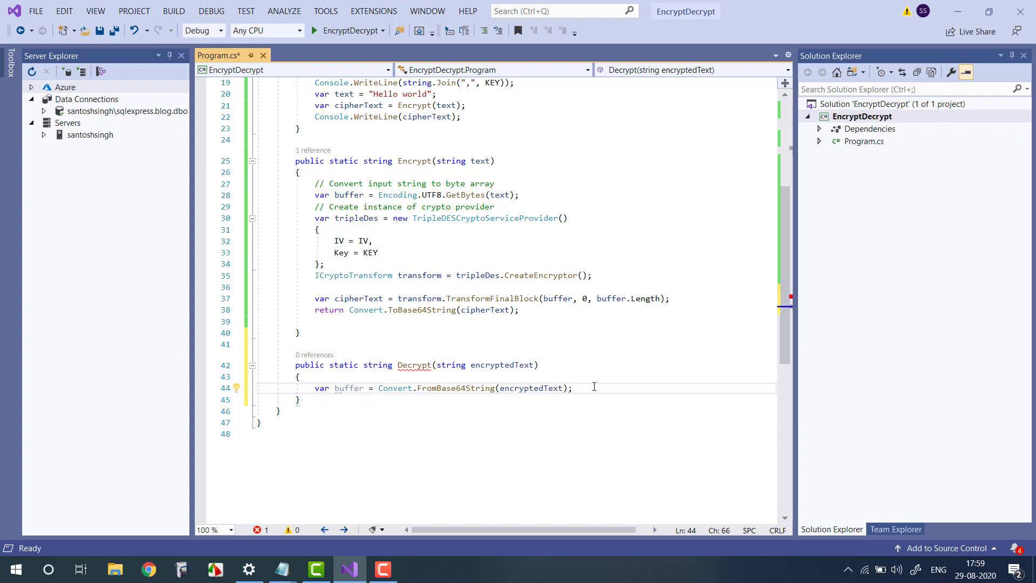
Step: Declare var tripleDes = new TripleDESCryptoServiceProvider in Decrypt
type("var")
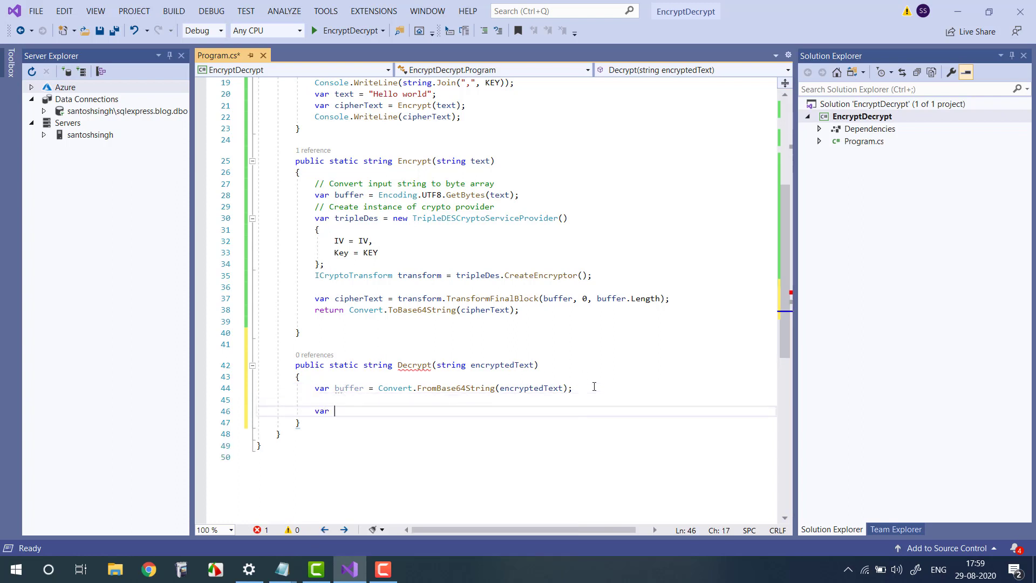
type("tripleDes=new")
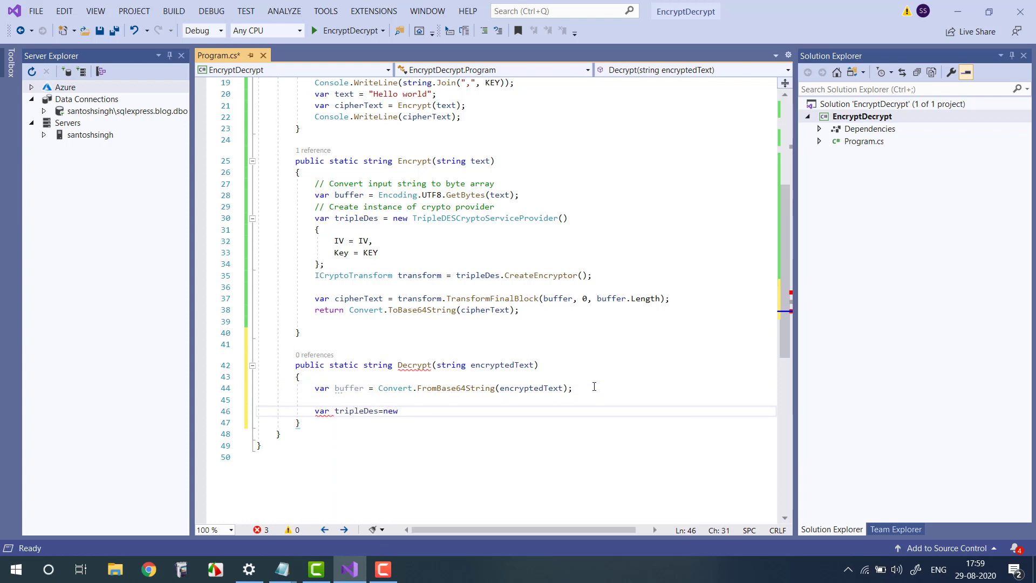
type("Triple")
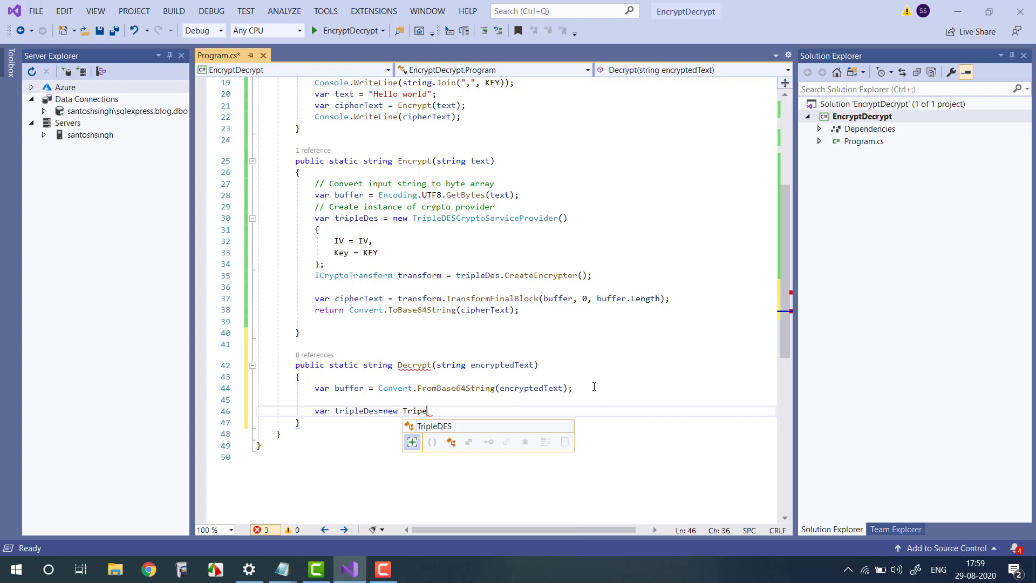
key("Backspace")
type("leDESCryptoServ")
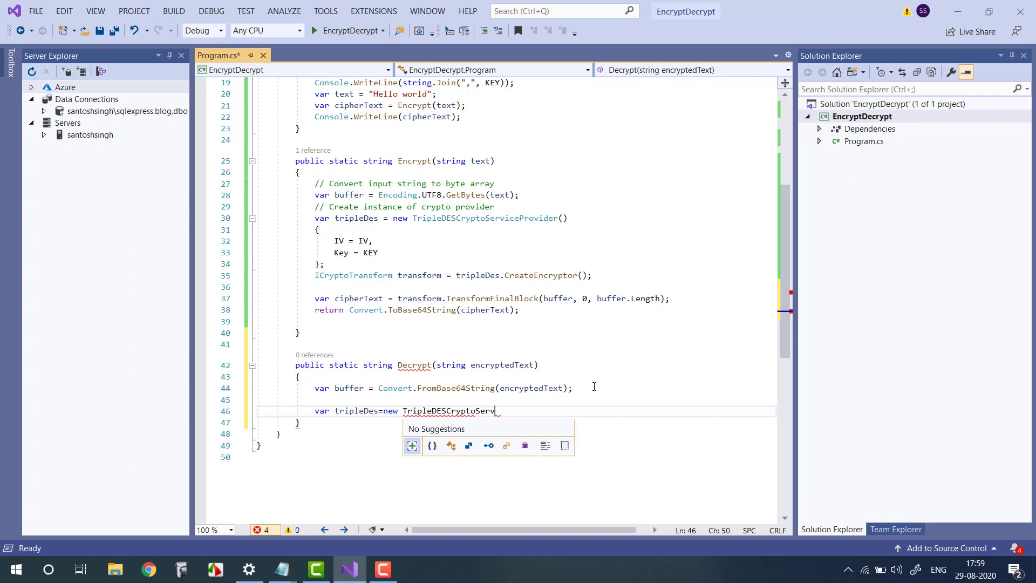
type("iceProvider(")
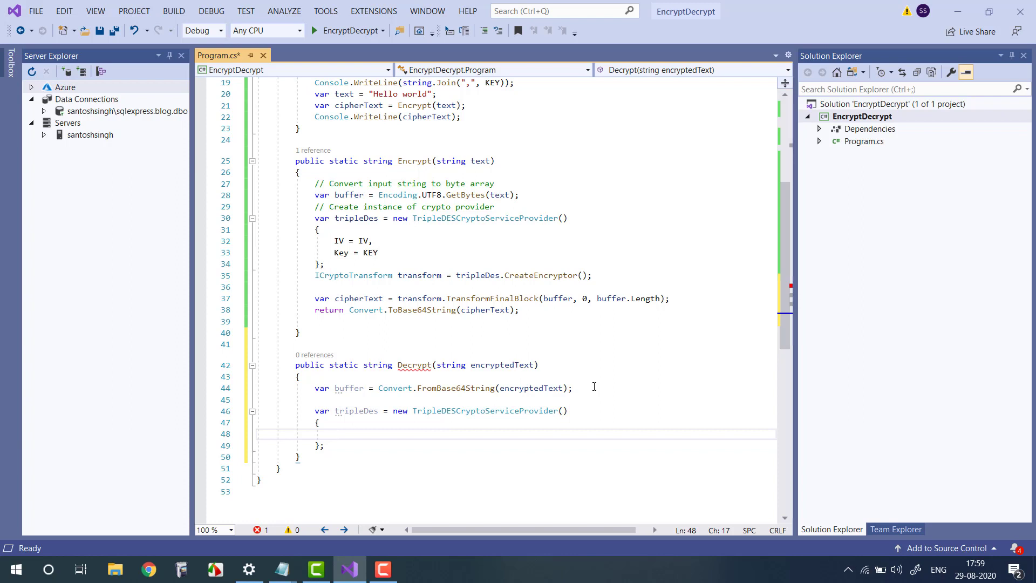
Step: Fill its initializer with IV = IV and begin the Key = KEY assignment
type("IV=")
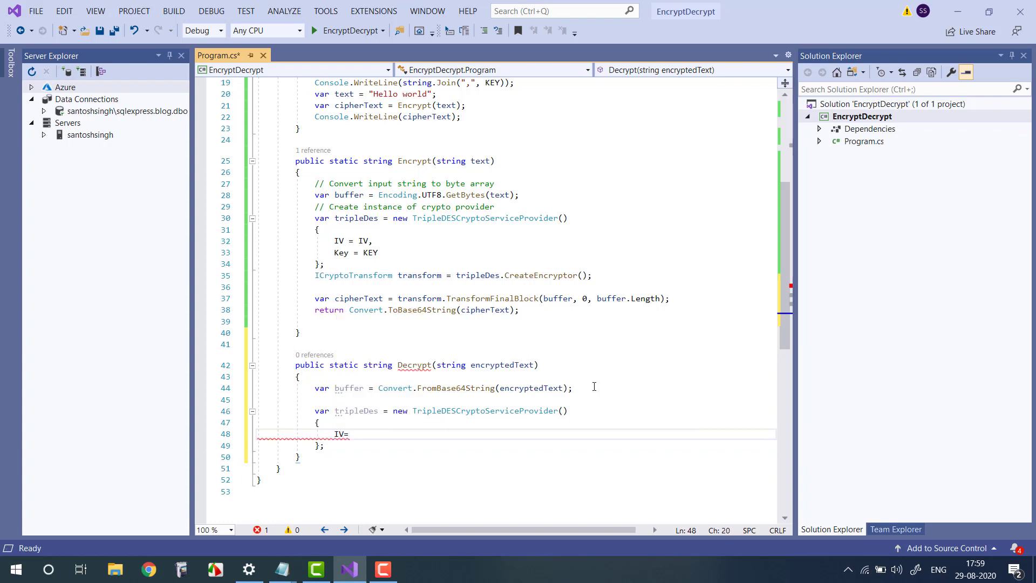
type("IV")
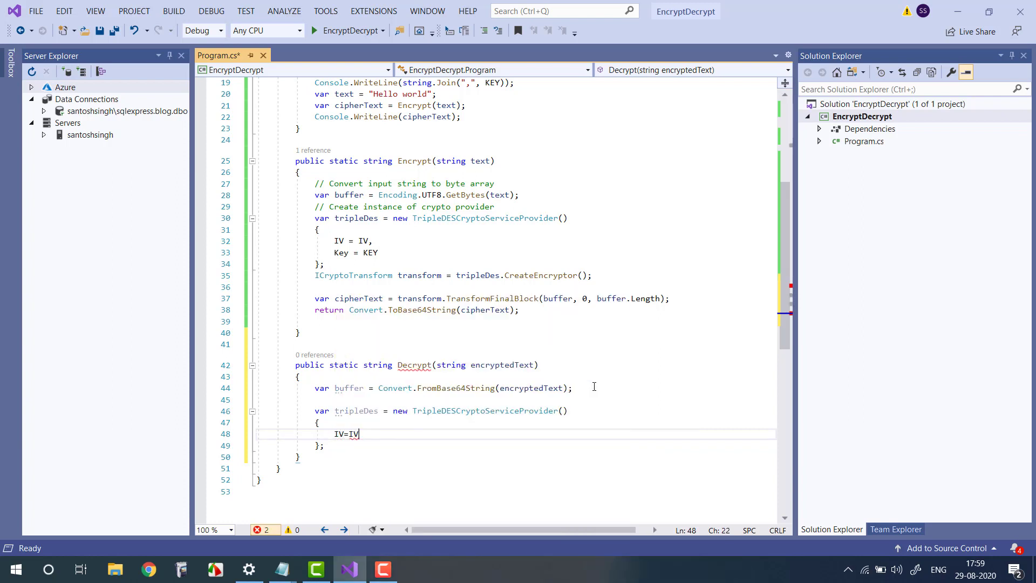
type(",")
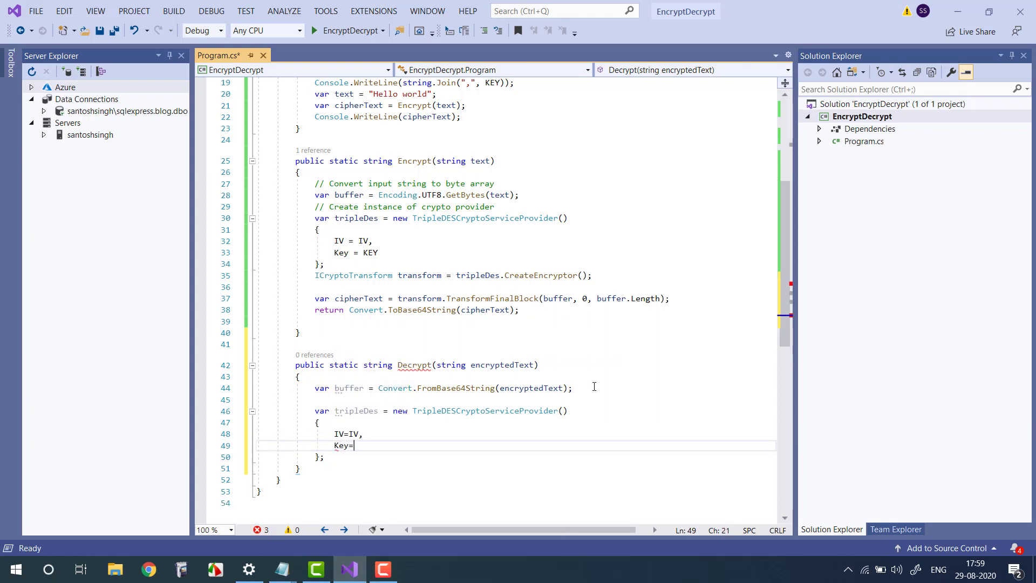
type("Ke")
type("I")
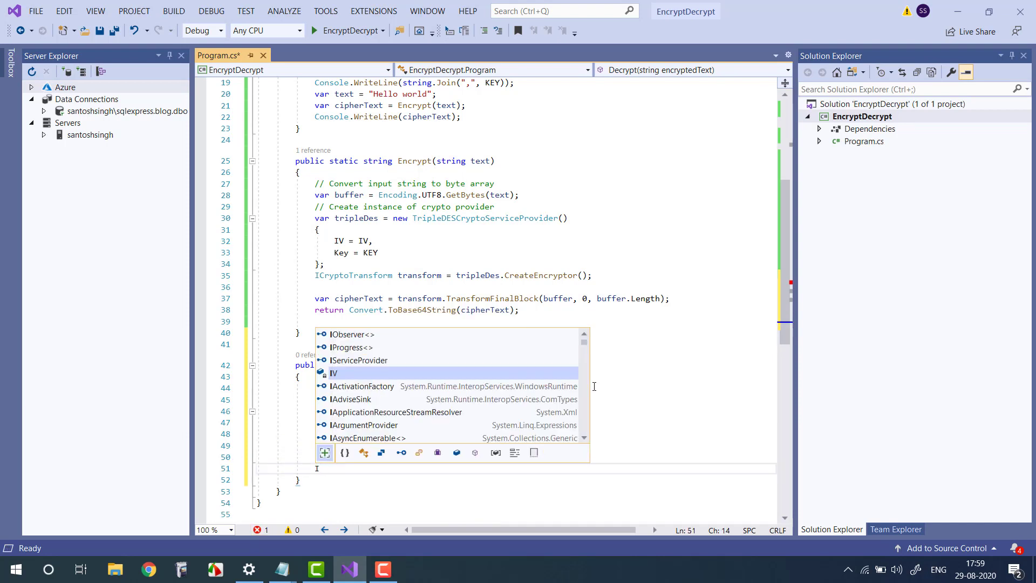
Step: Add ICryptoTransform transform = tripleDes.CreateDecryptor(); and move to the next line
type("c")
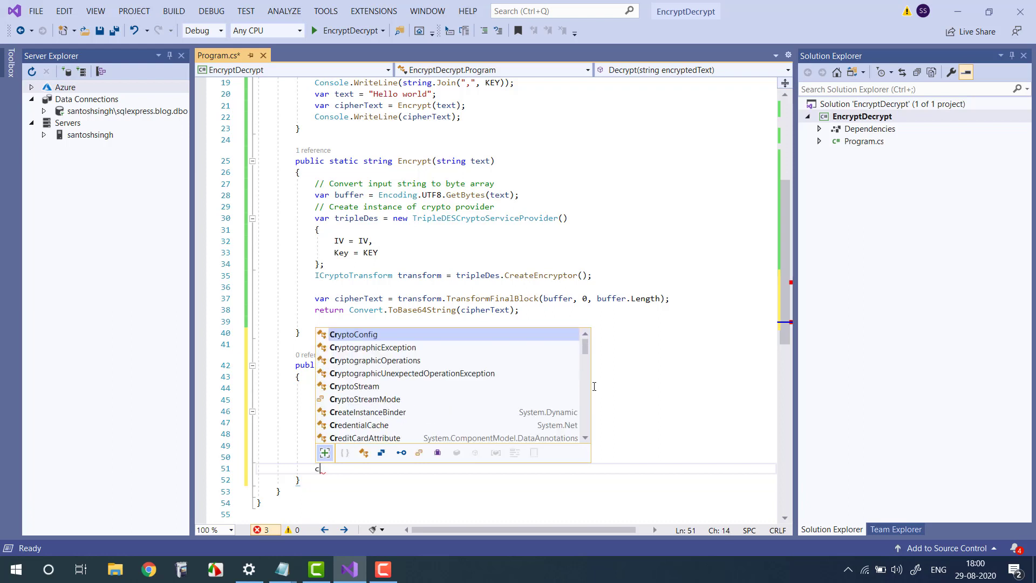
type("ICryptoTransform =")
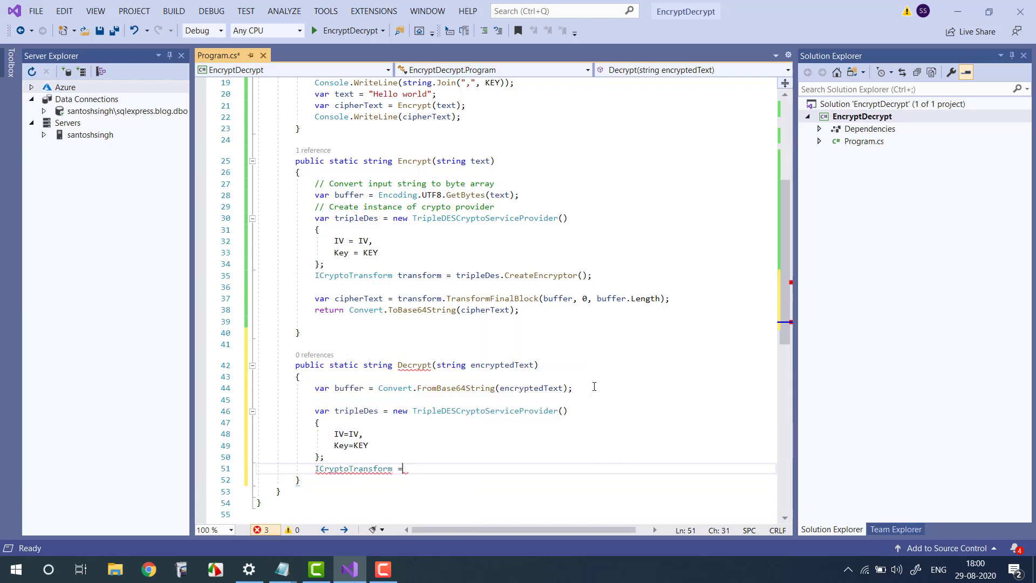
type("tru")
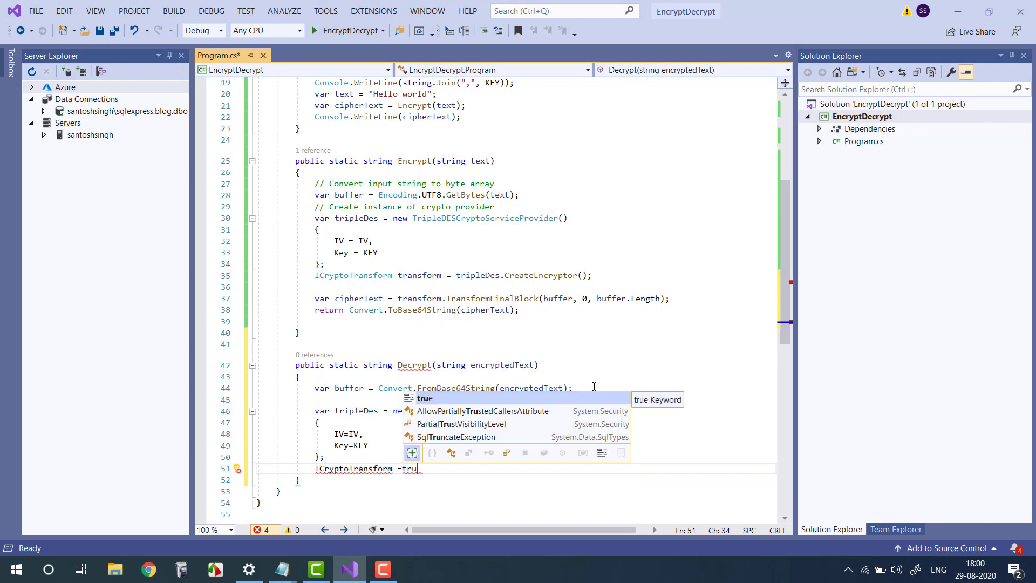
key("Backspace")
type(" tripleDes.CreateDecryptor();")
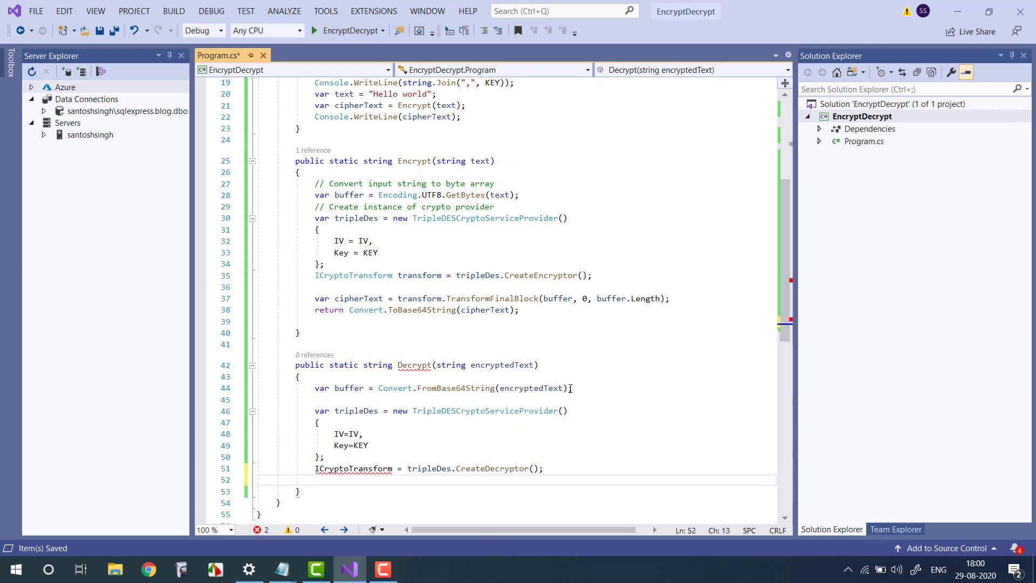
type("t")
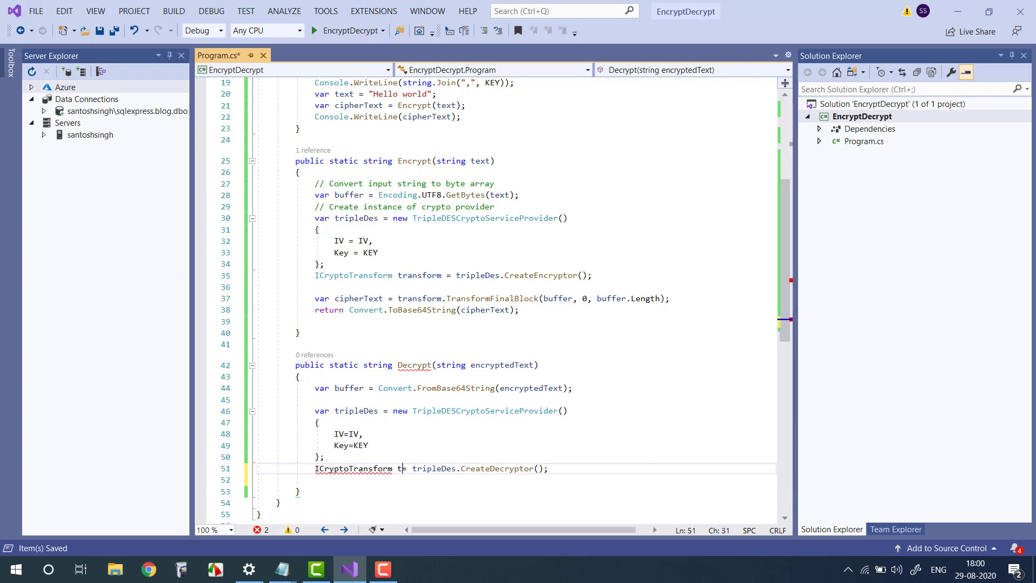
type("ransform")
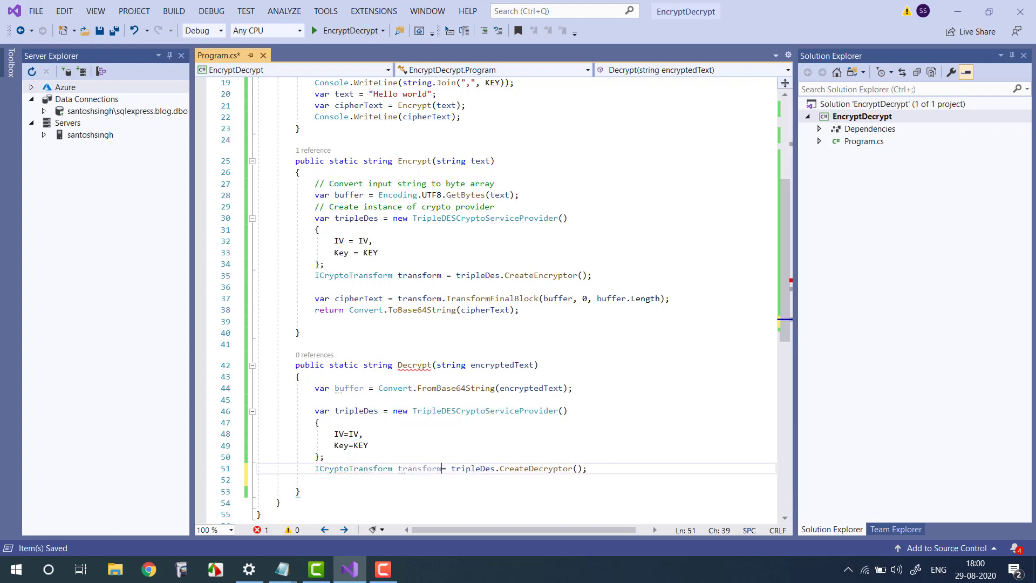
key("enter")
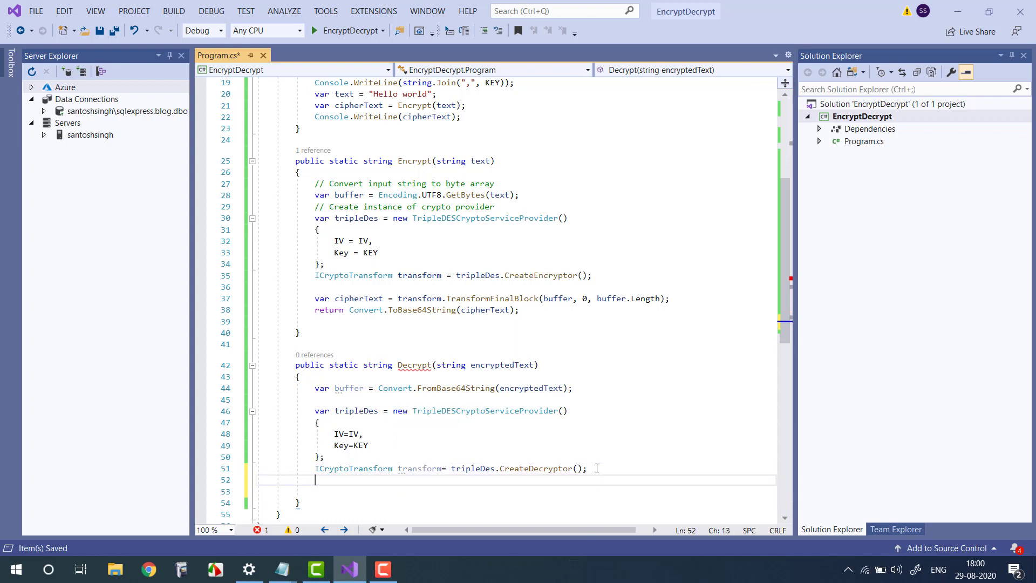
Step: Add var plainText = transform.TransformFinalBlock(buffer, 0, buffer.Length);
type("var plai")
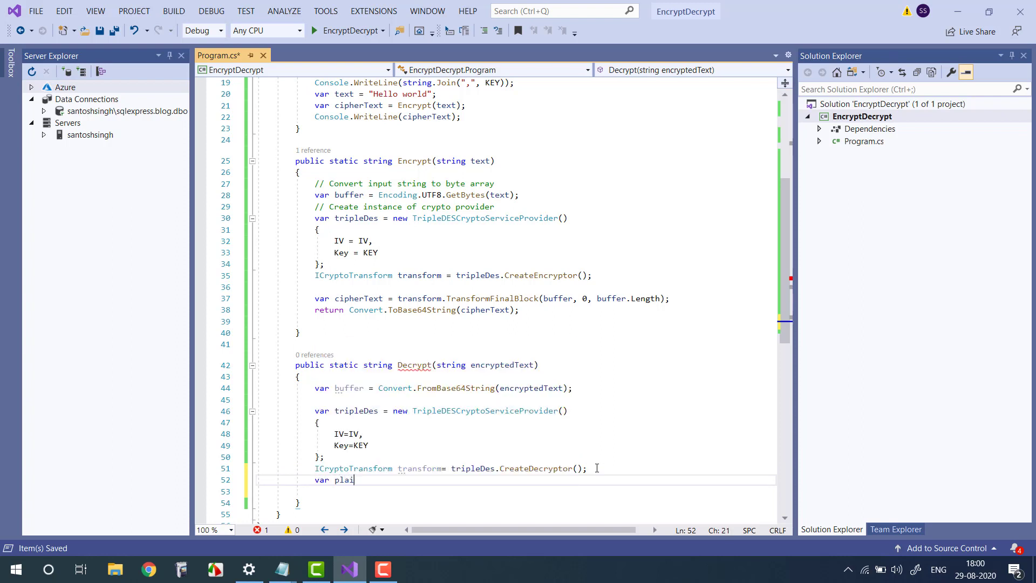
type("nText=t")
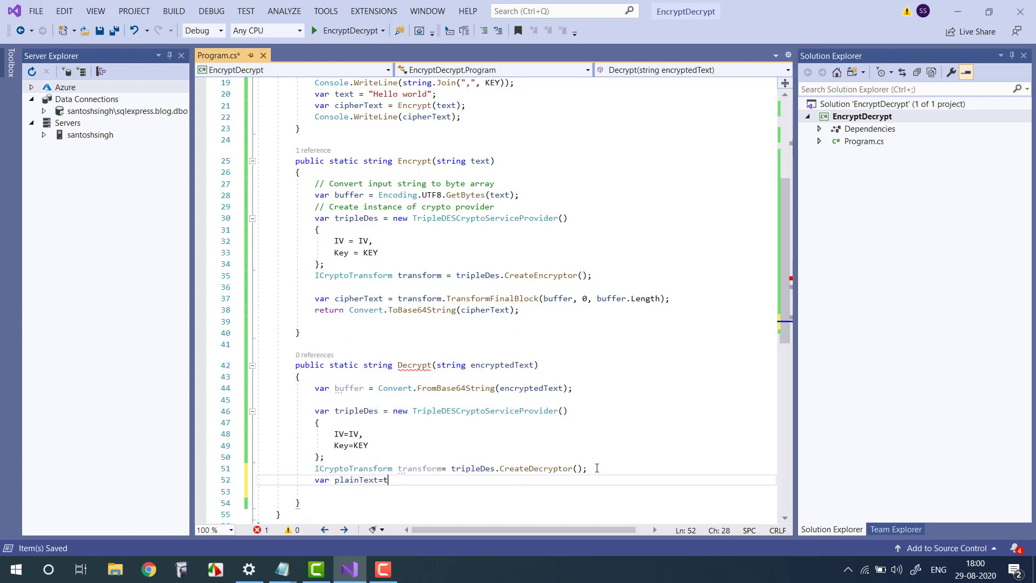
type("ransform.")
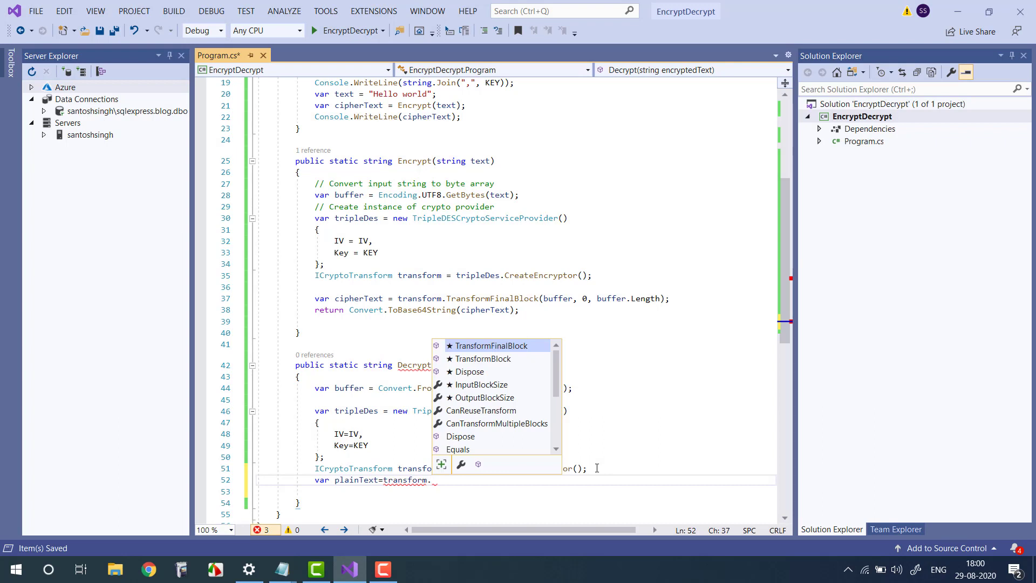
type("TransformFinalBlock(b")
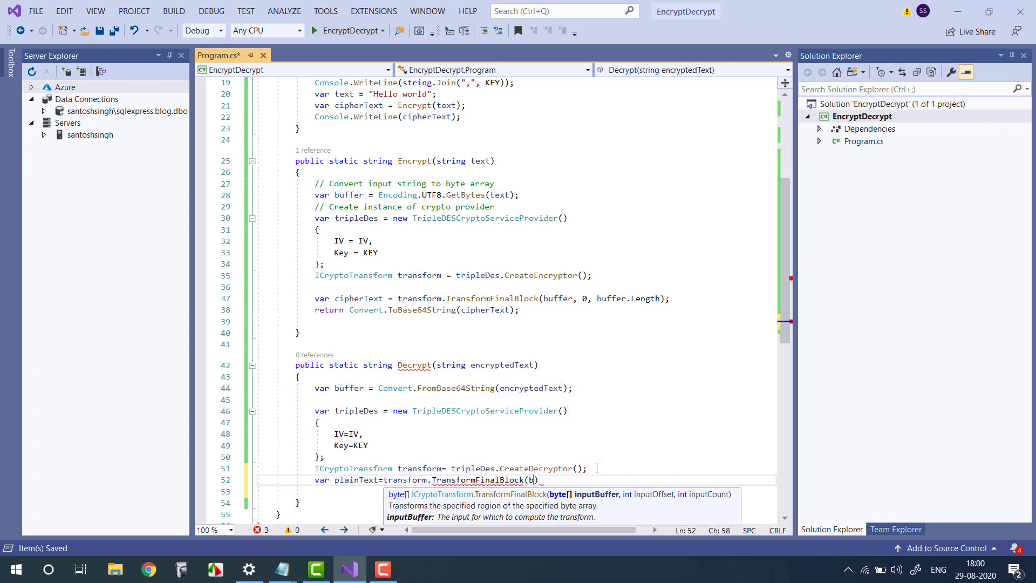
type("b")
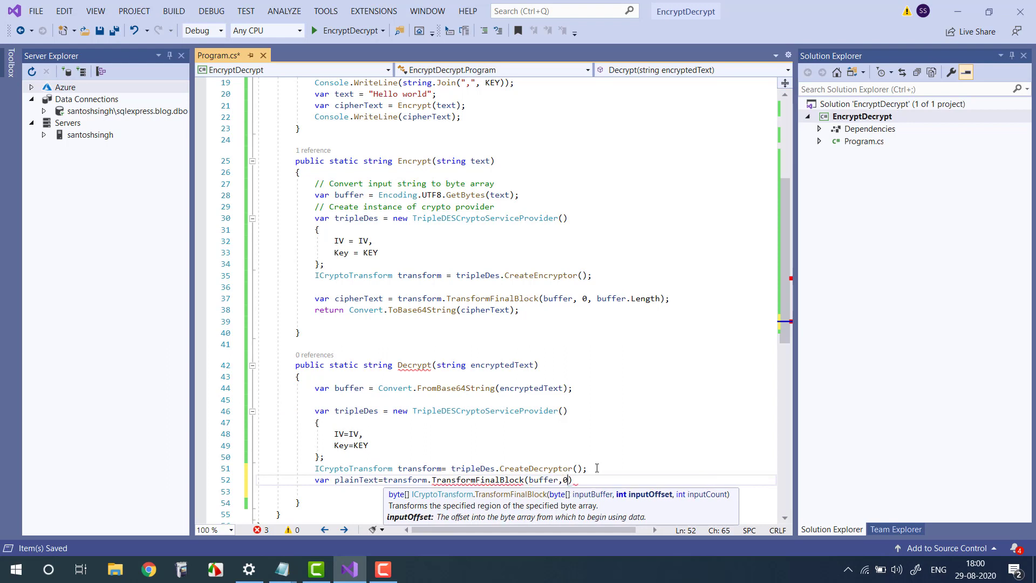
type(",buffer.l")
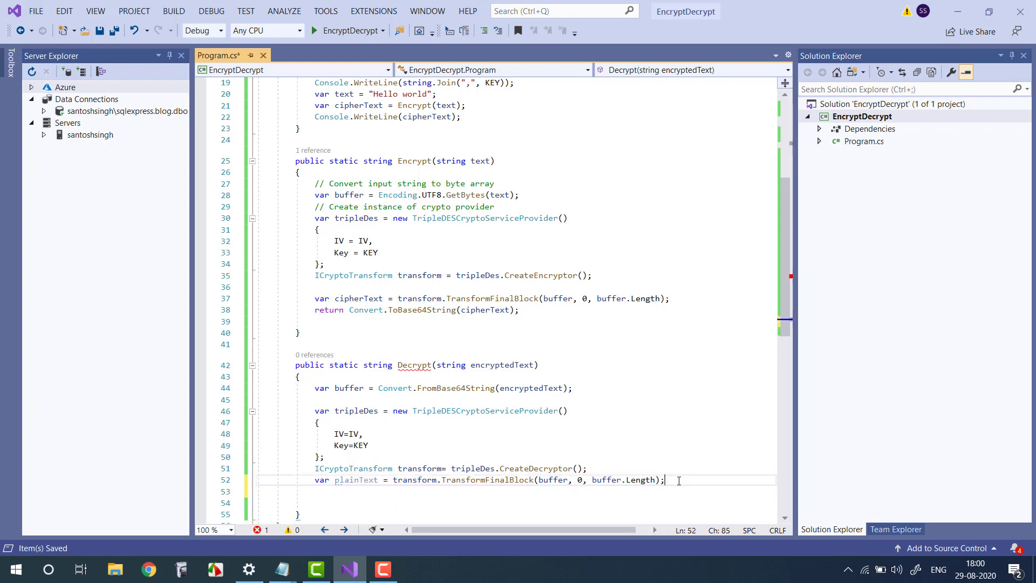
Step: Return Encoding.UTF8.GetString(plainText) from Decrypt
type("return E")
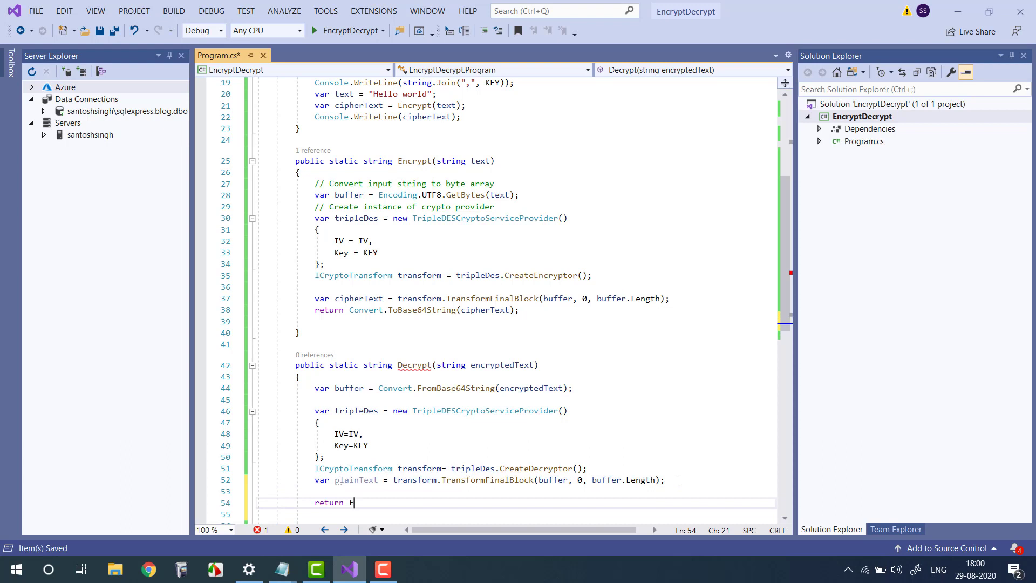
type("N")
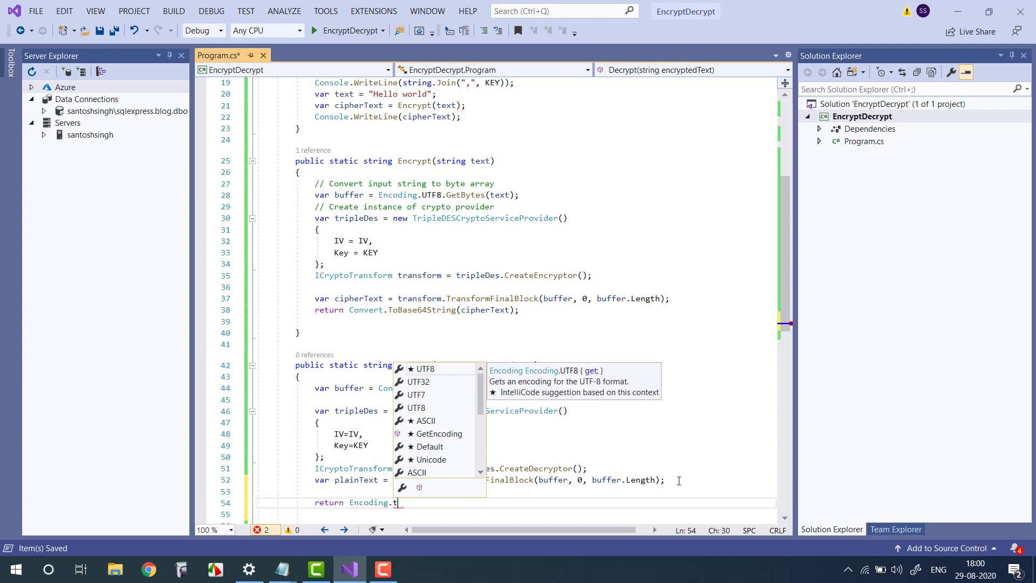
type("UTF8.getstr")
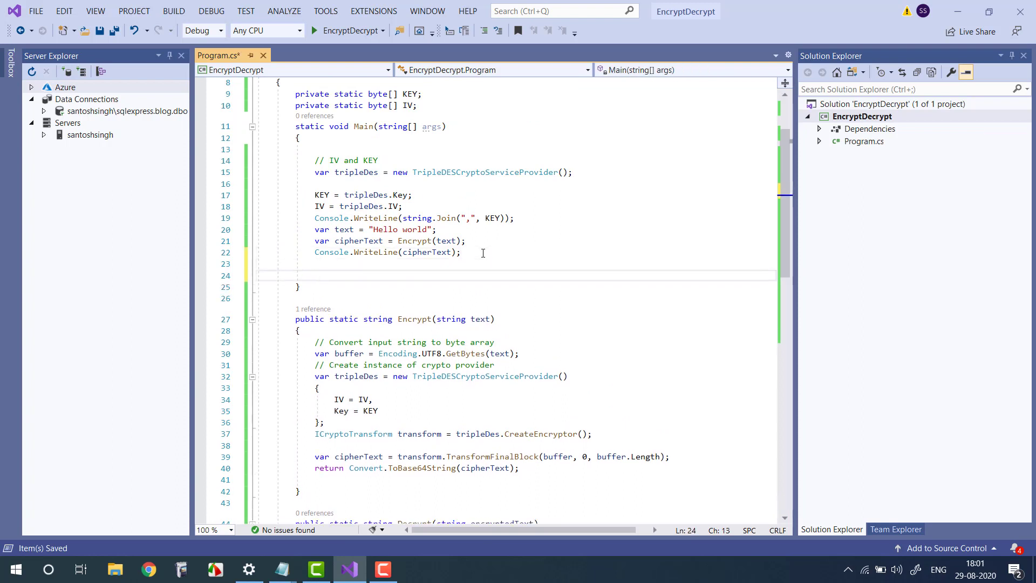
Step: Add Console.WriteLine("Decrypted Text"); to Main
type("Console.WriteLine(\");")
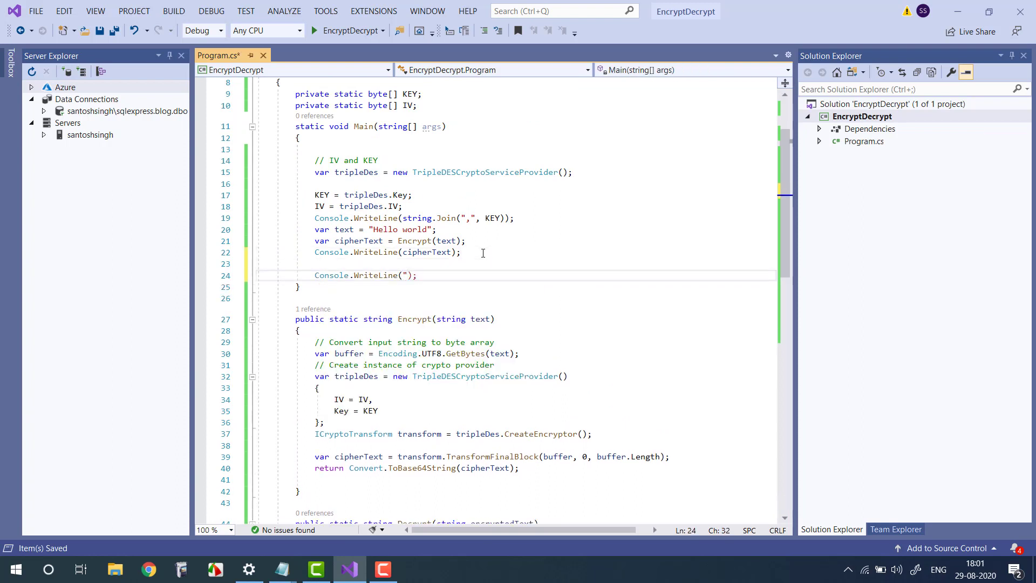
type("Decrypted")
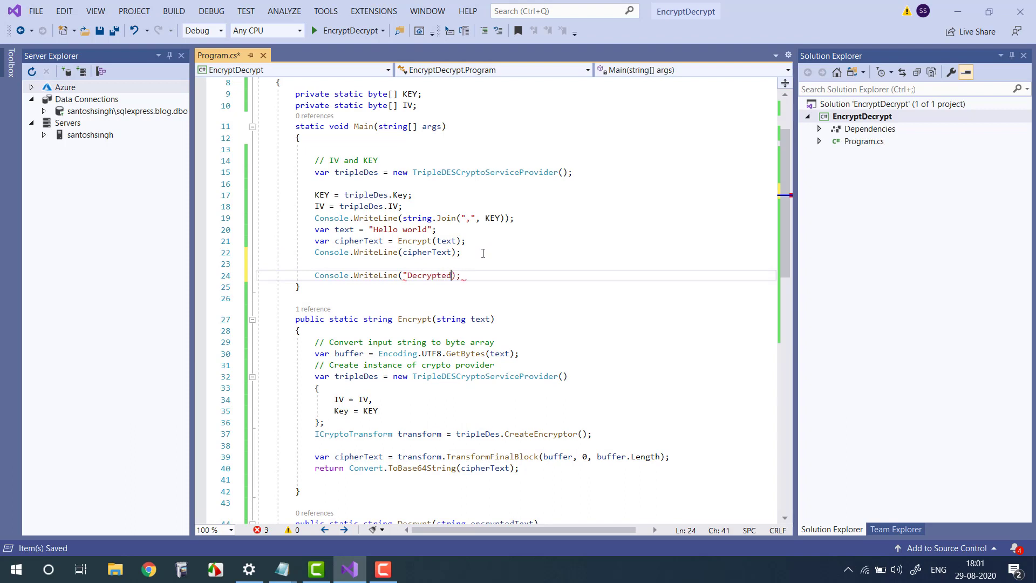
type("Text")
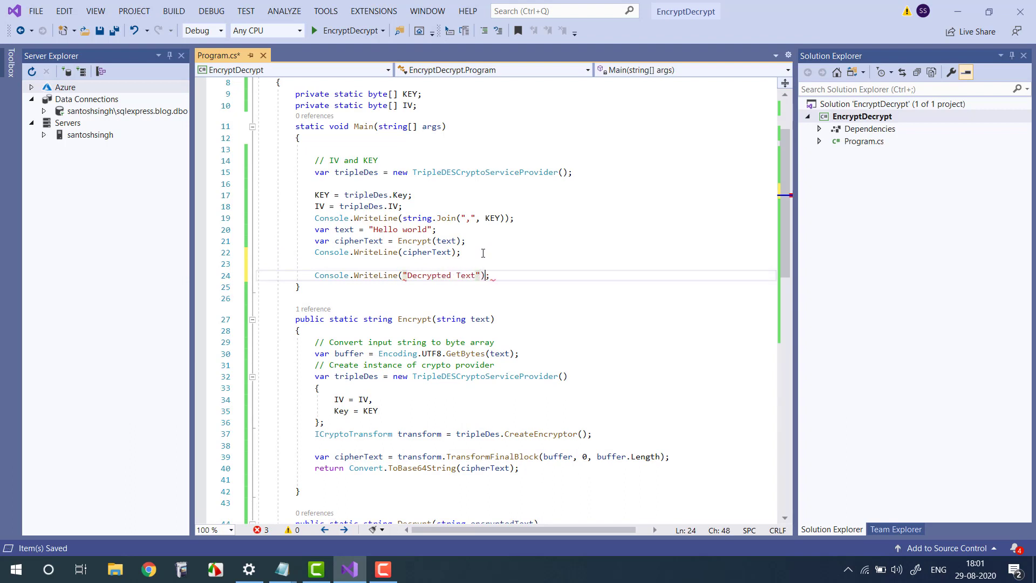
Step: Add Console.WriteLine(Decrypt(cipherText)); using the cw snippet
type("cw")
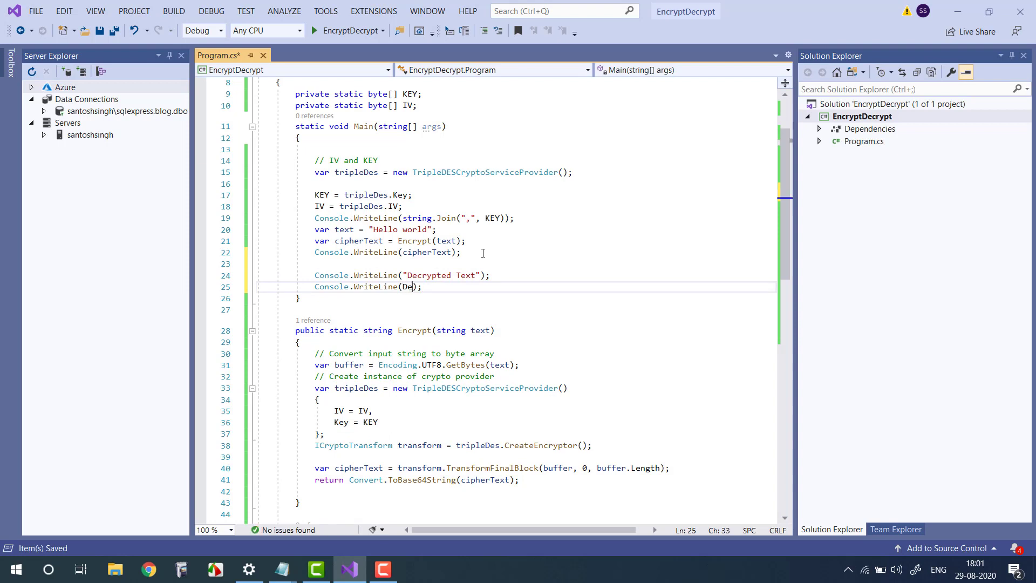
type("crypt(")
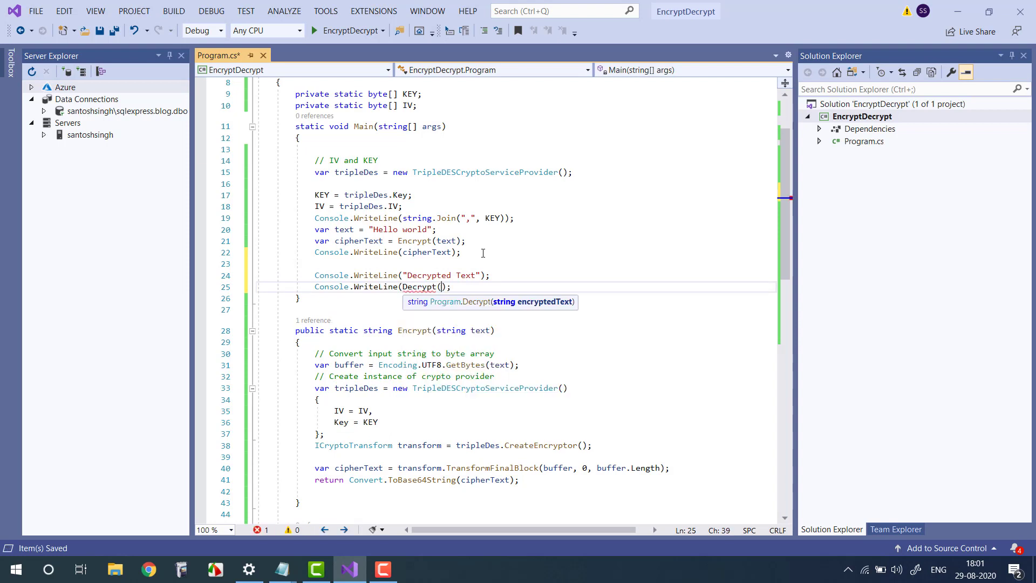
type("cipherText")
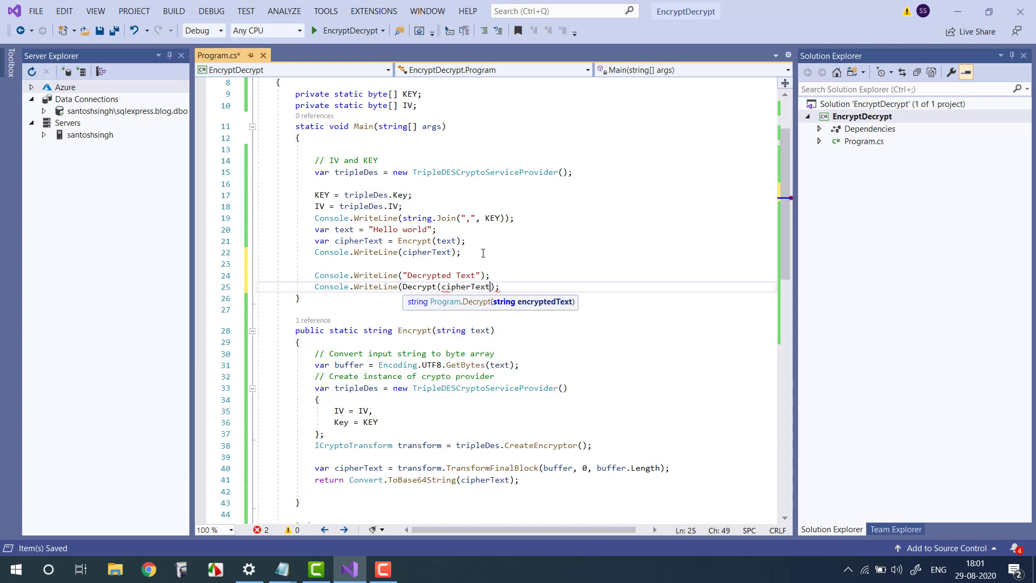
type(")")
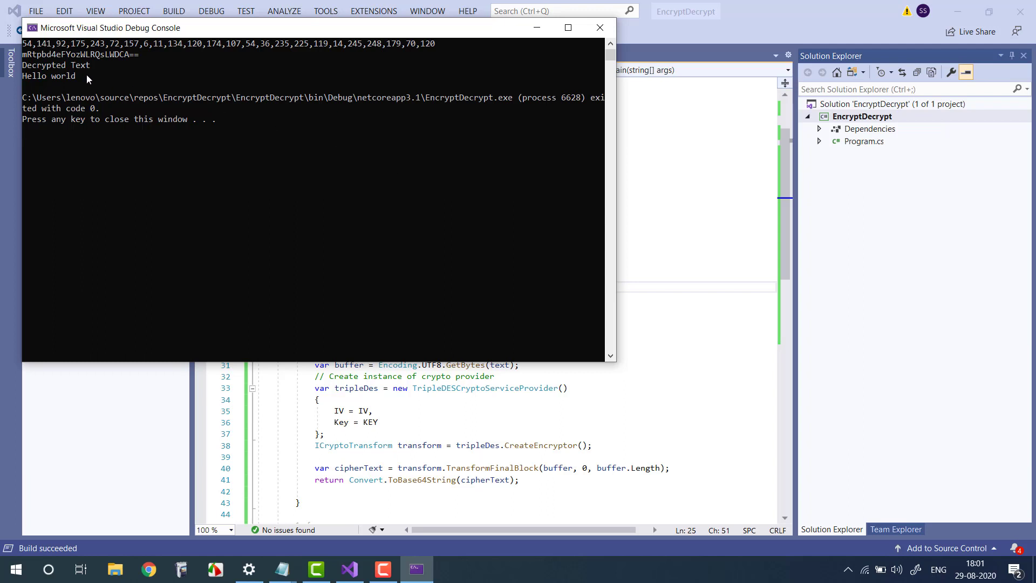
Step: Run the program, confirm 'Hello world' is decrypted, and close the output window
double_click(49, 76)
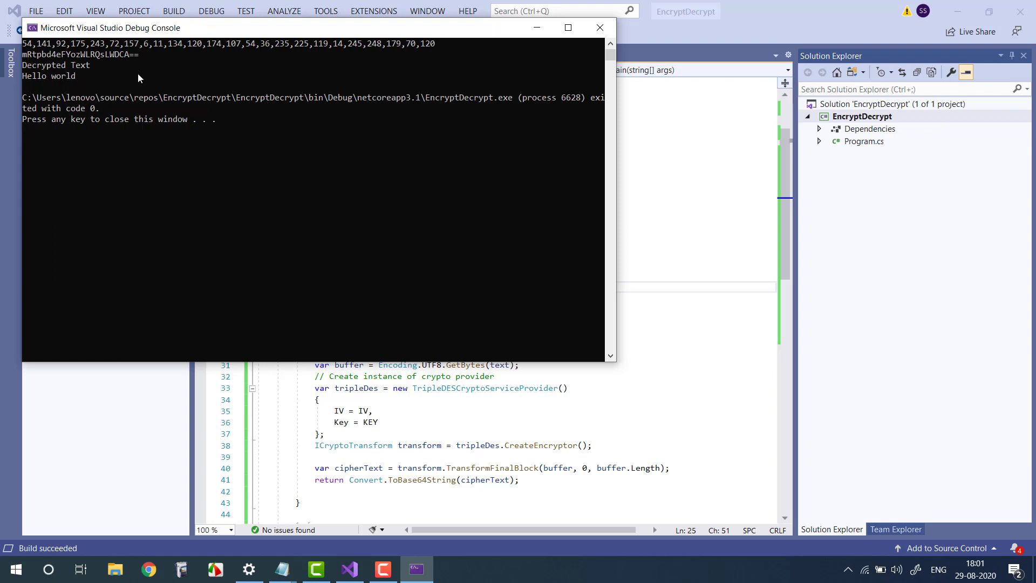
mouse_move(600, 27)
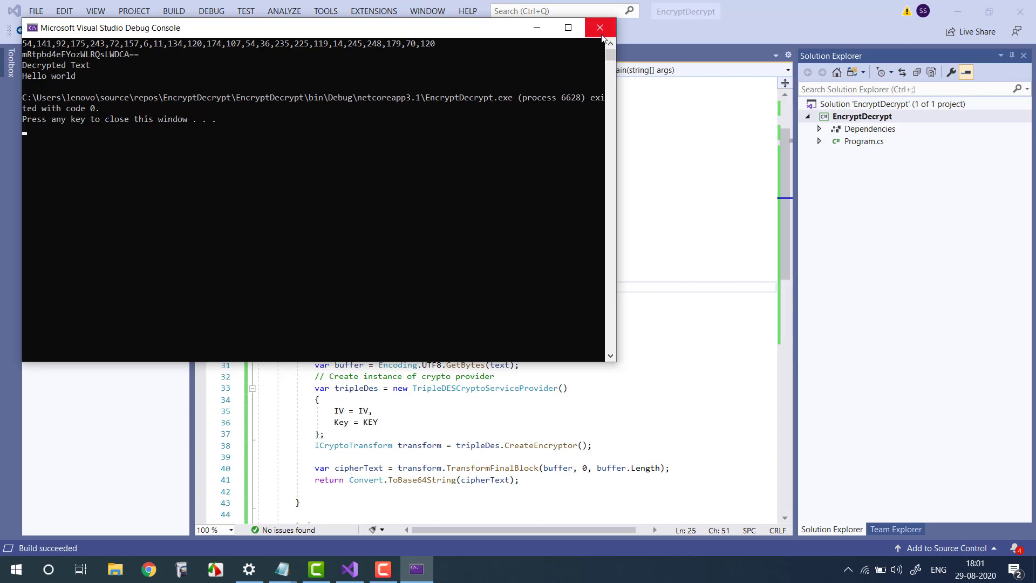
left_click(600, 27)
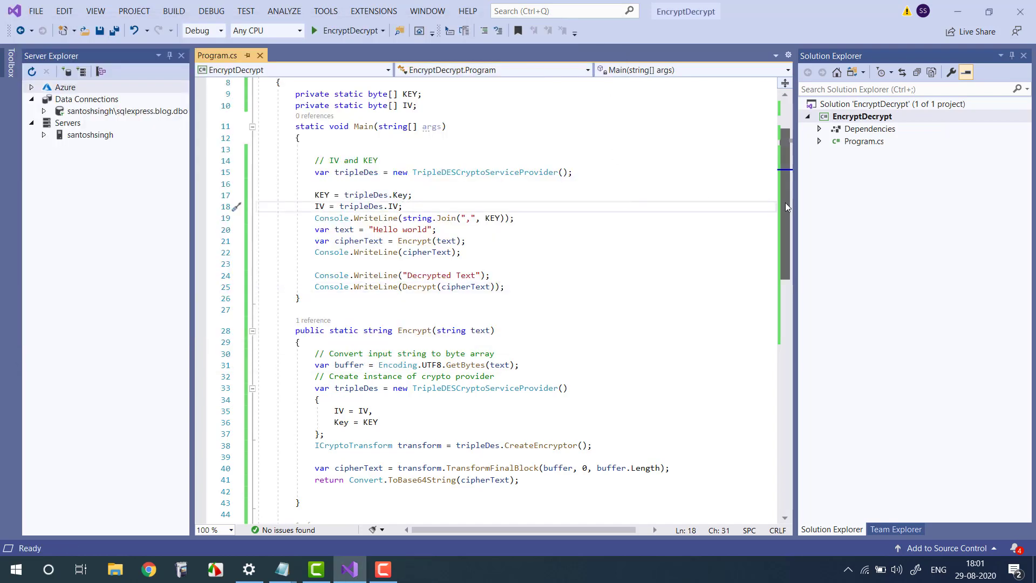
scroll("down", 3)
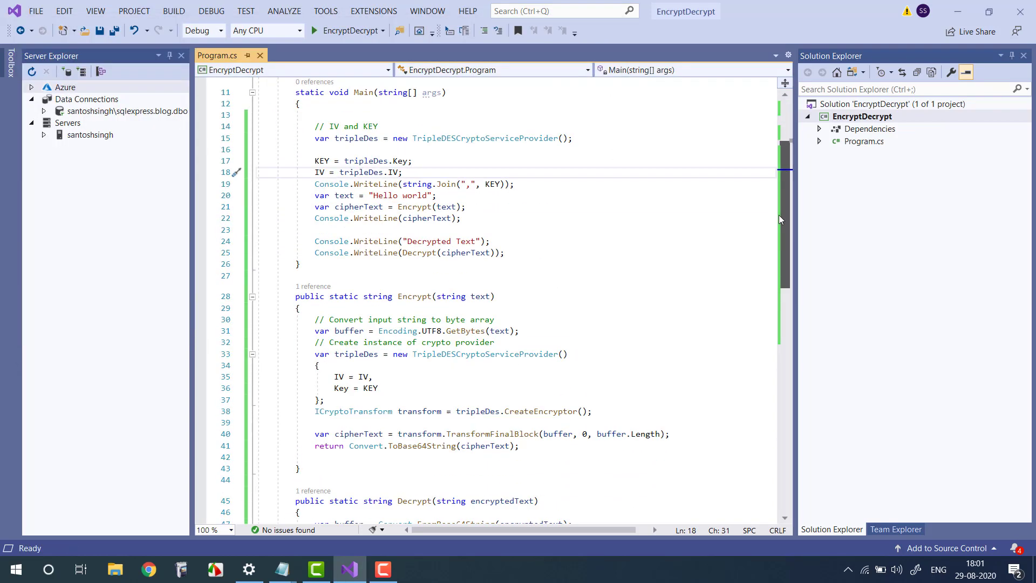
scroll("down", 3)
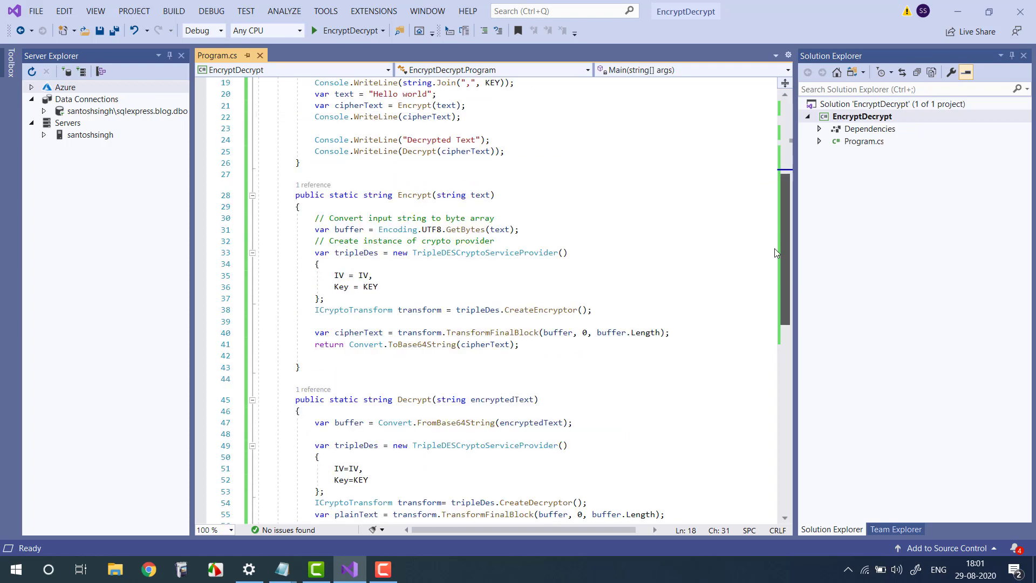